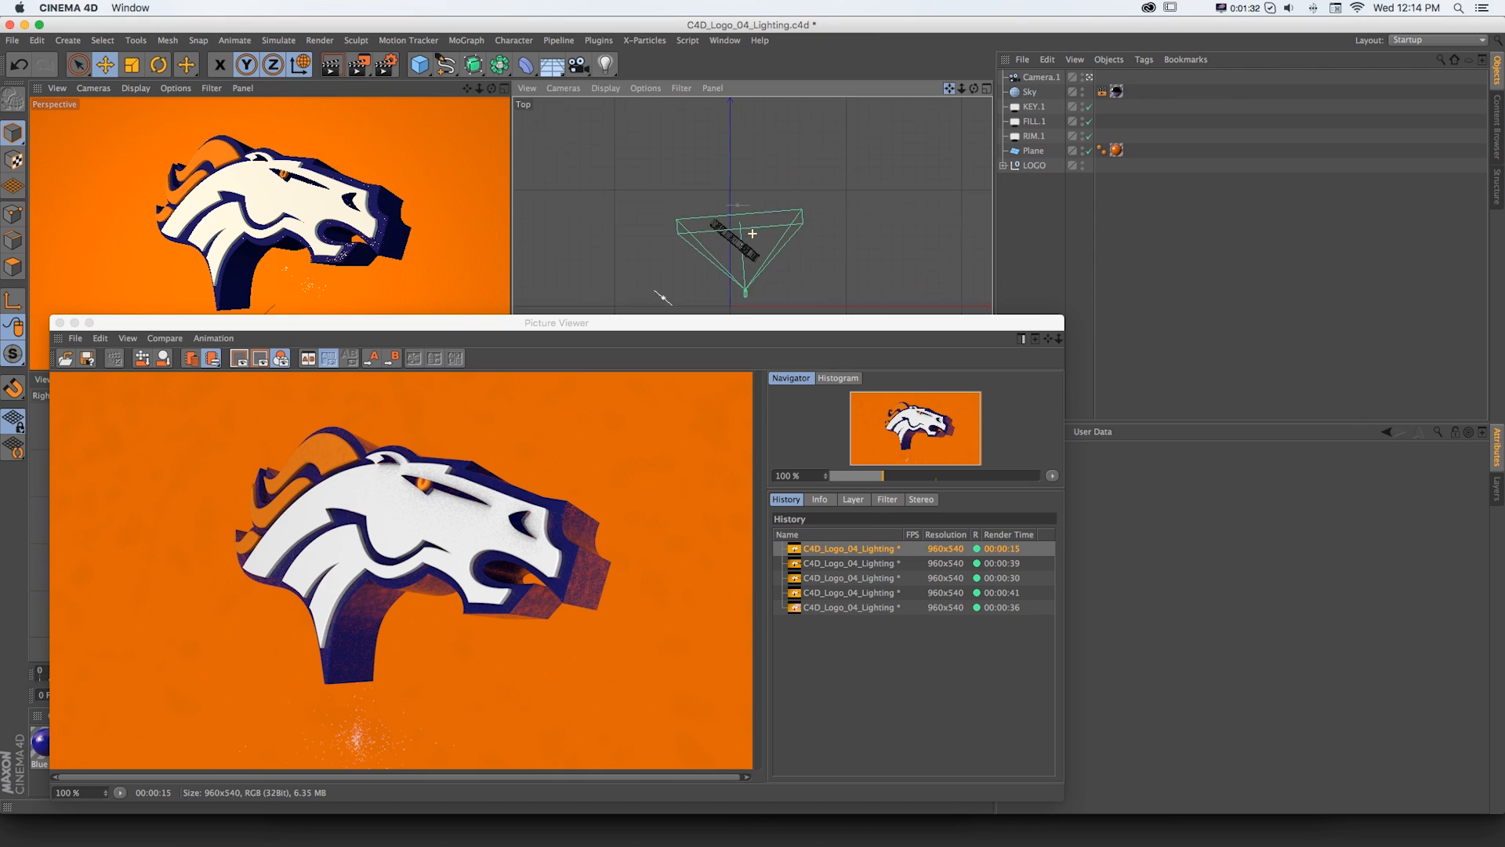
- Step through the earlier renders in the Picture Viewer history to compare them
click(1034, 151)
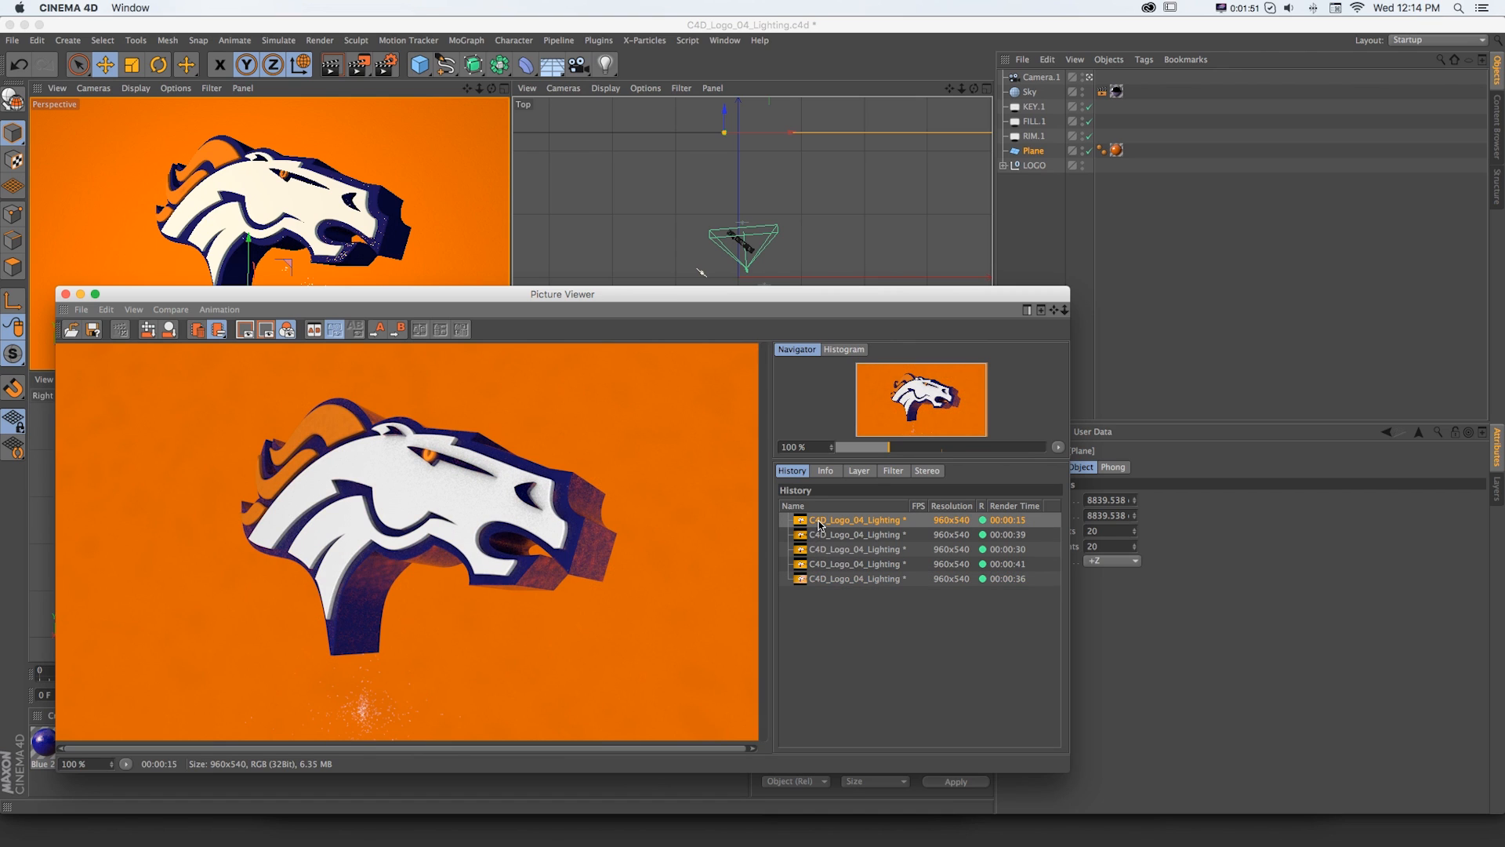
drag(562, 293, 555, 314)
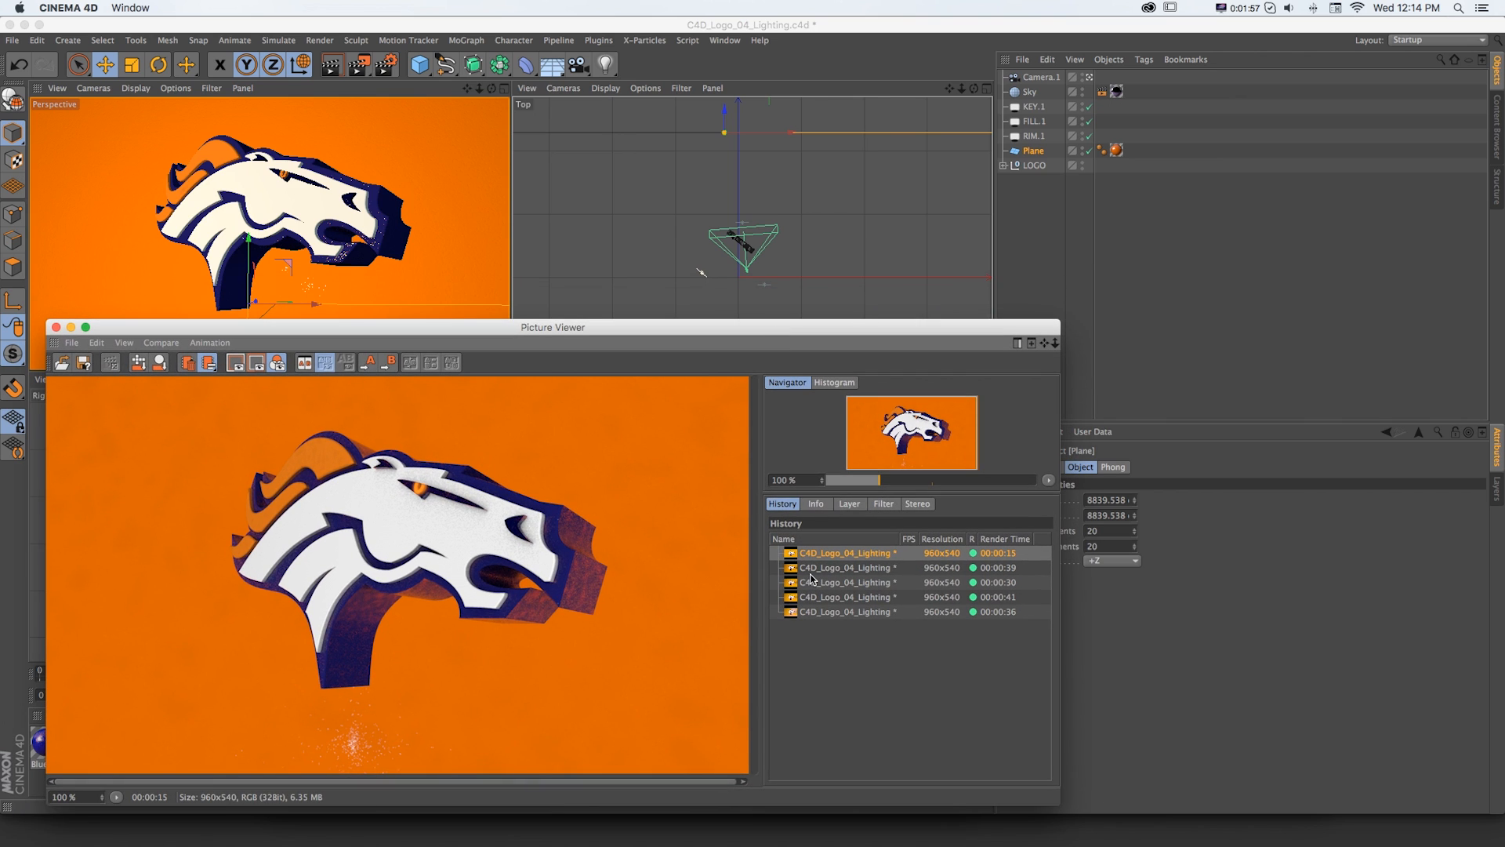
click(845, 568)
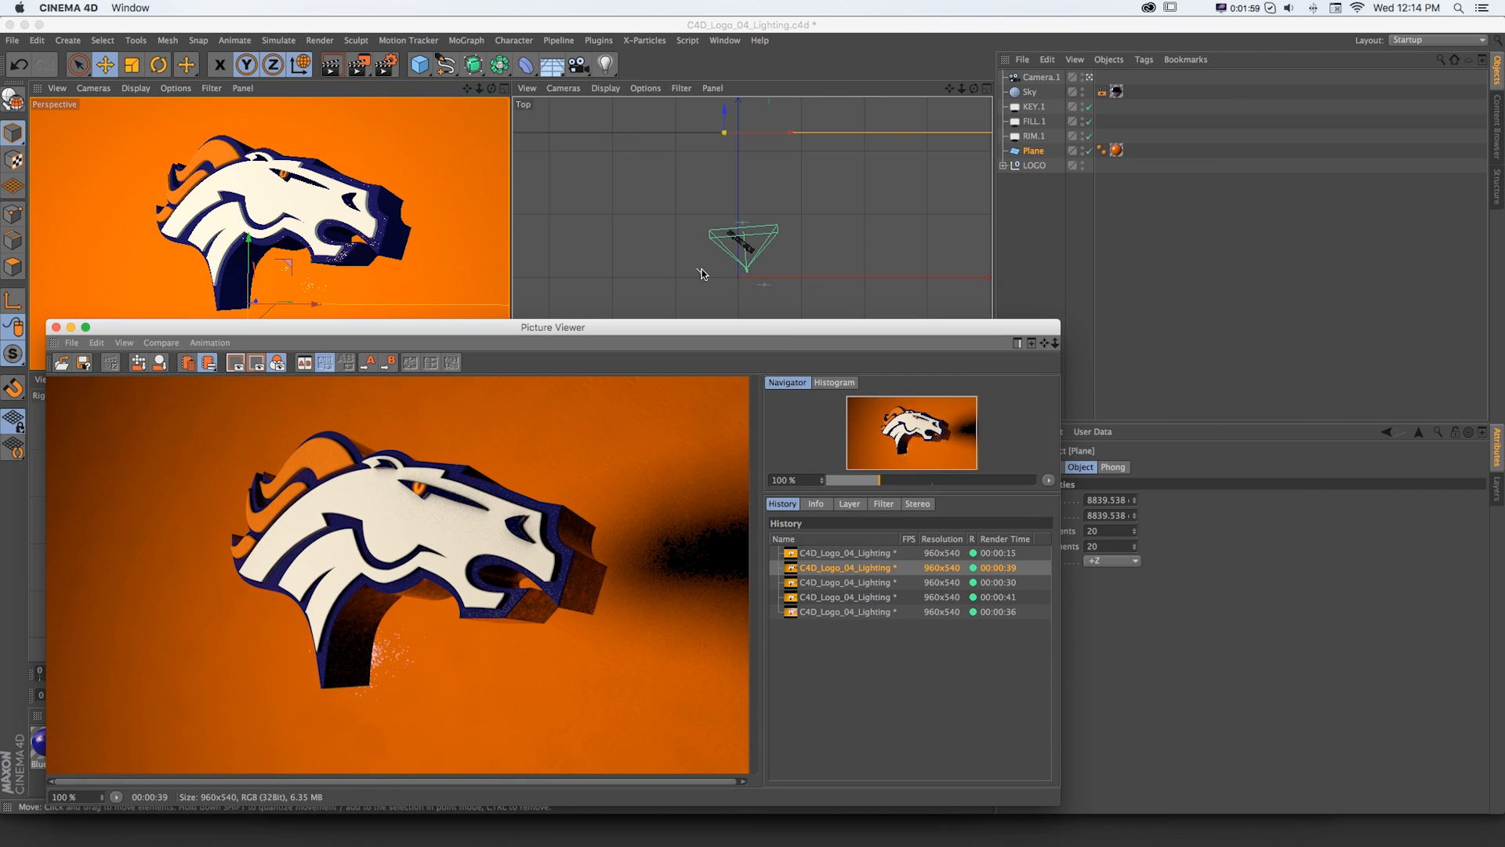
click(845, 583)
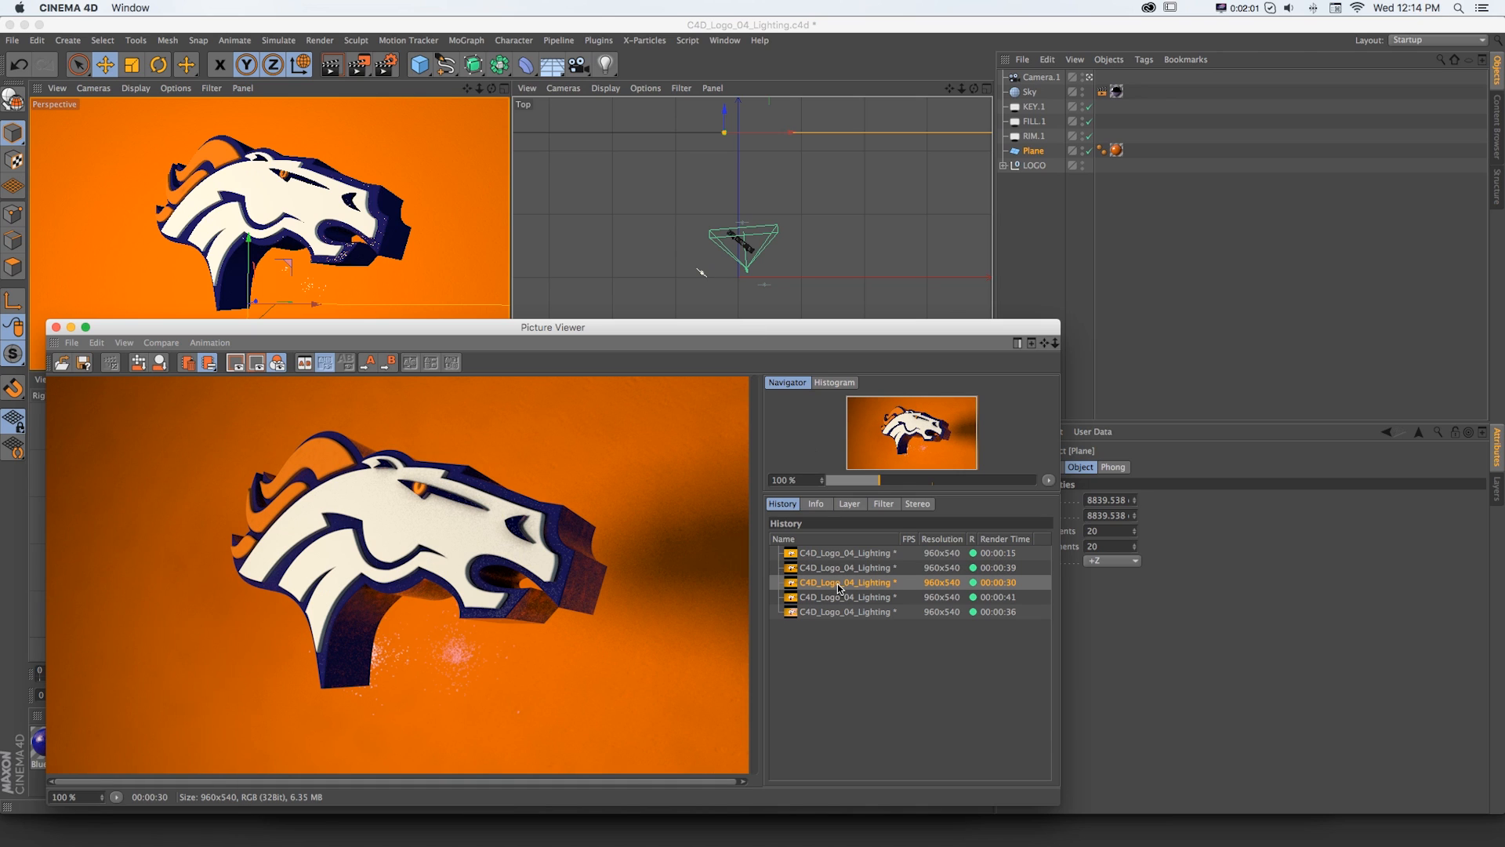
mouse_move(840, 525)
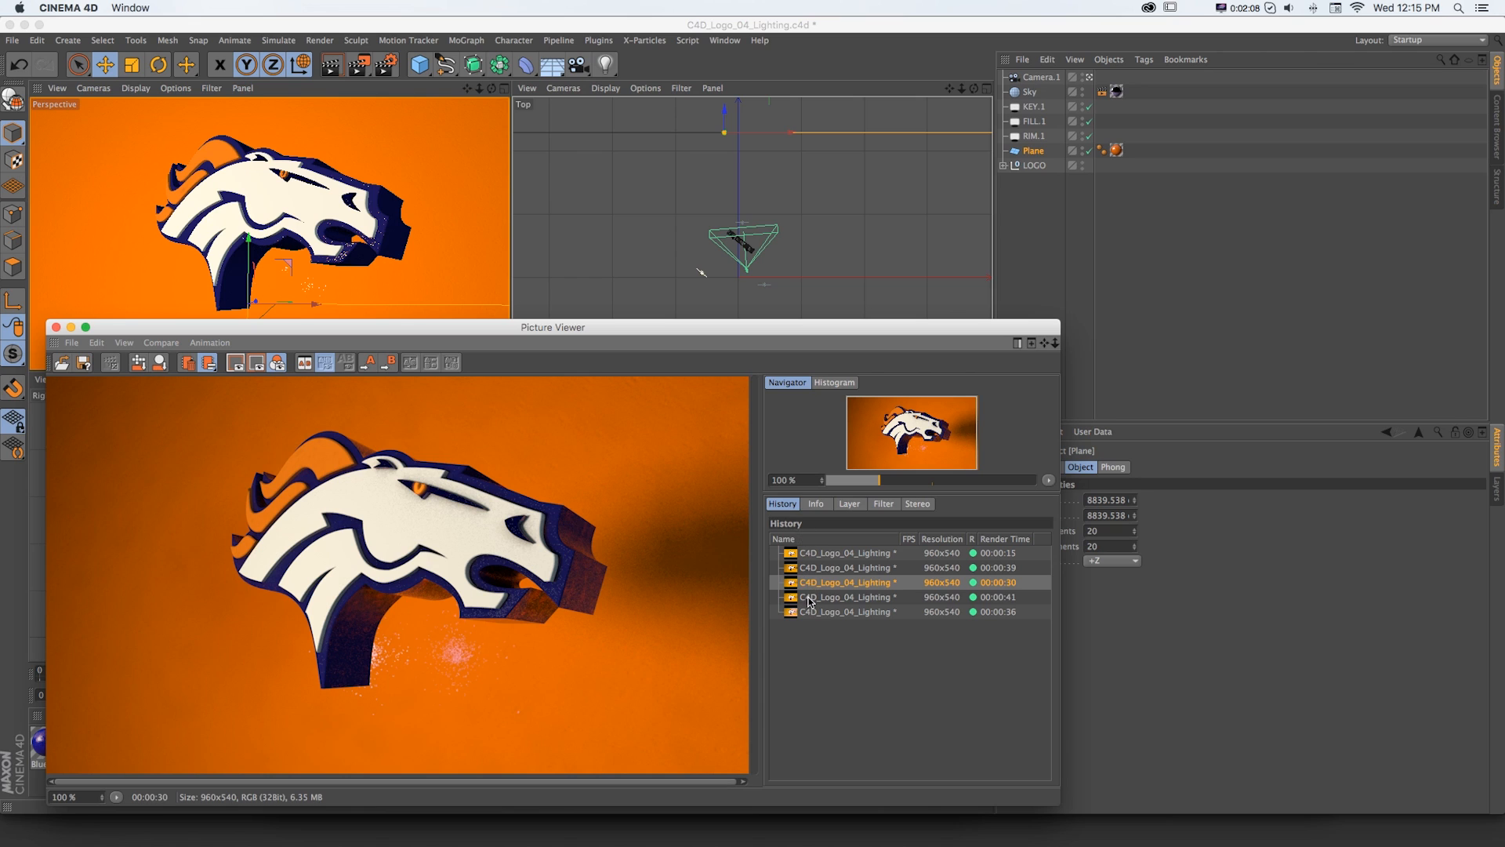
click(849, 596)
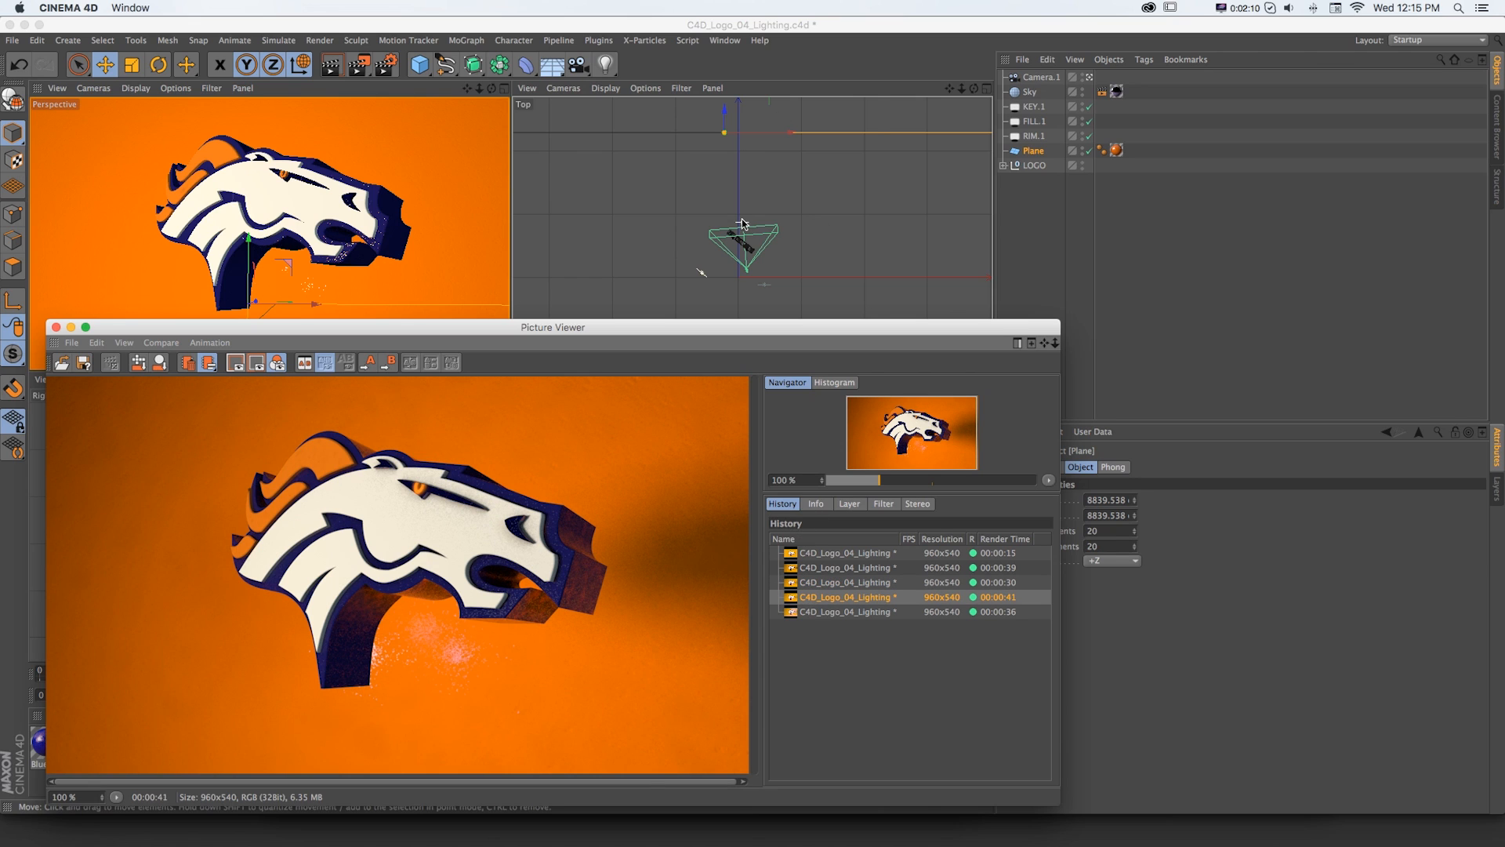
click(1036, 135)
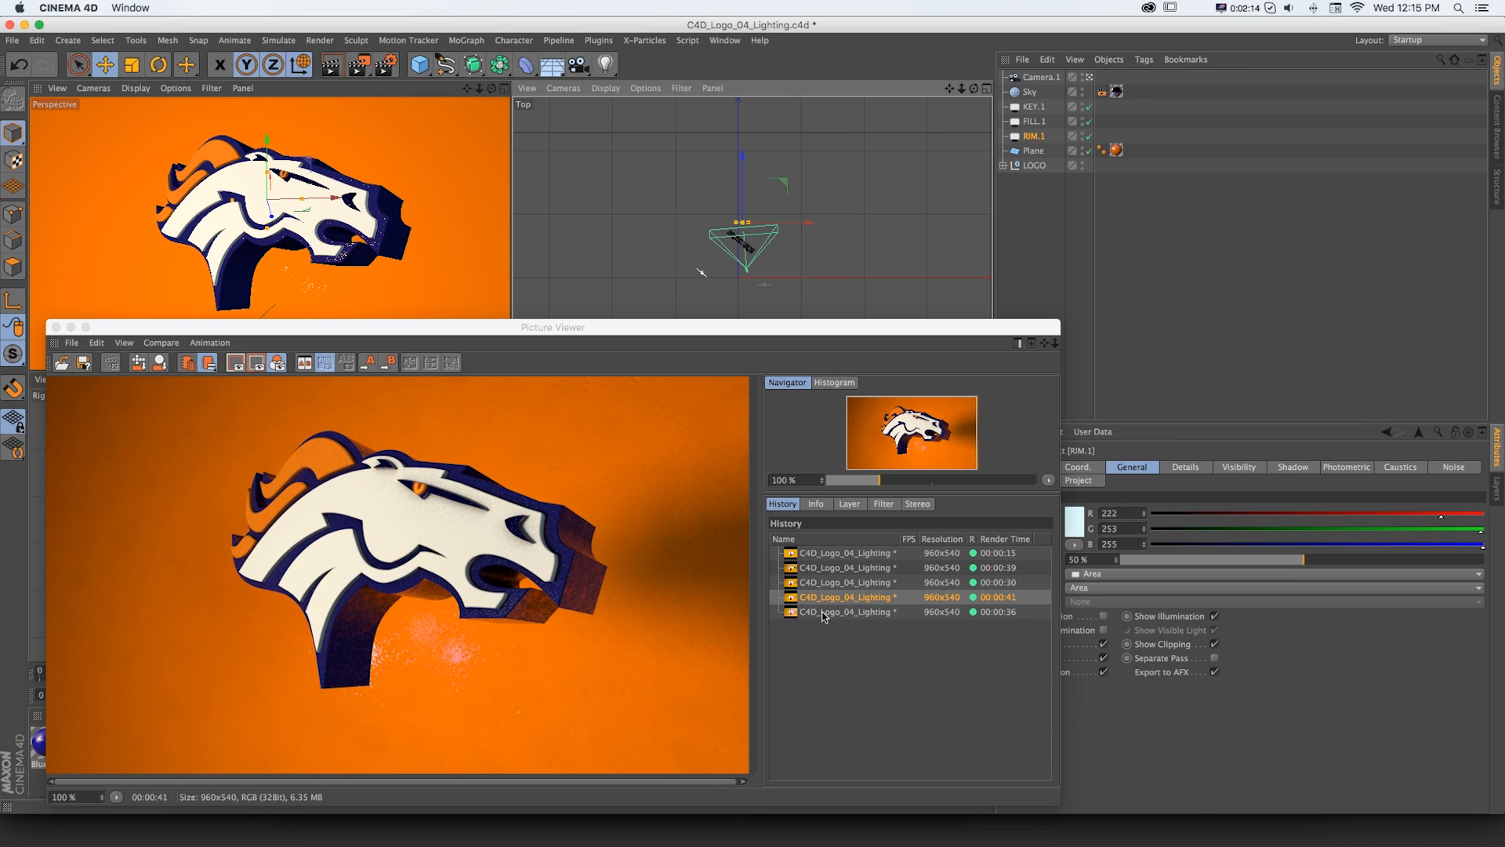
click(848, 612)
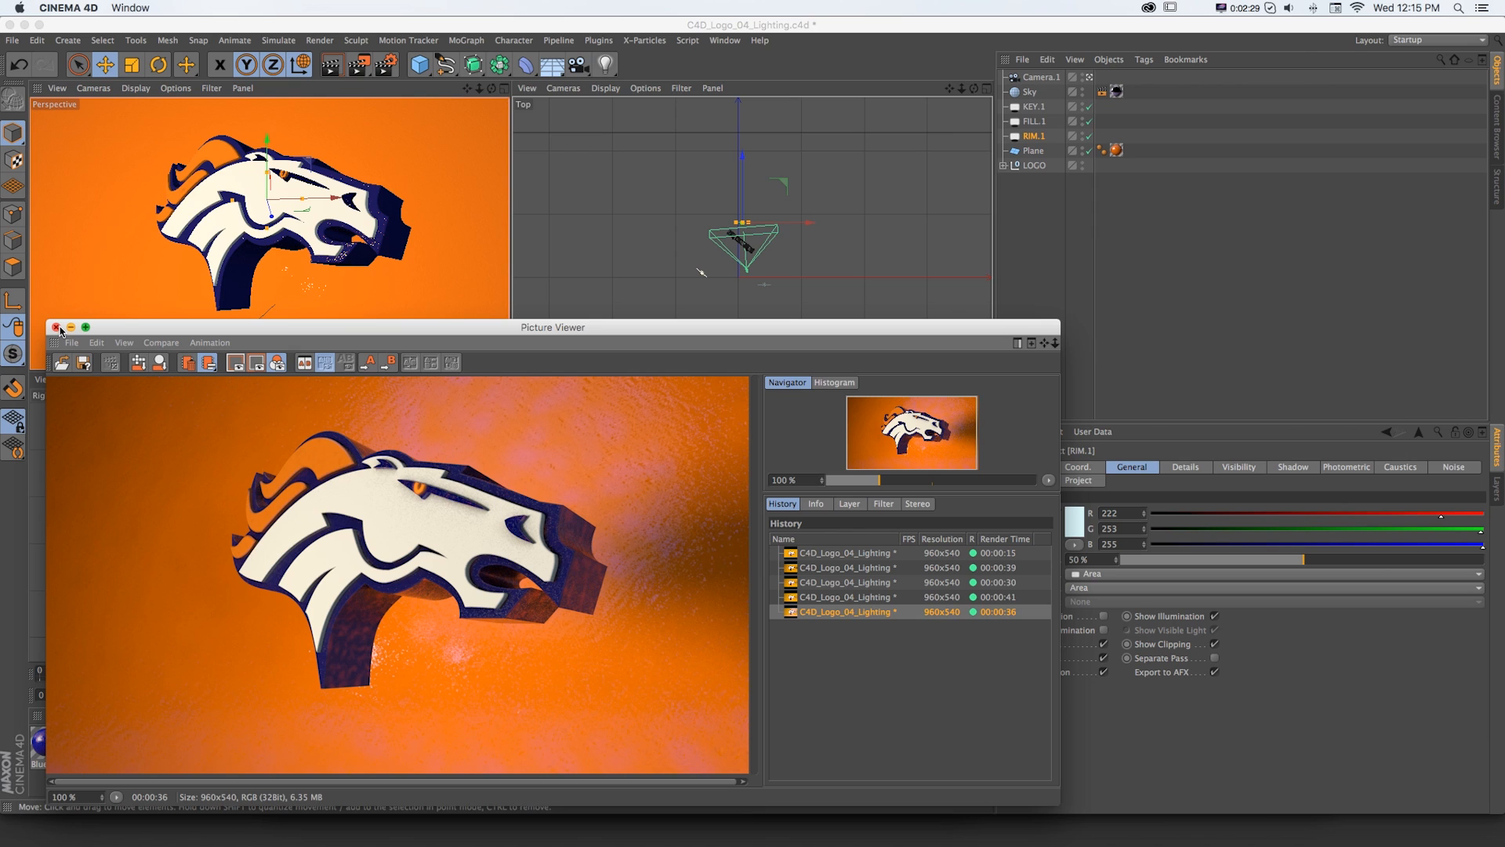
- Close the Picture Viewer and Render Settings, leaving the unlit logo scene open
click(57, 328)
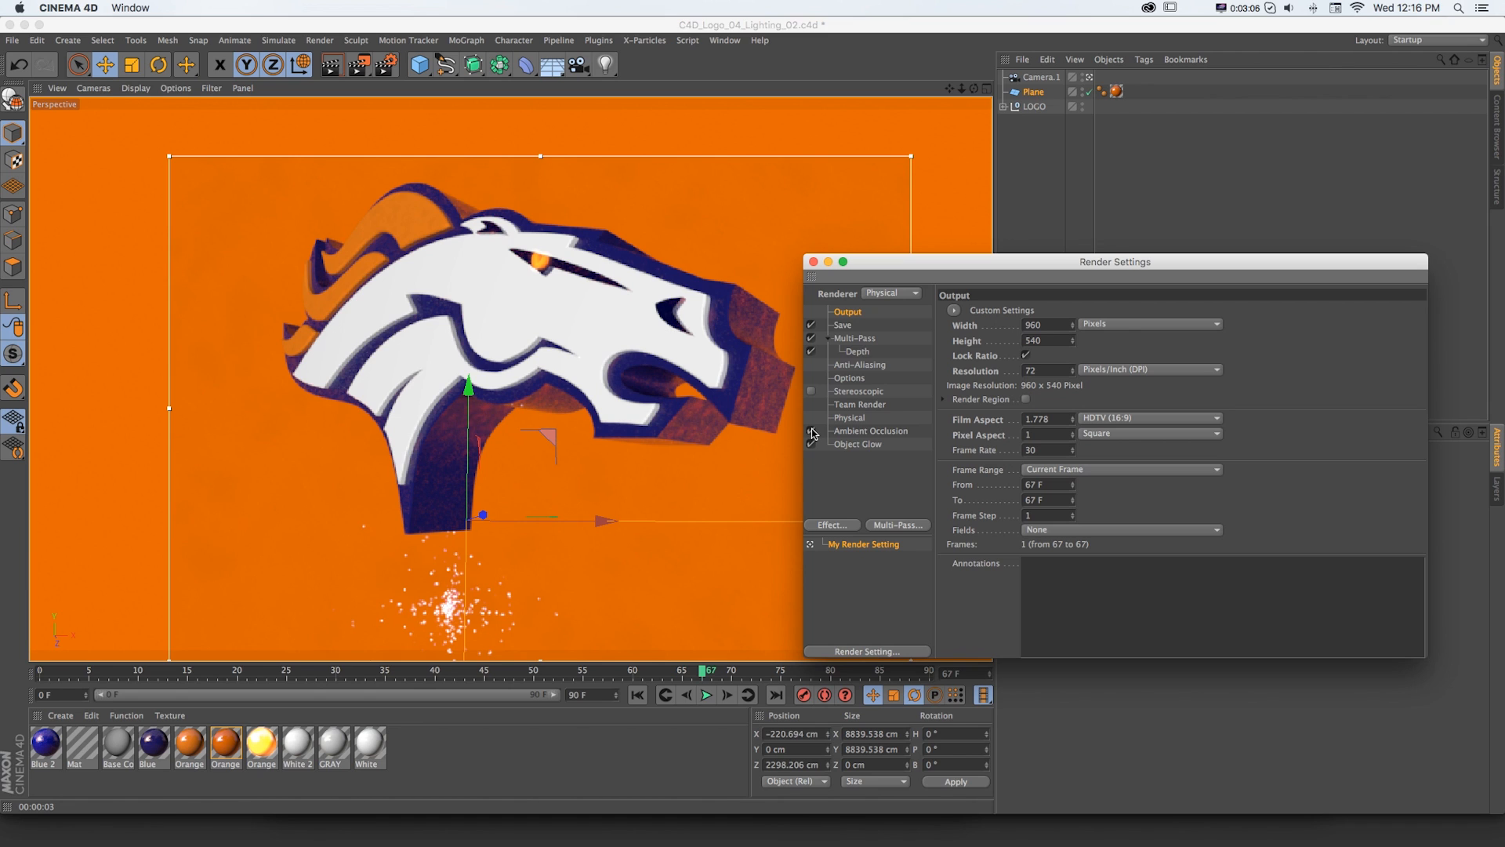
click(813, 262)
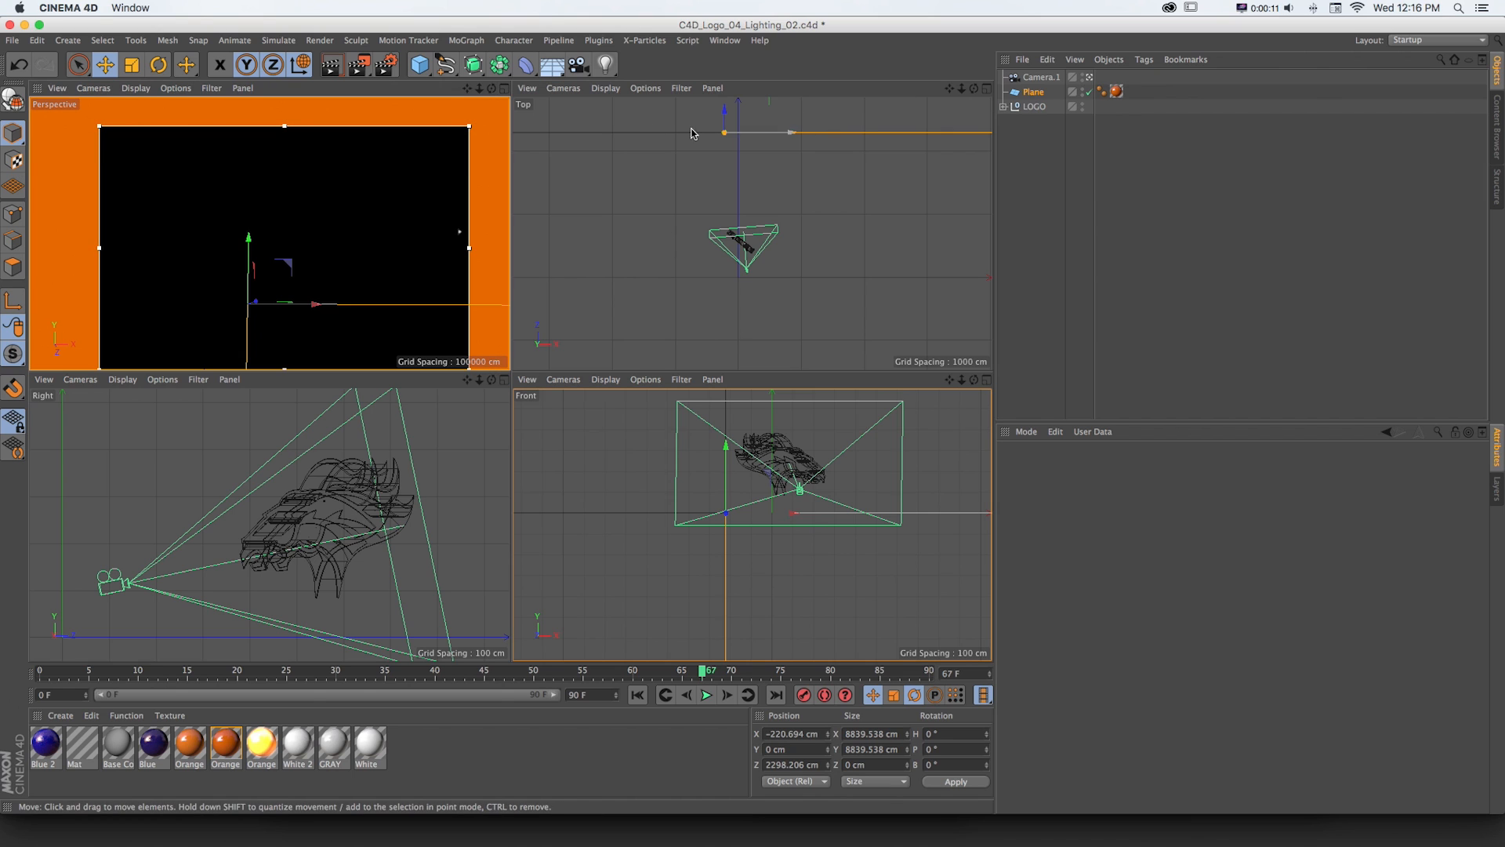
- Add a new light to the scene from the Light toolbar group
click(605, 65)
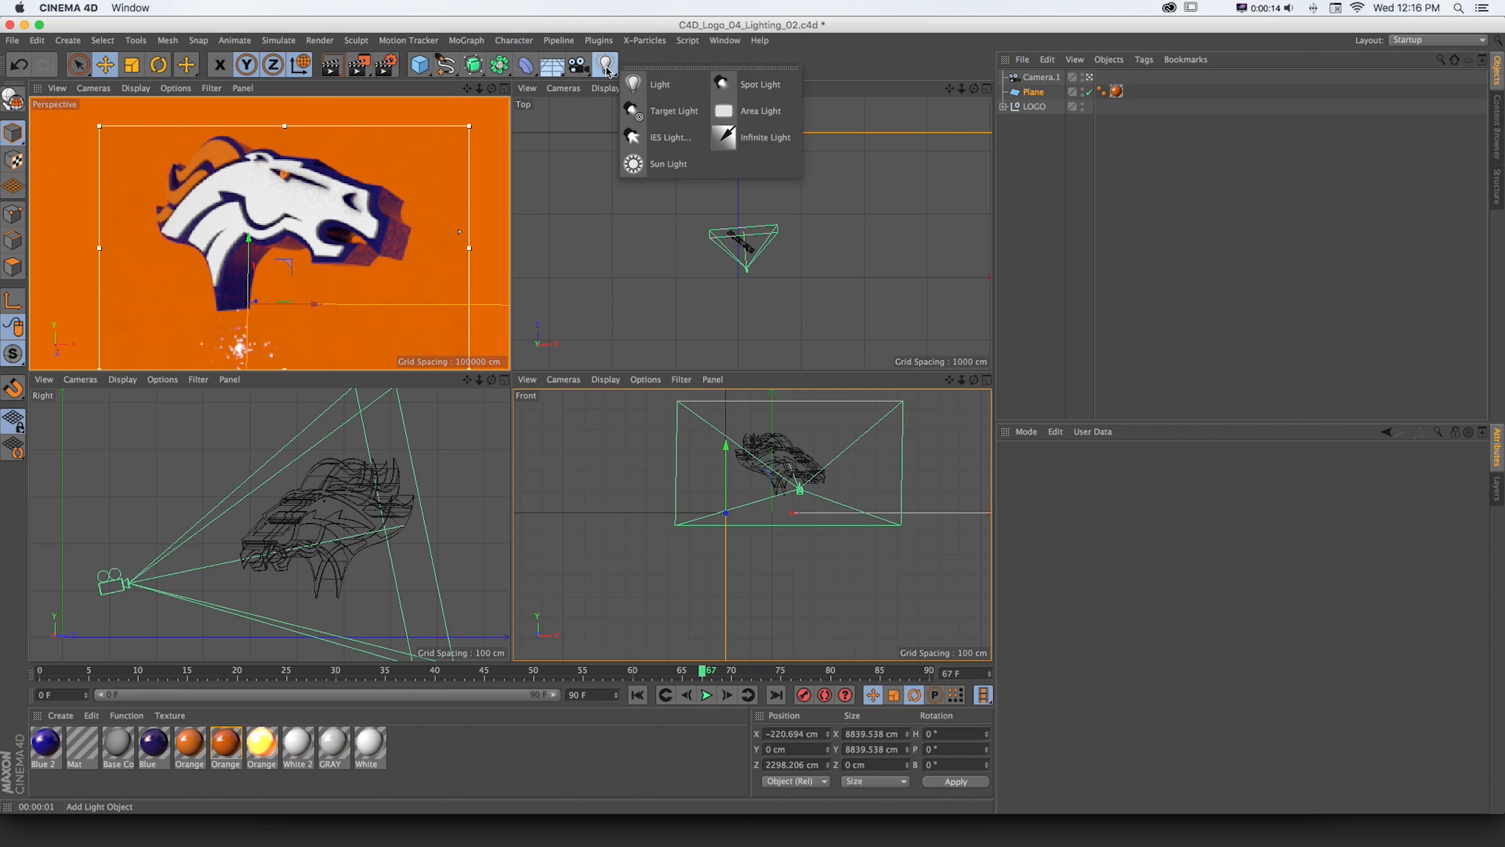
mouse_move(660, 85)
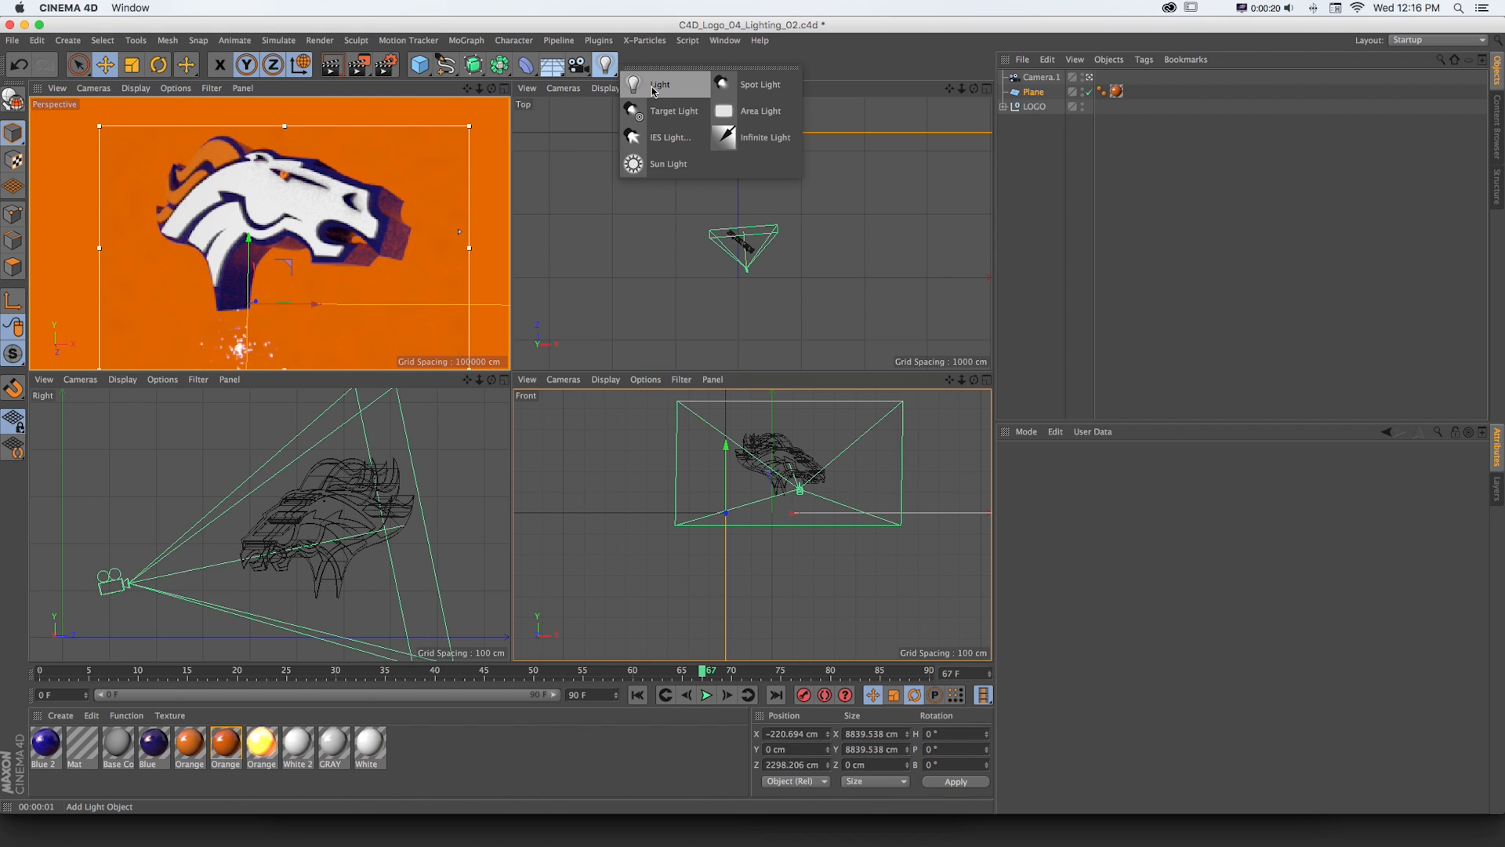
click(660, 85)
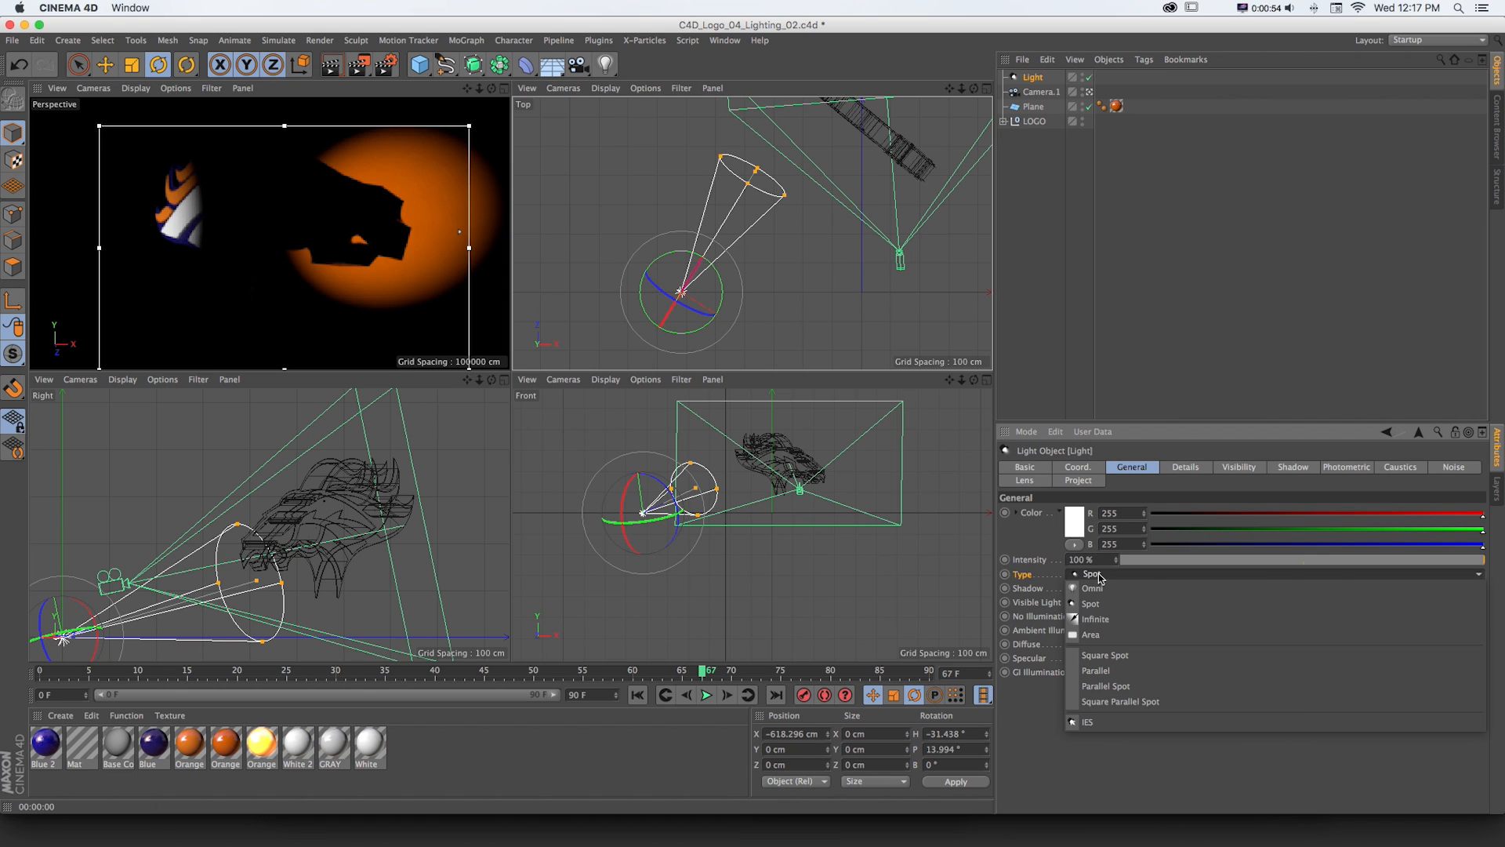
- Make the light an Area light and move it out to the left of the logo
click(1094, 617)
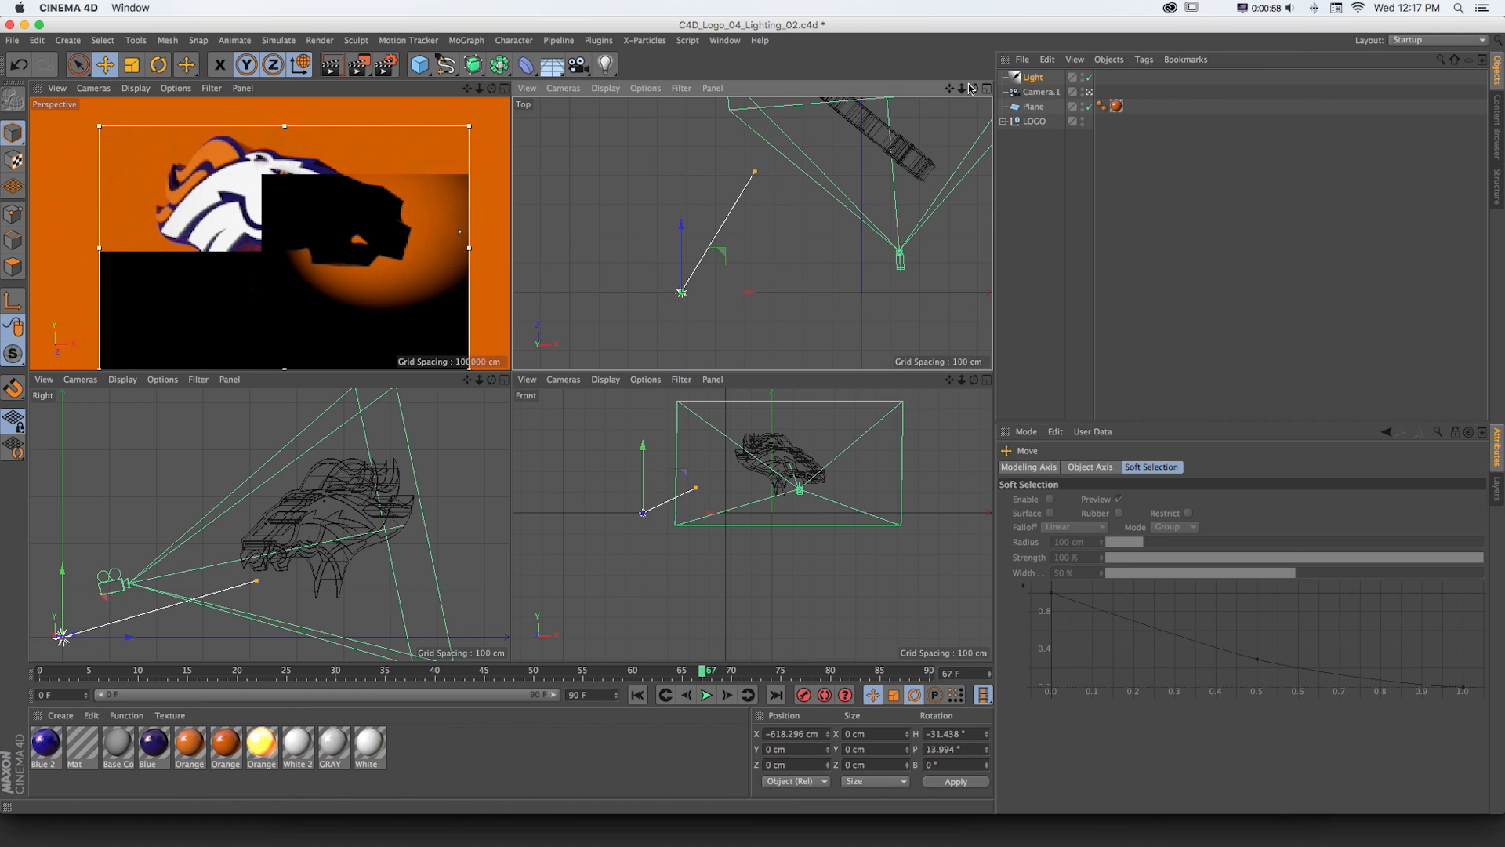
drag(682, 292, 656, 341)
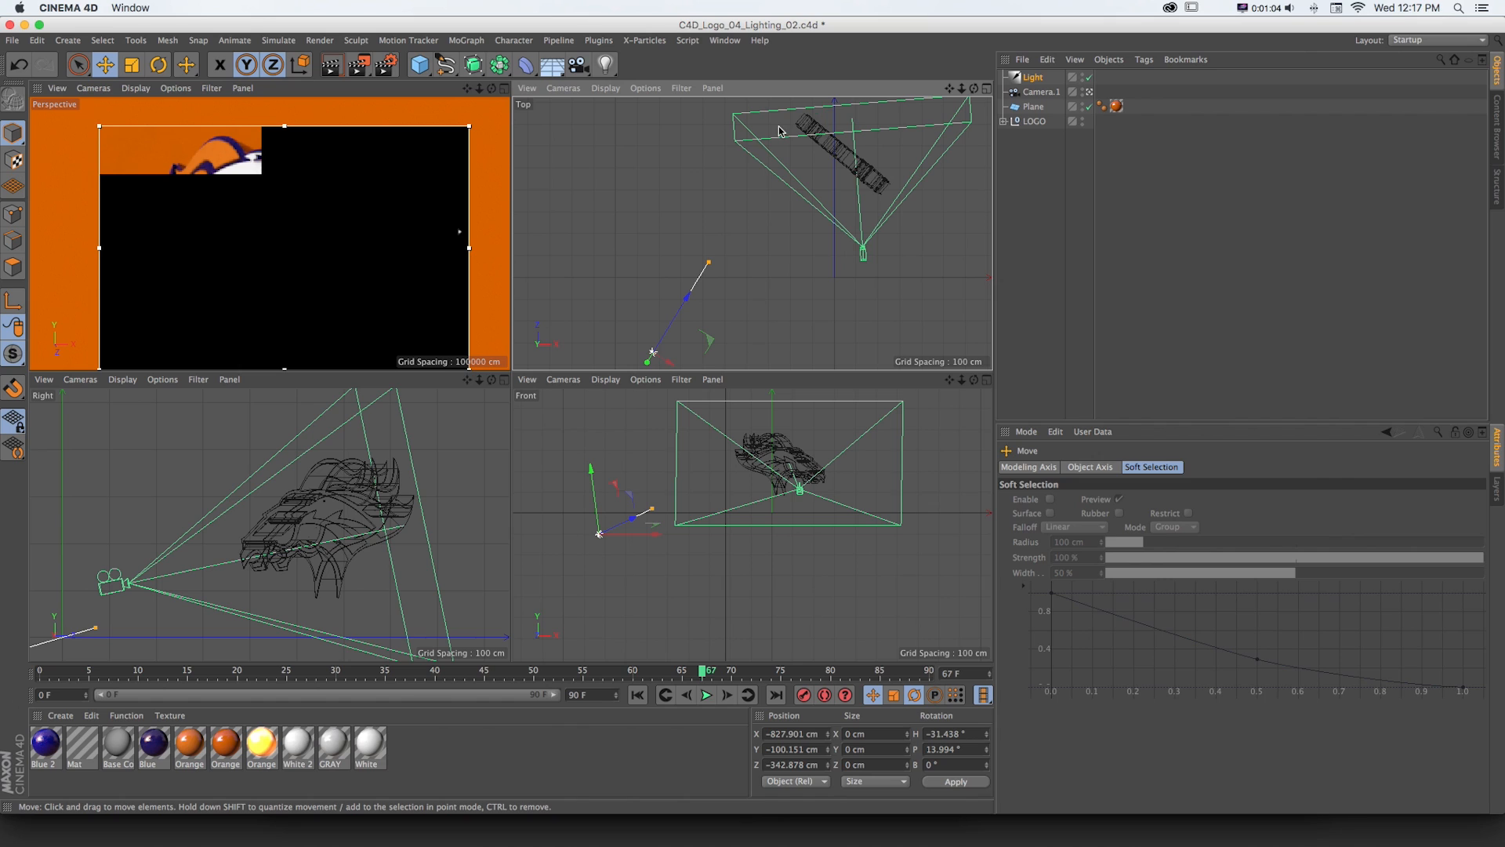
mouse_move(560, 177)
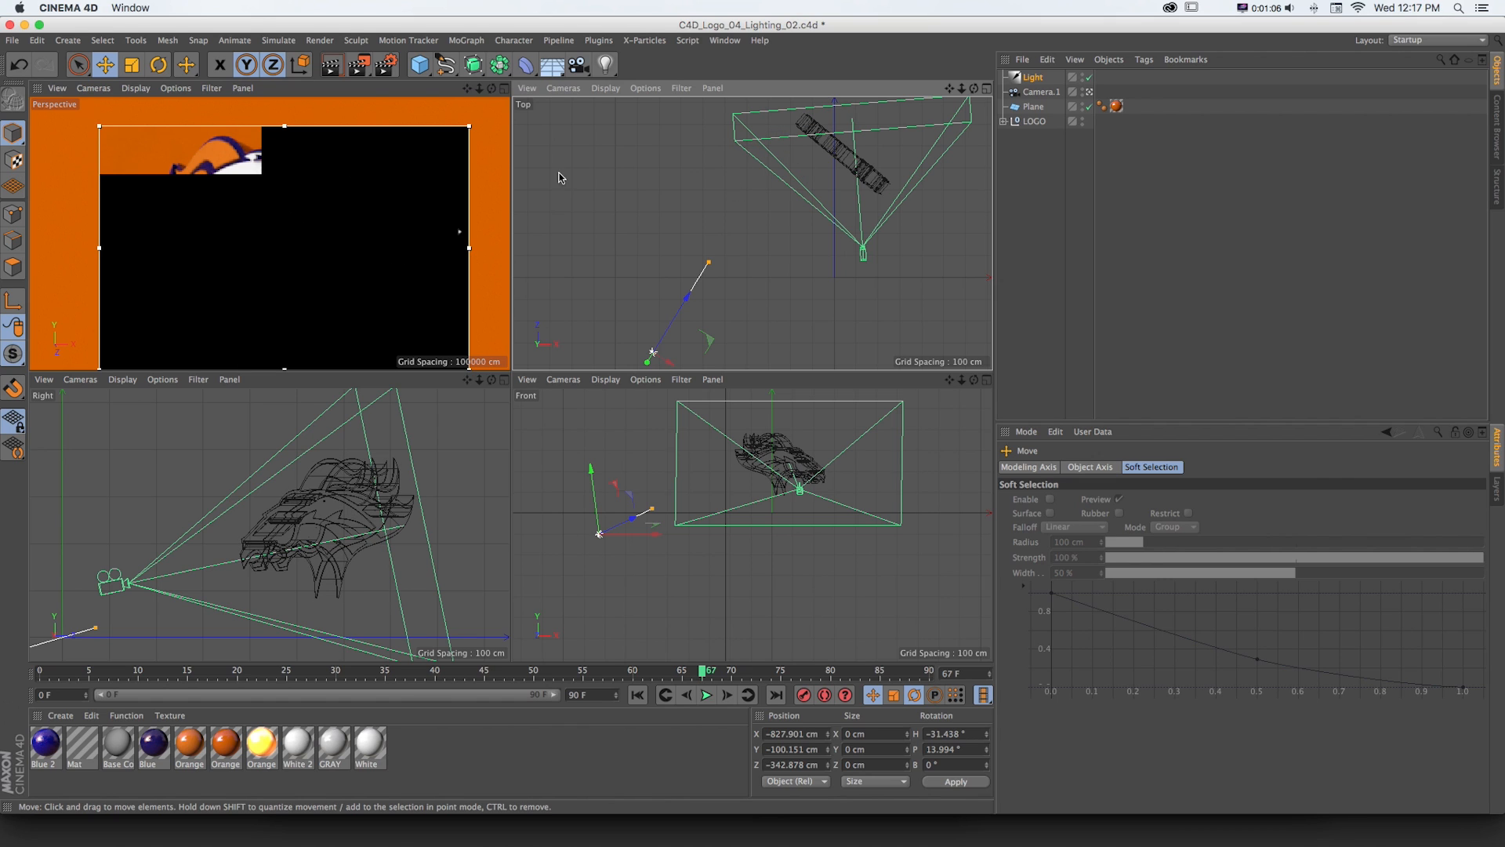
mouse_move(908, 251)
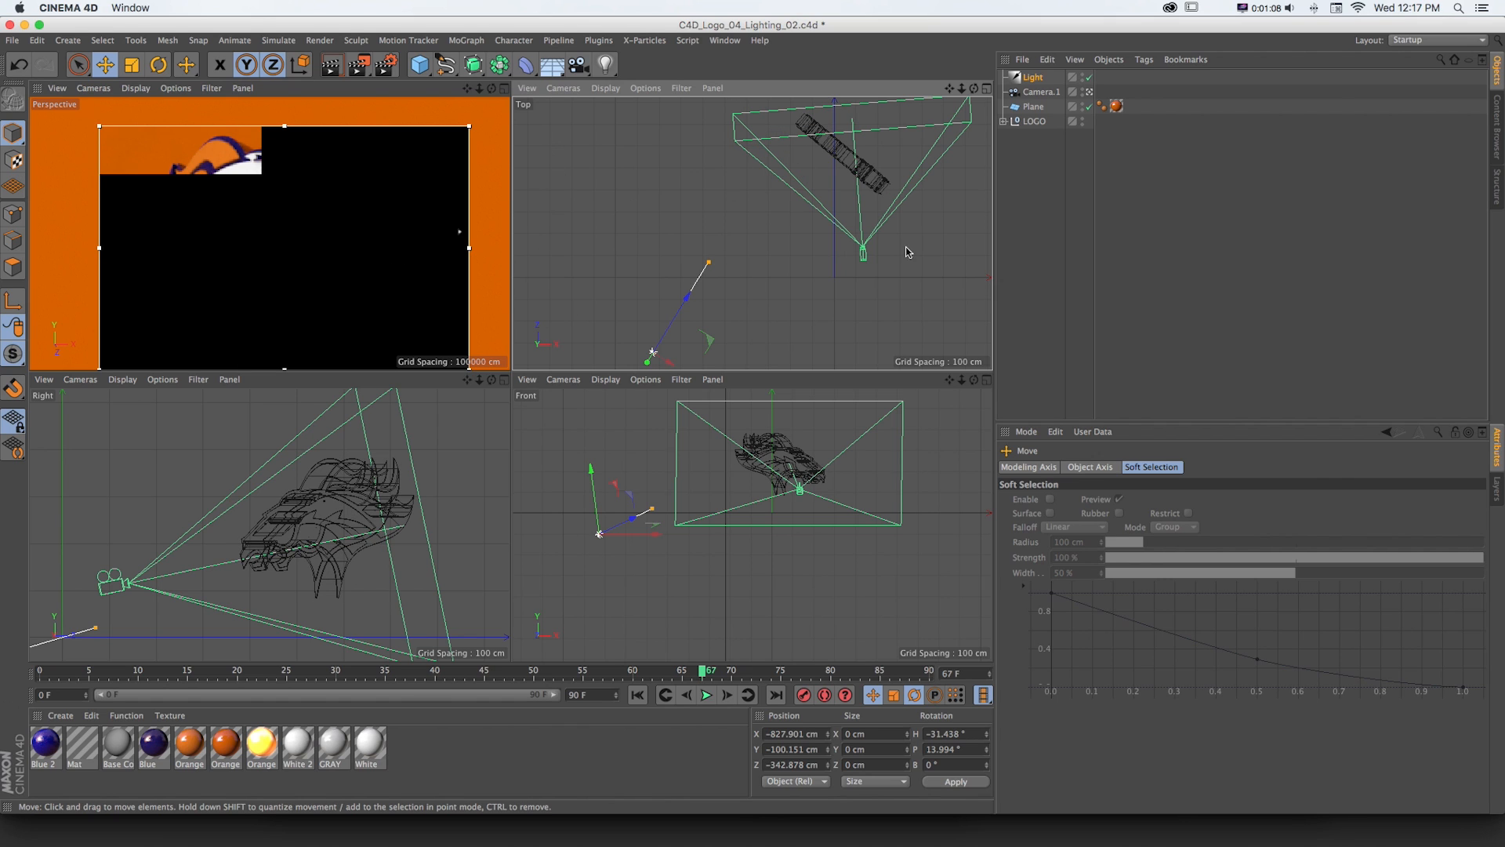
drag(862, 252, 673, 320)
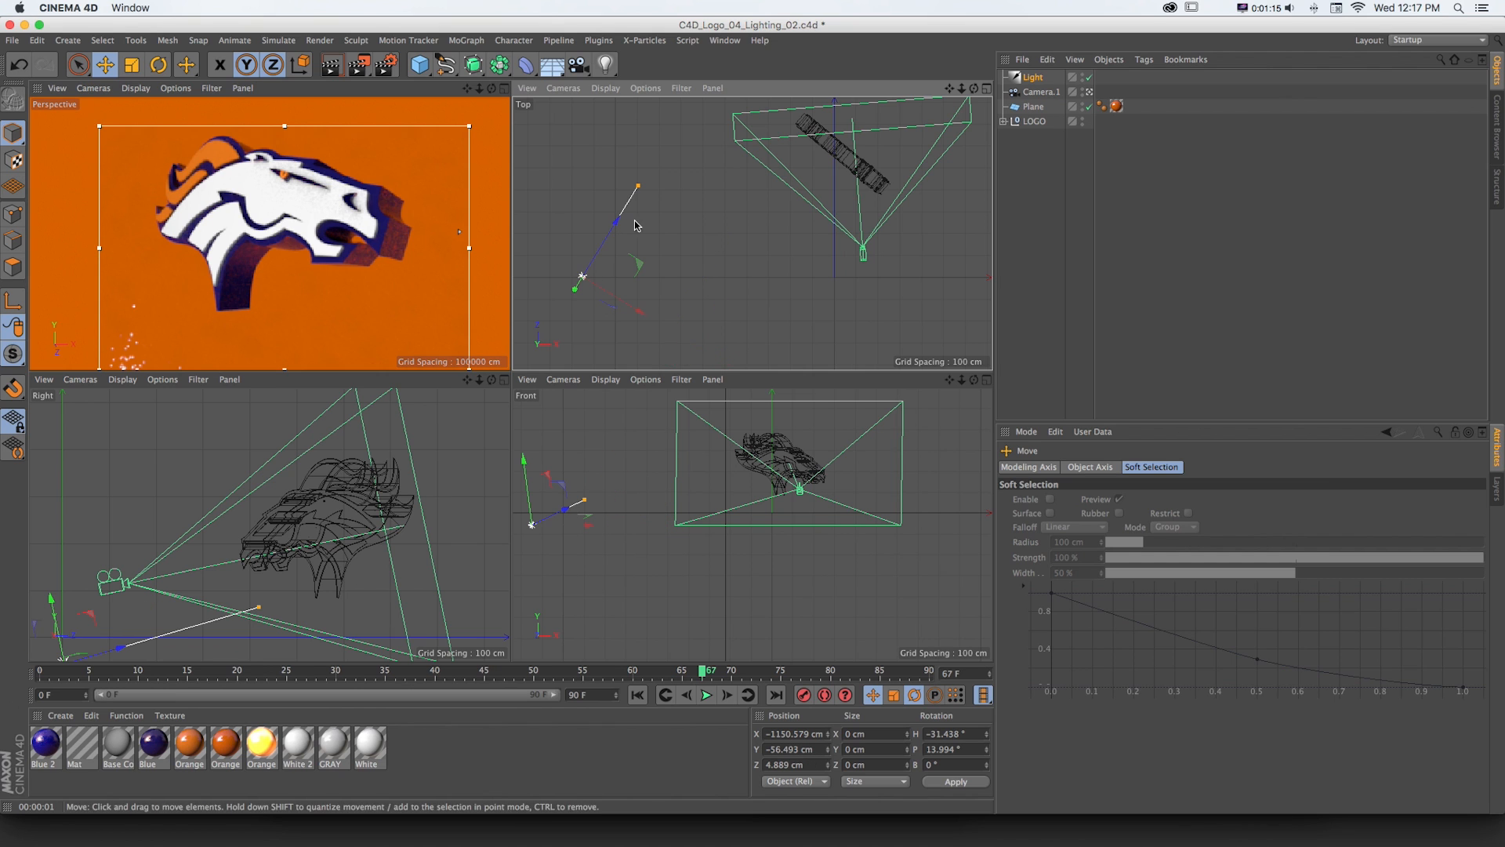
click(157, 64)
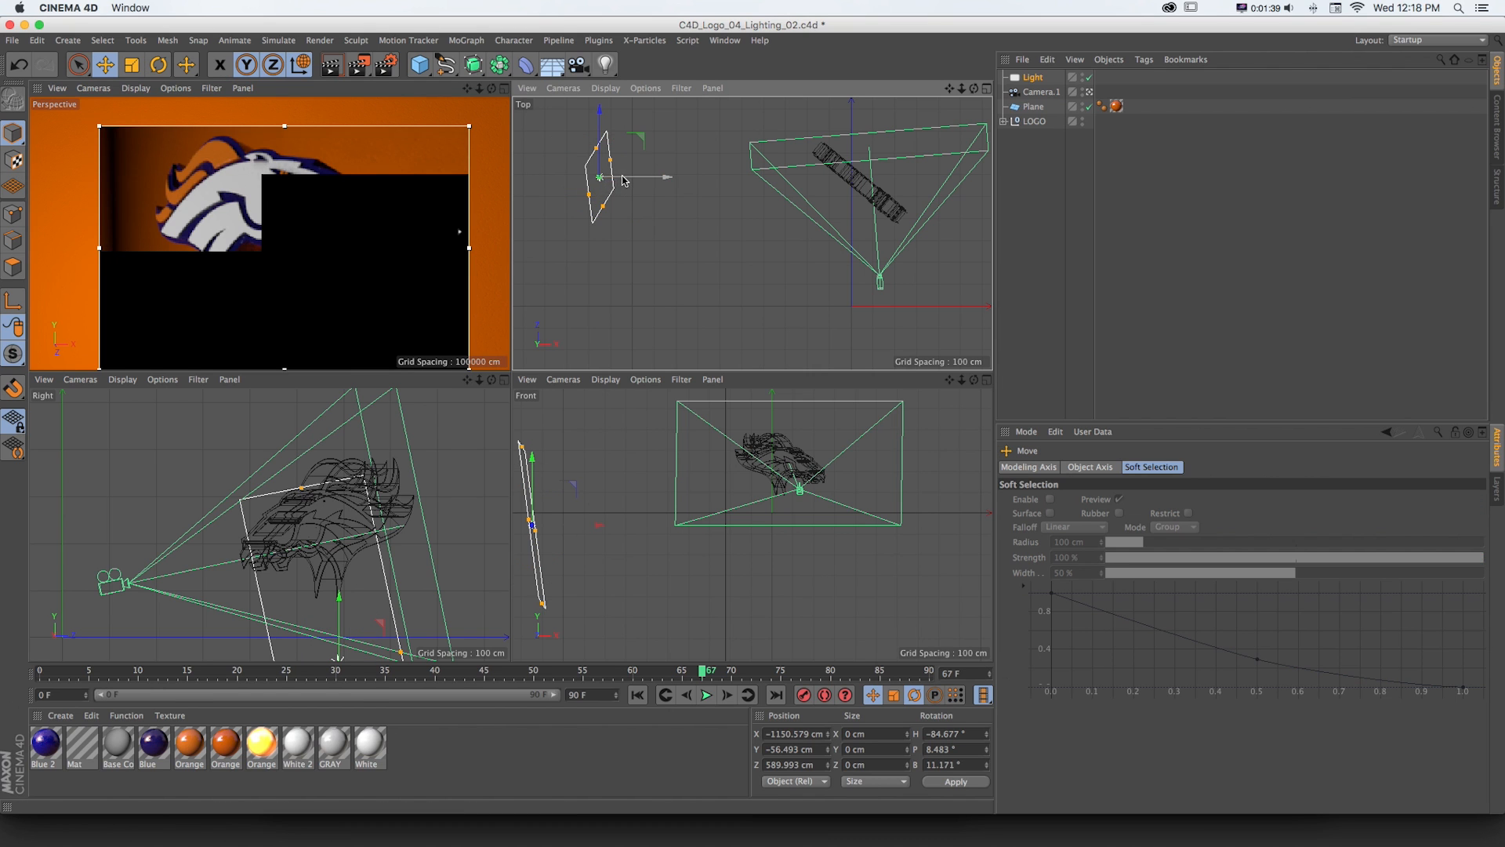
- Reposition the light left of the logo in the Top view and switch it to an Omni light
drag(614, 177, 792, 177)
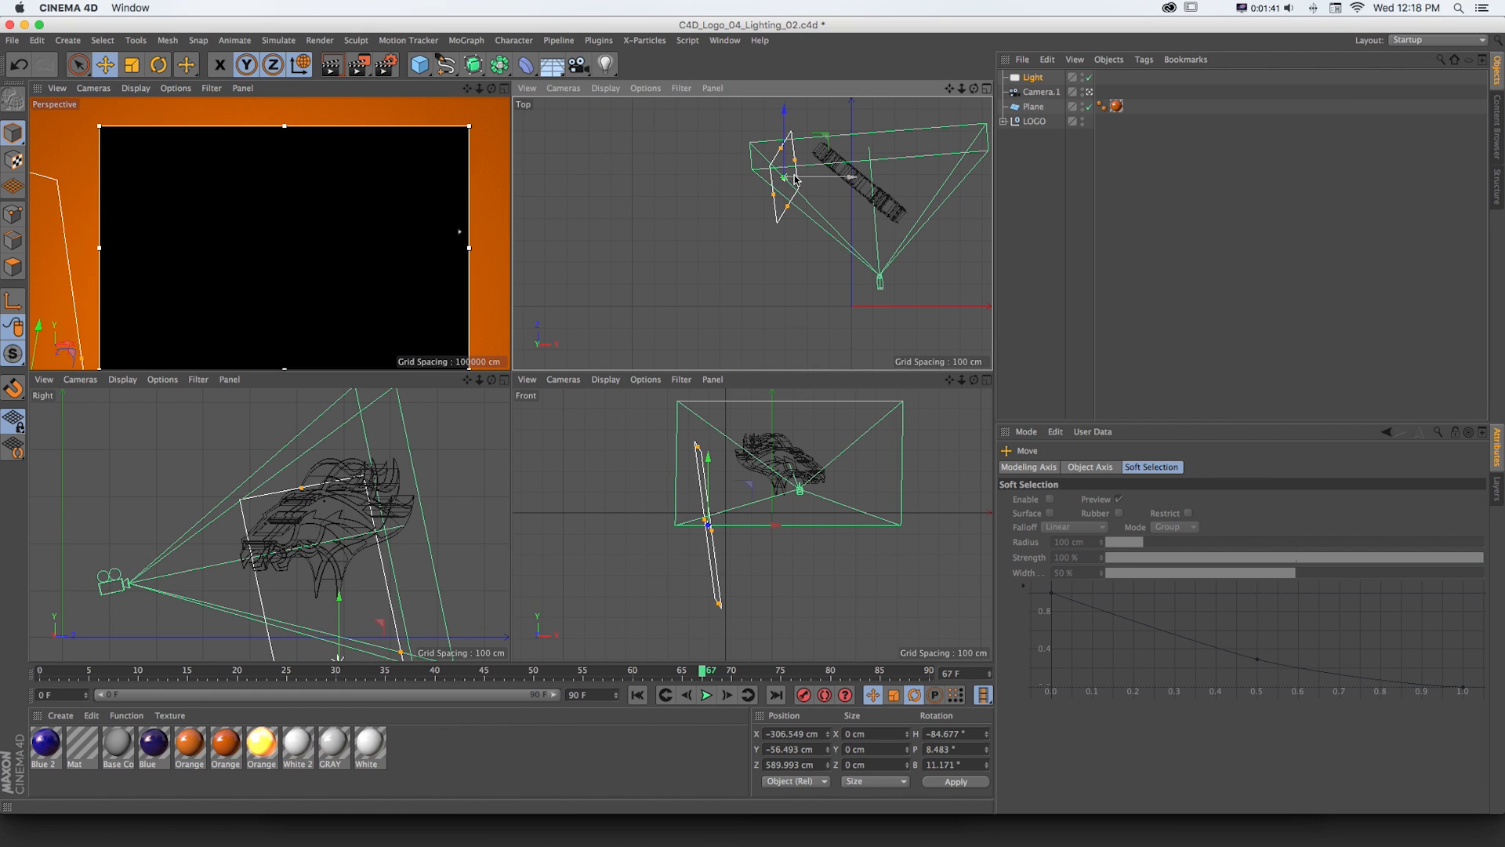
click(155, 65)
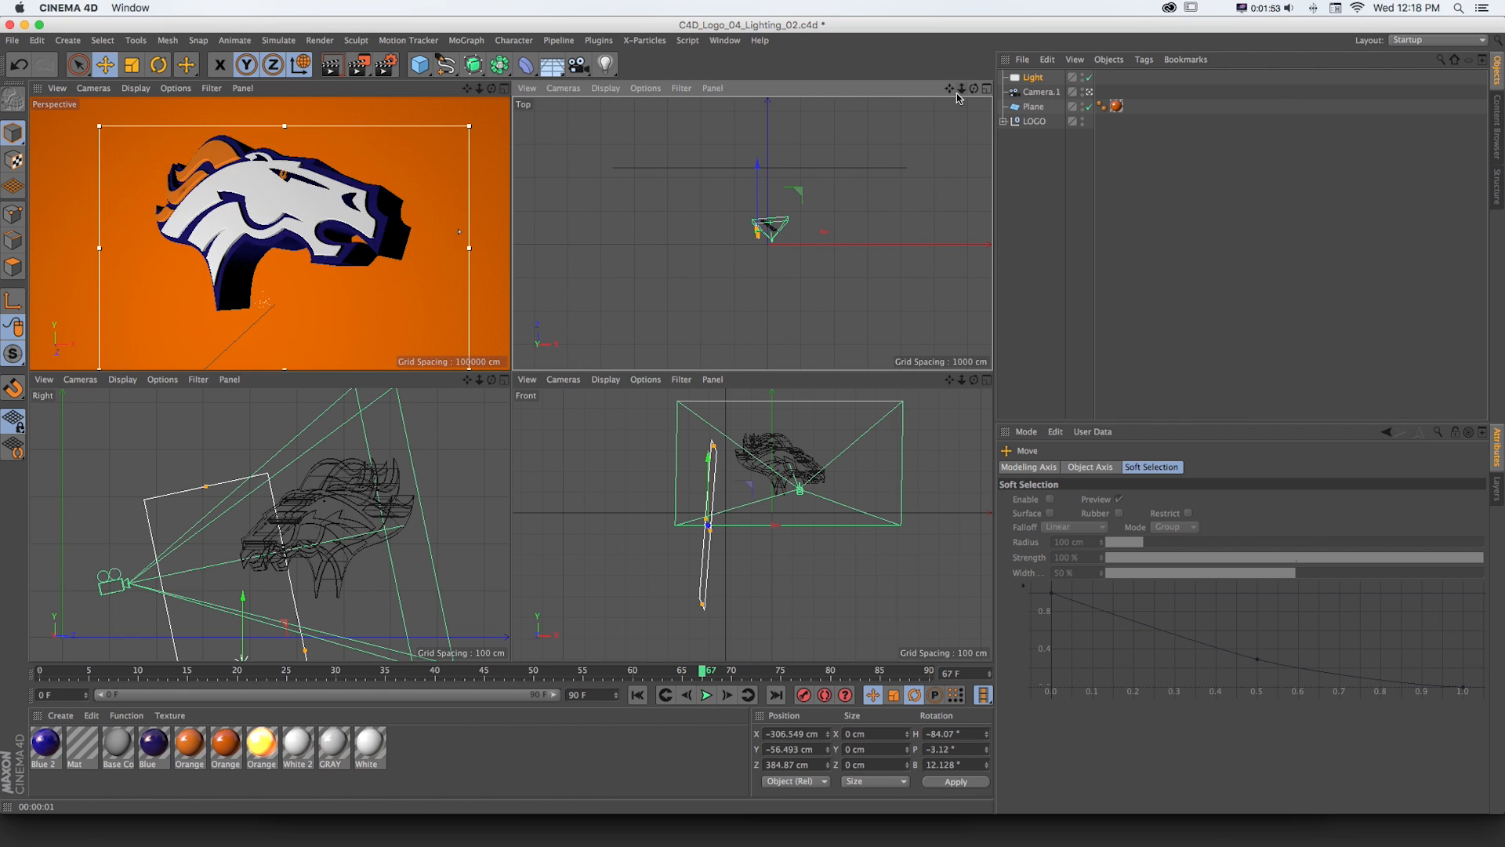
drag(768, 227, 576, 262)
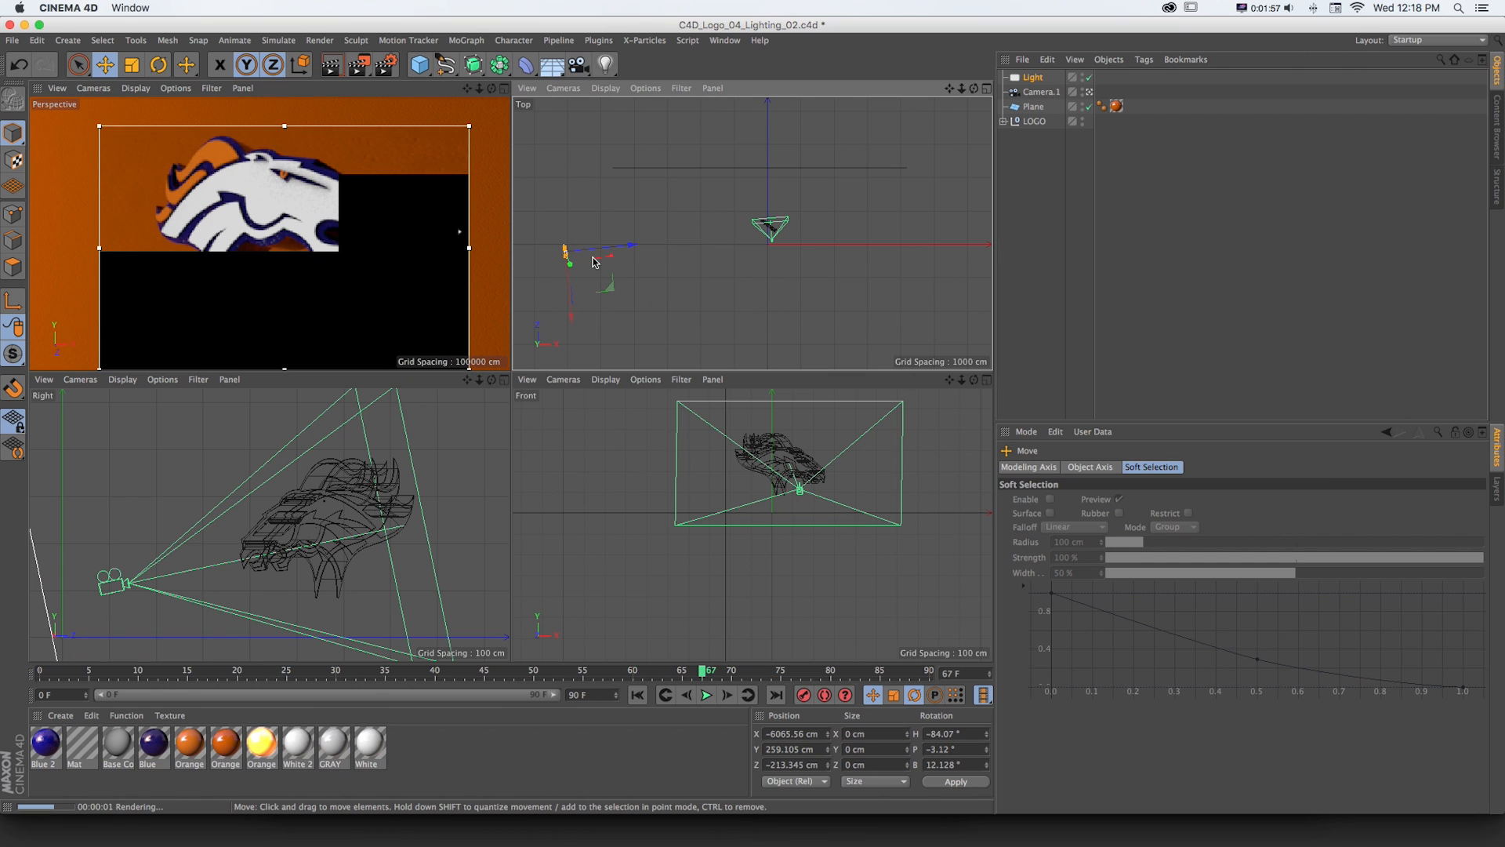
drag(565, 252, 697, 237)
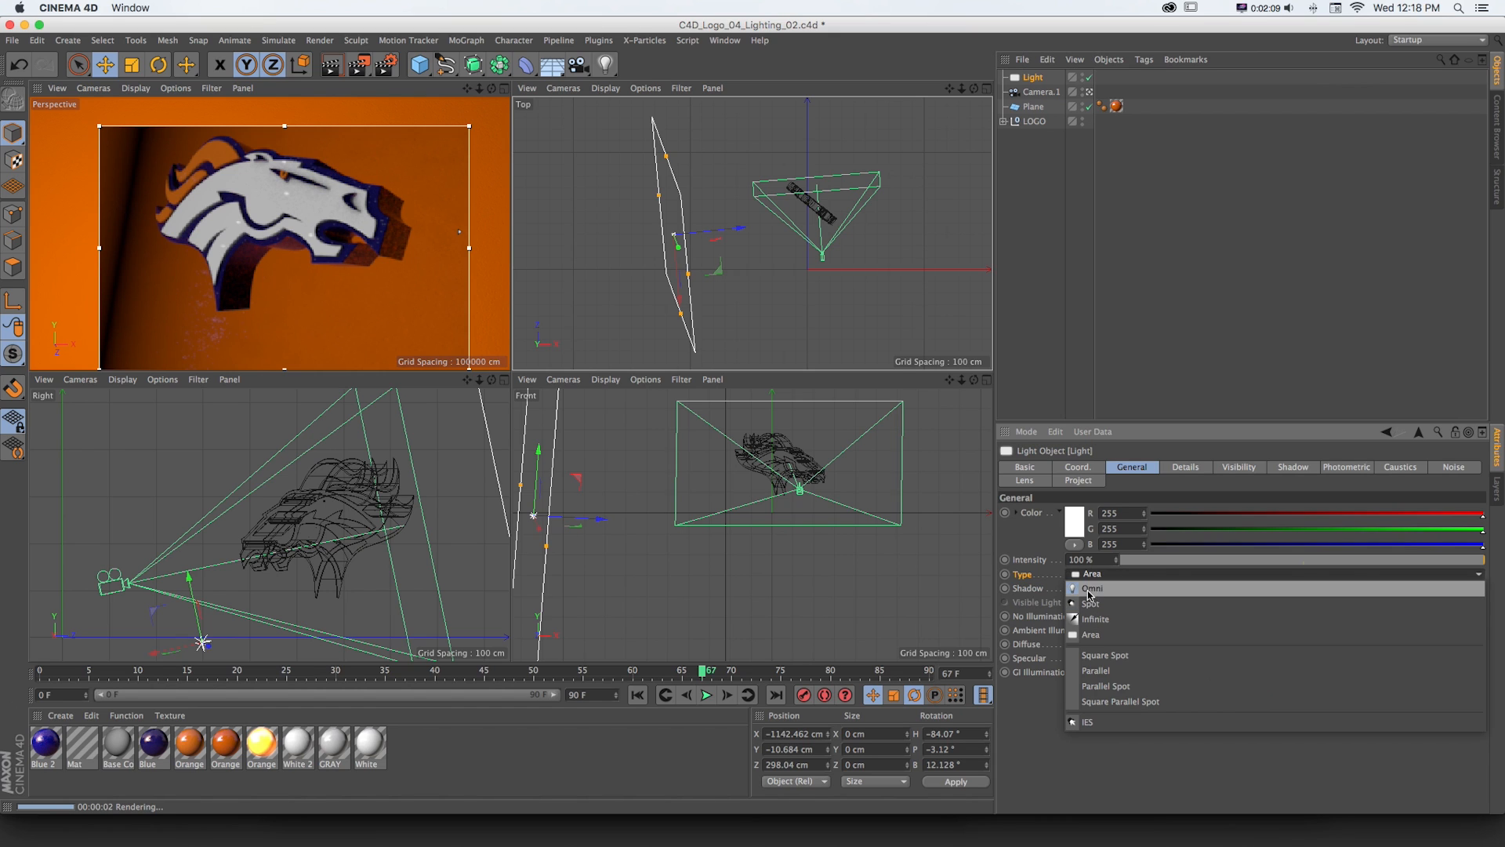
click(1091, 588)
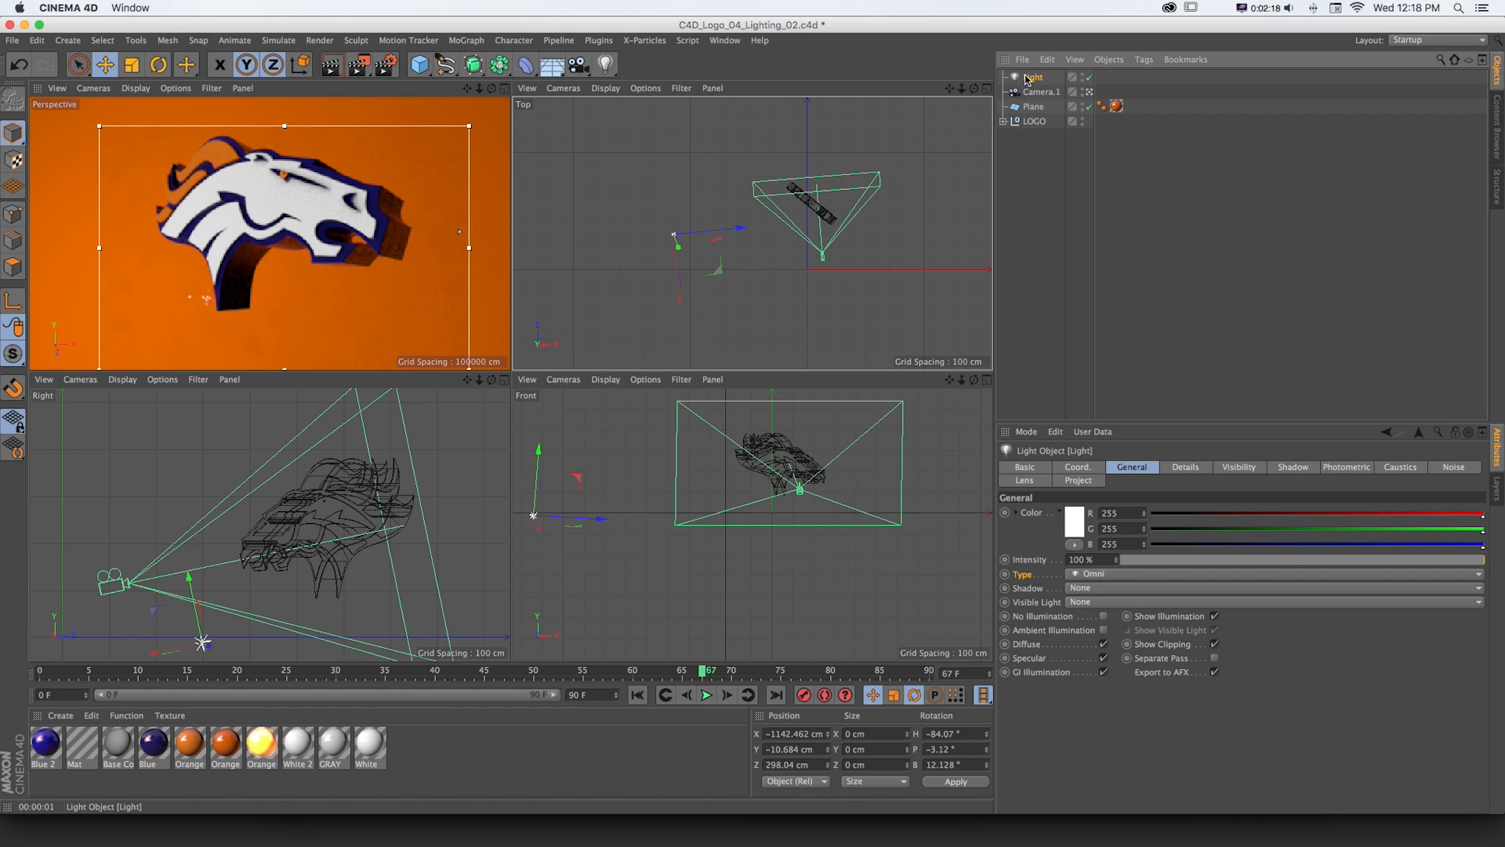
- Add an area light and move it to the left of the logo in the Front view
click(604, 64)
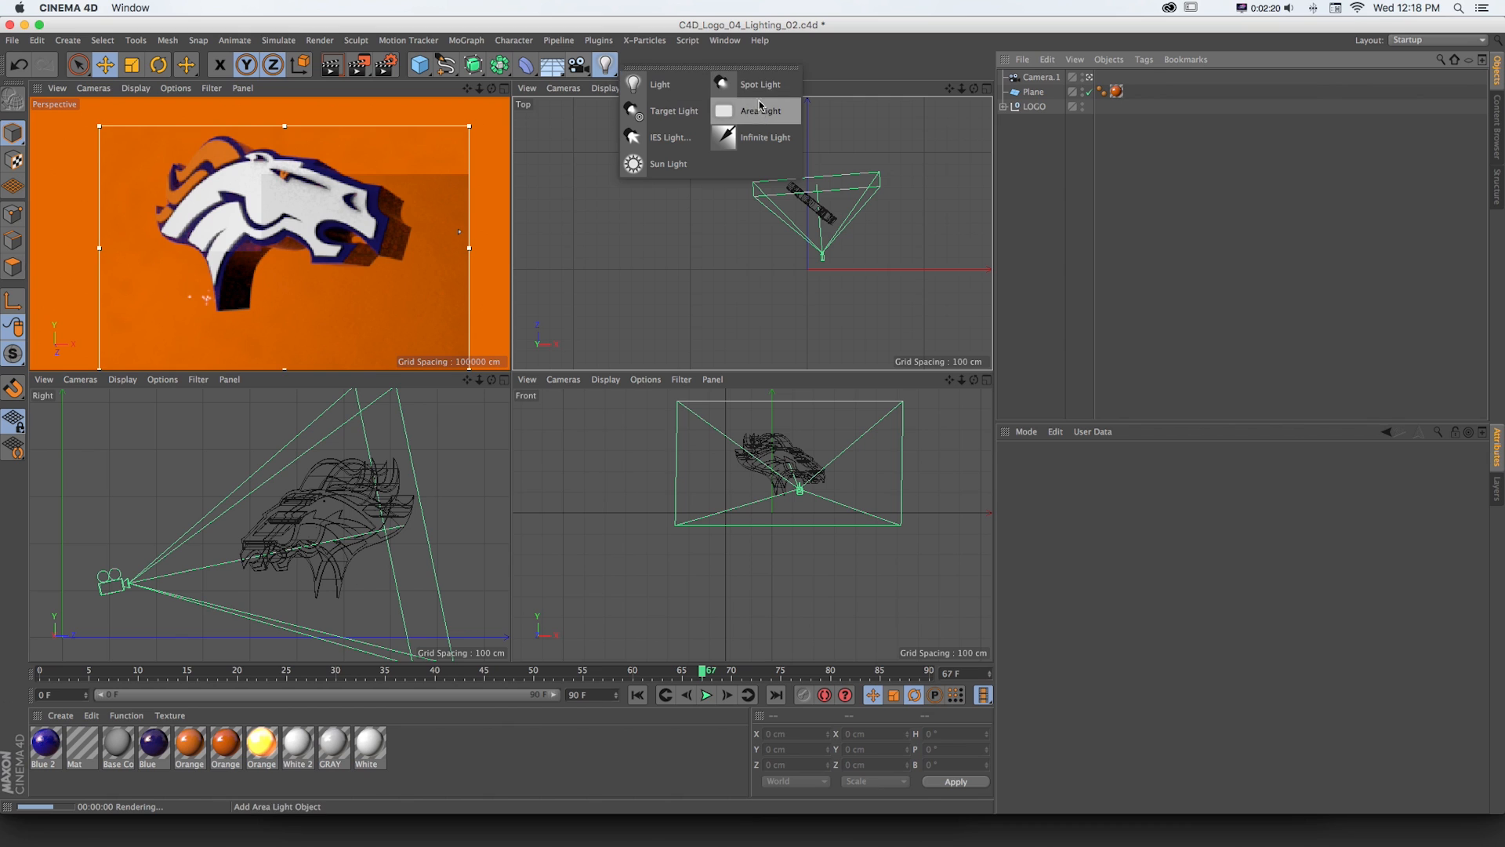
click(759, 109)
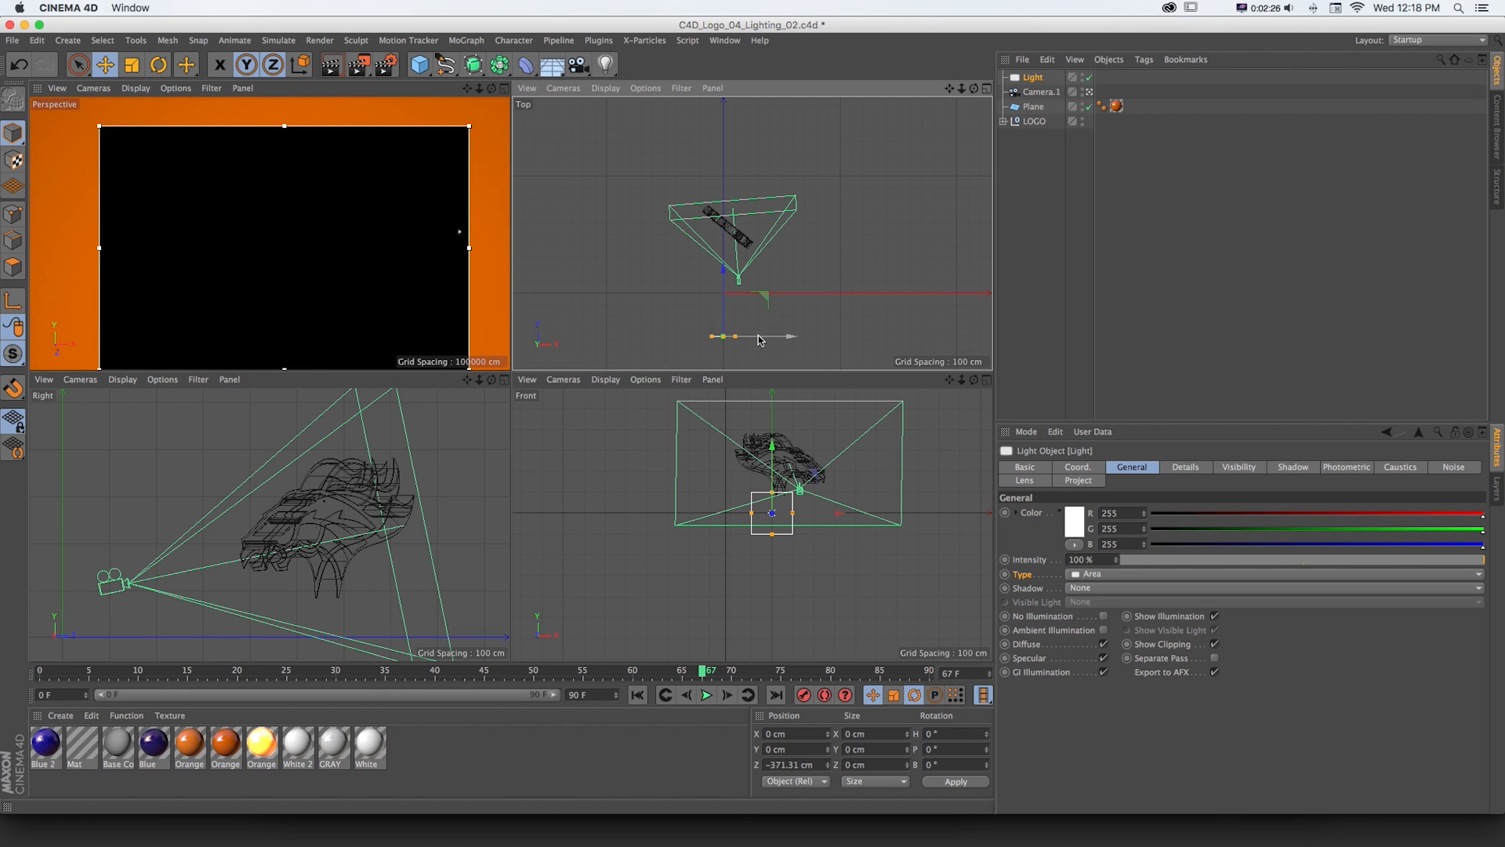
drag(724, 336, 660, 279)
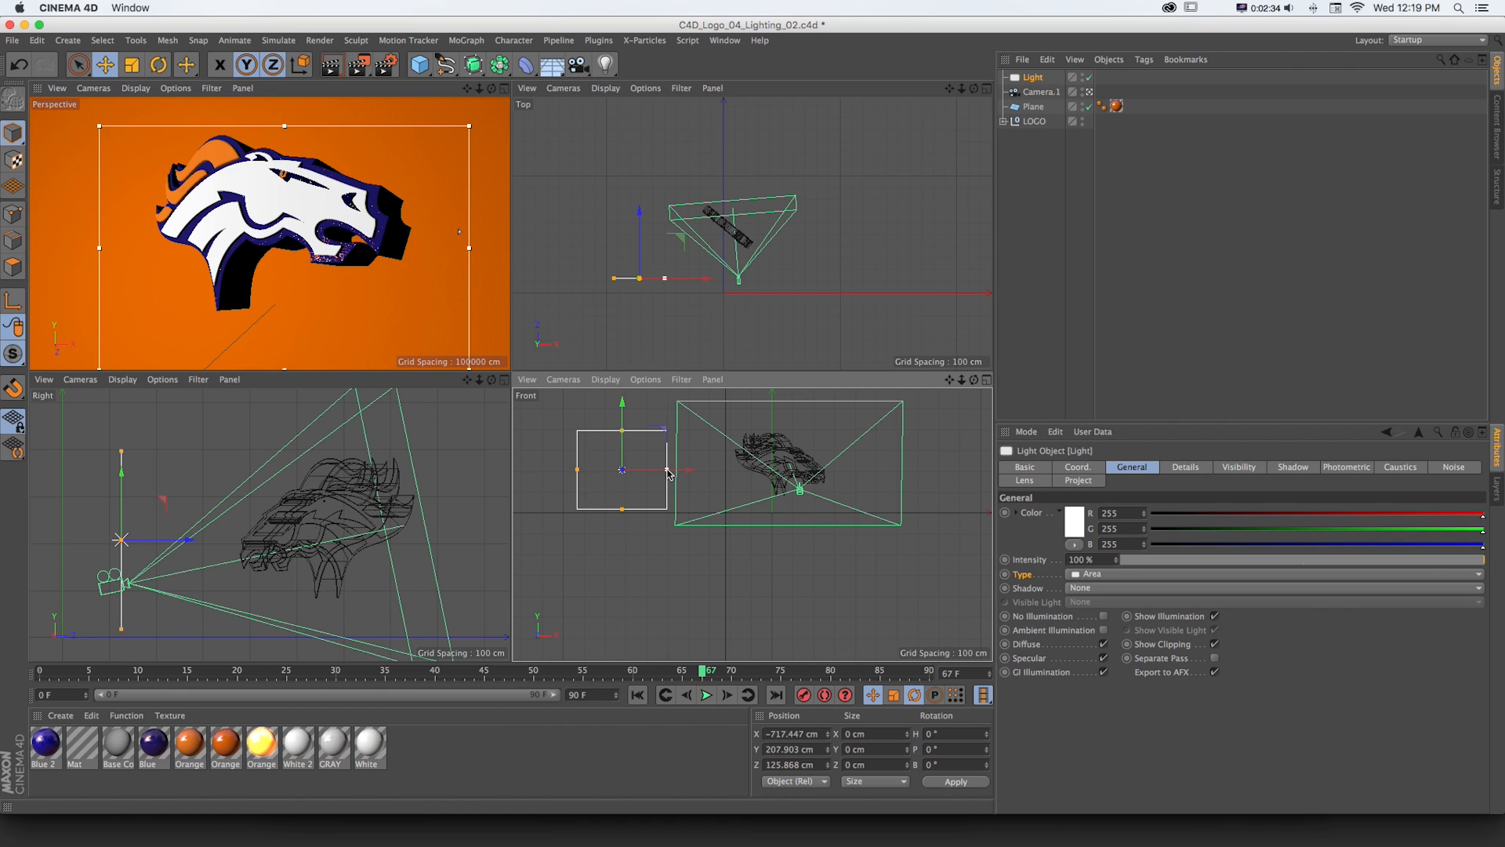
- Rotate the light about -45.75° in H so it aims at the logo
click(157, 64)
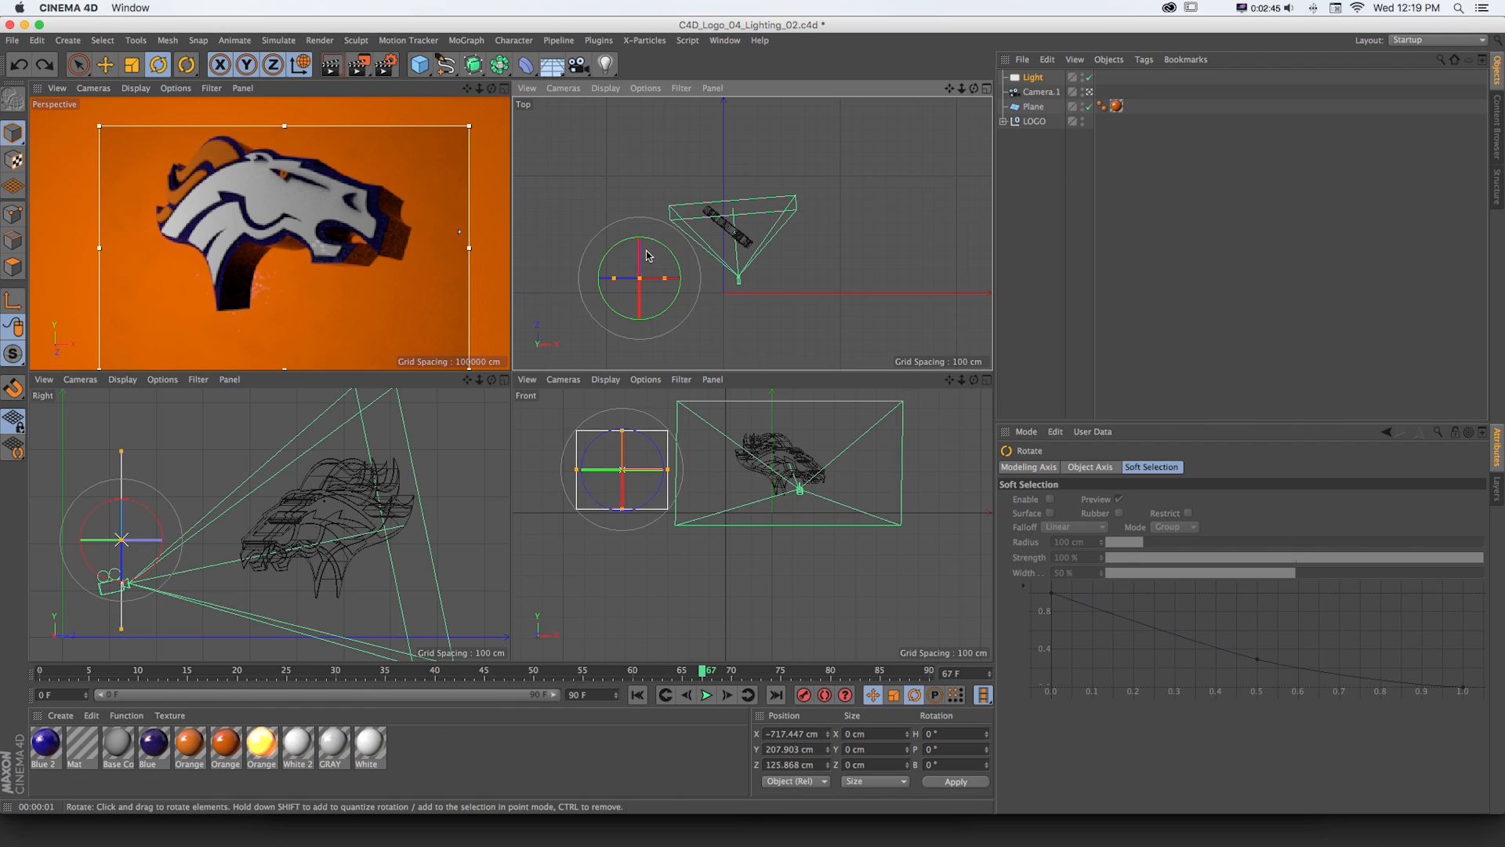
click(105, 65)
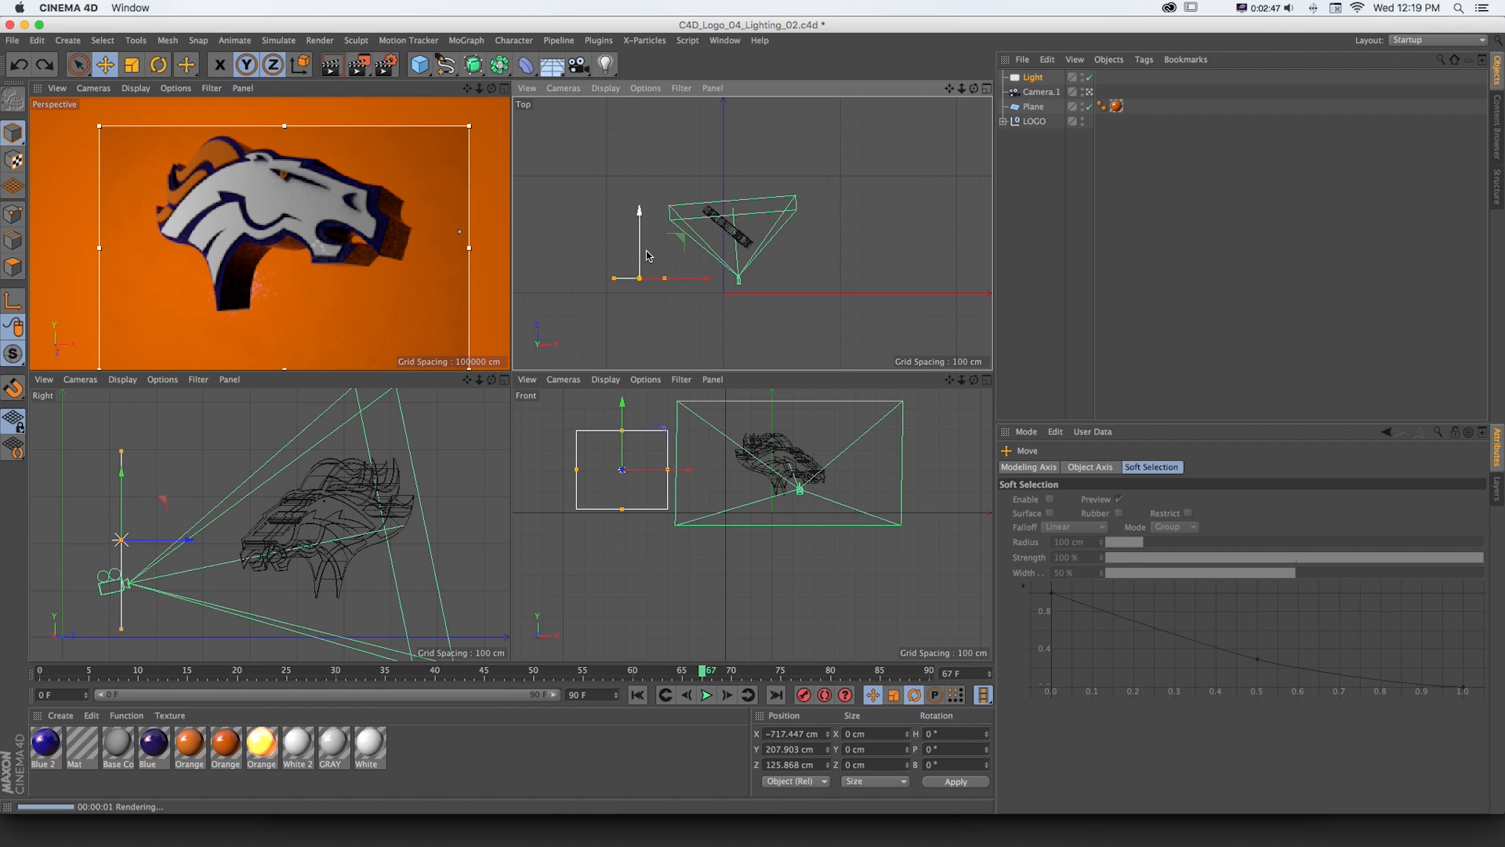
click(157, 64)
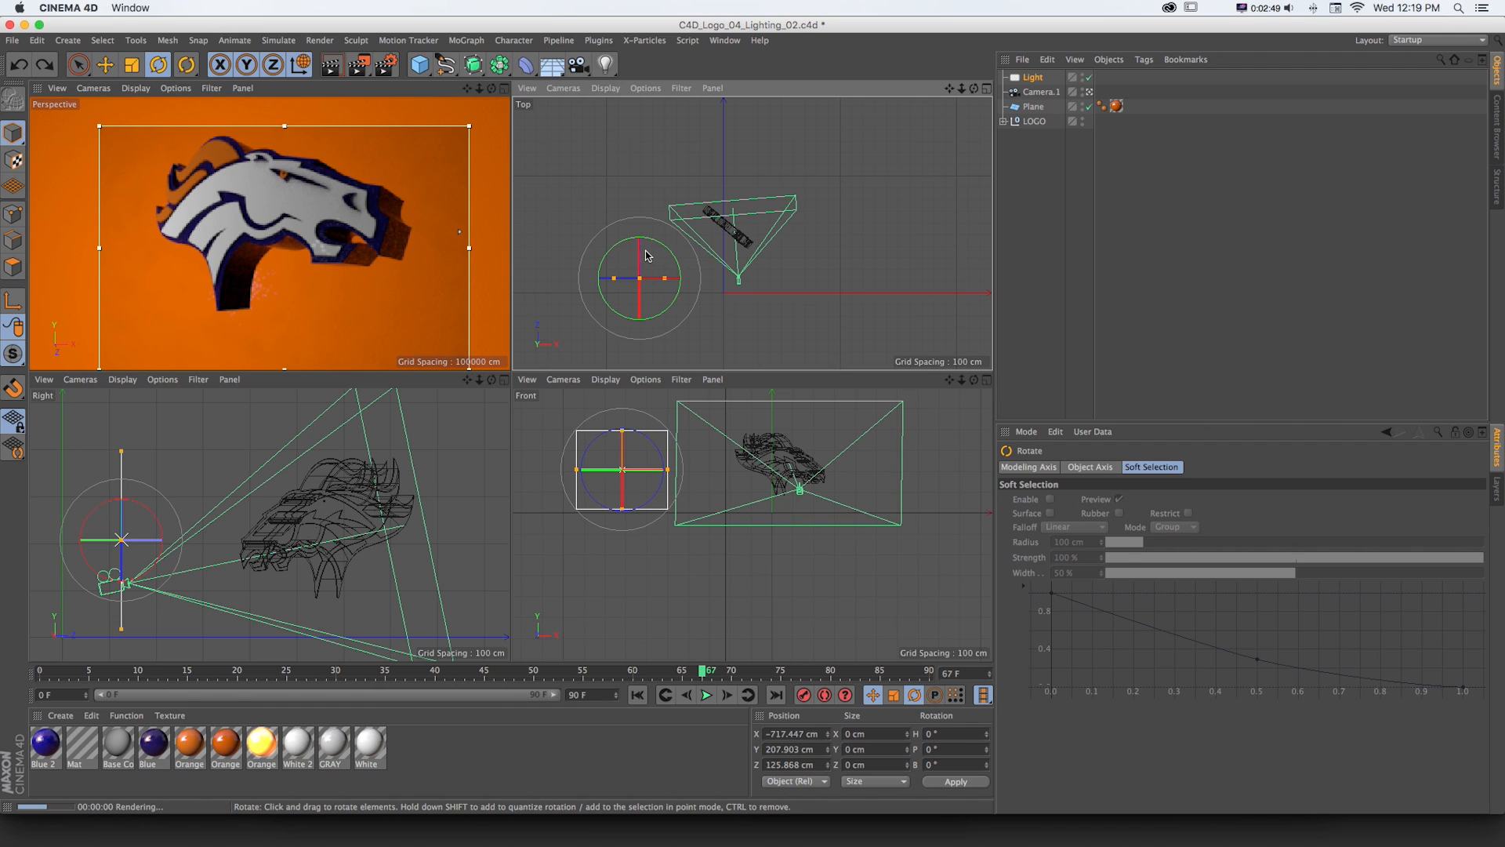
drag(679, 245, 656, 235)
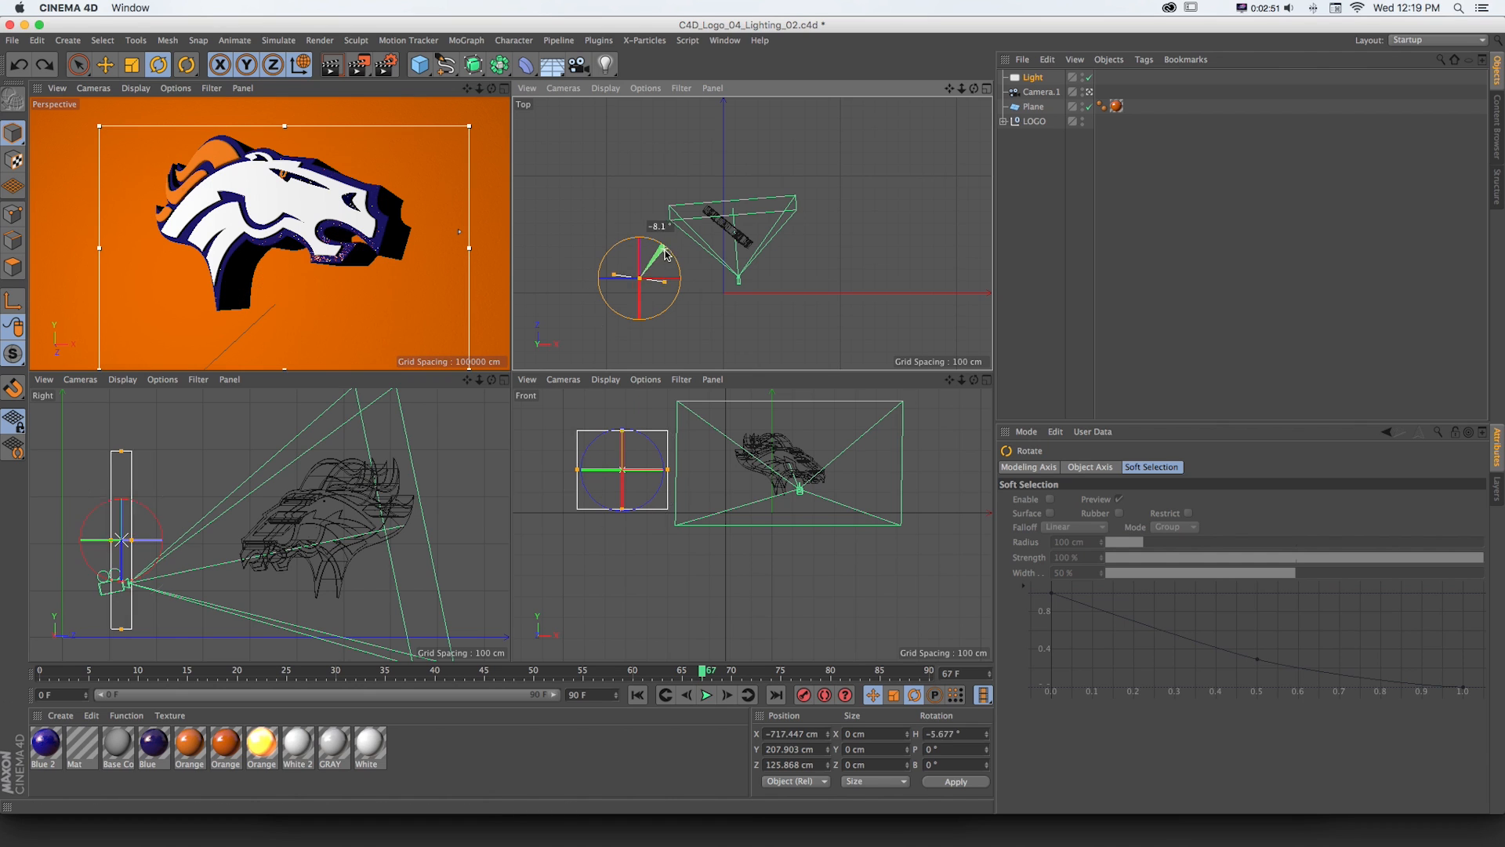
drag(665, 256, 672, 274)
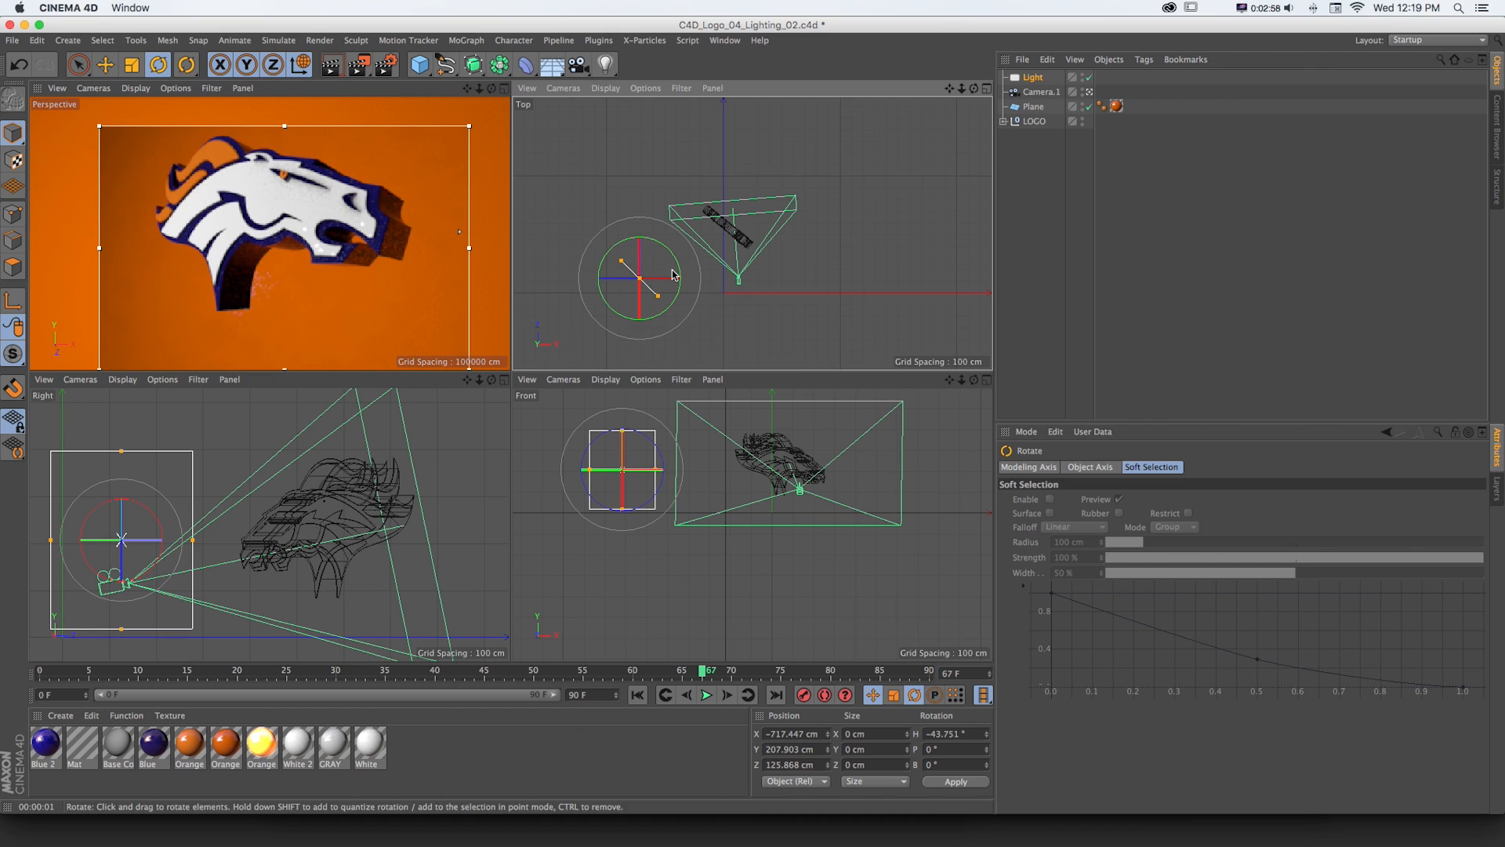
click(1033, 76)
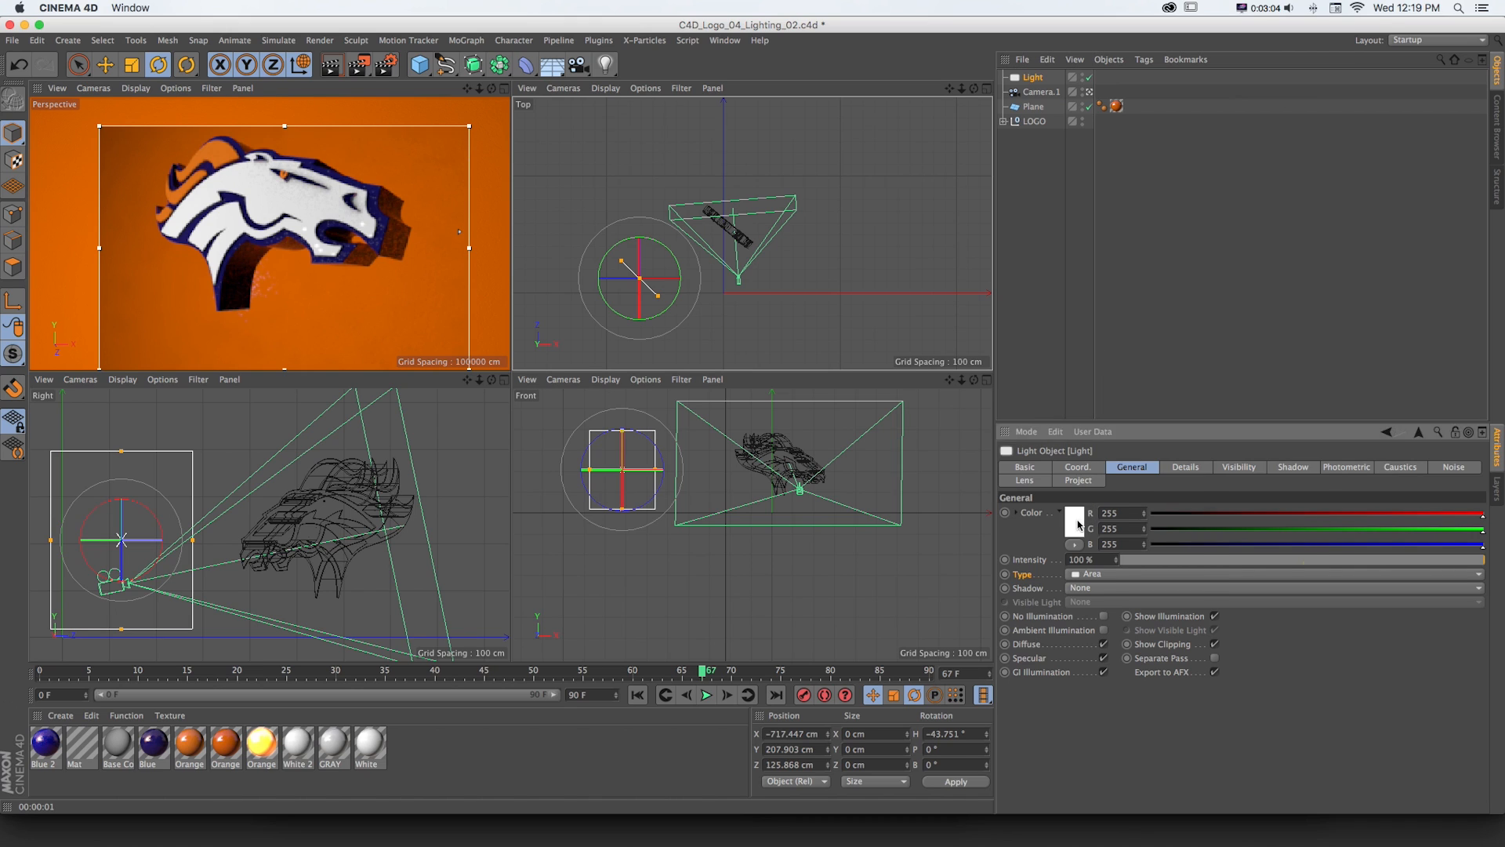
click(1074, 513)
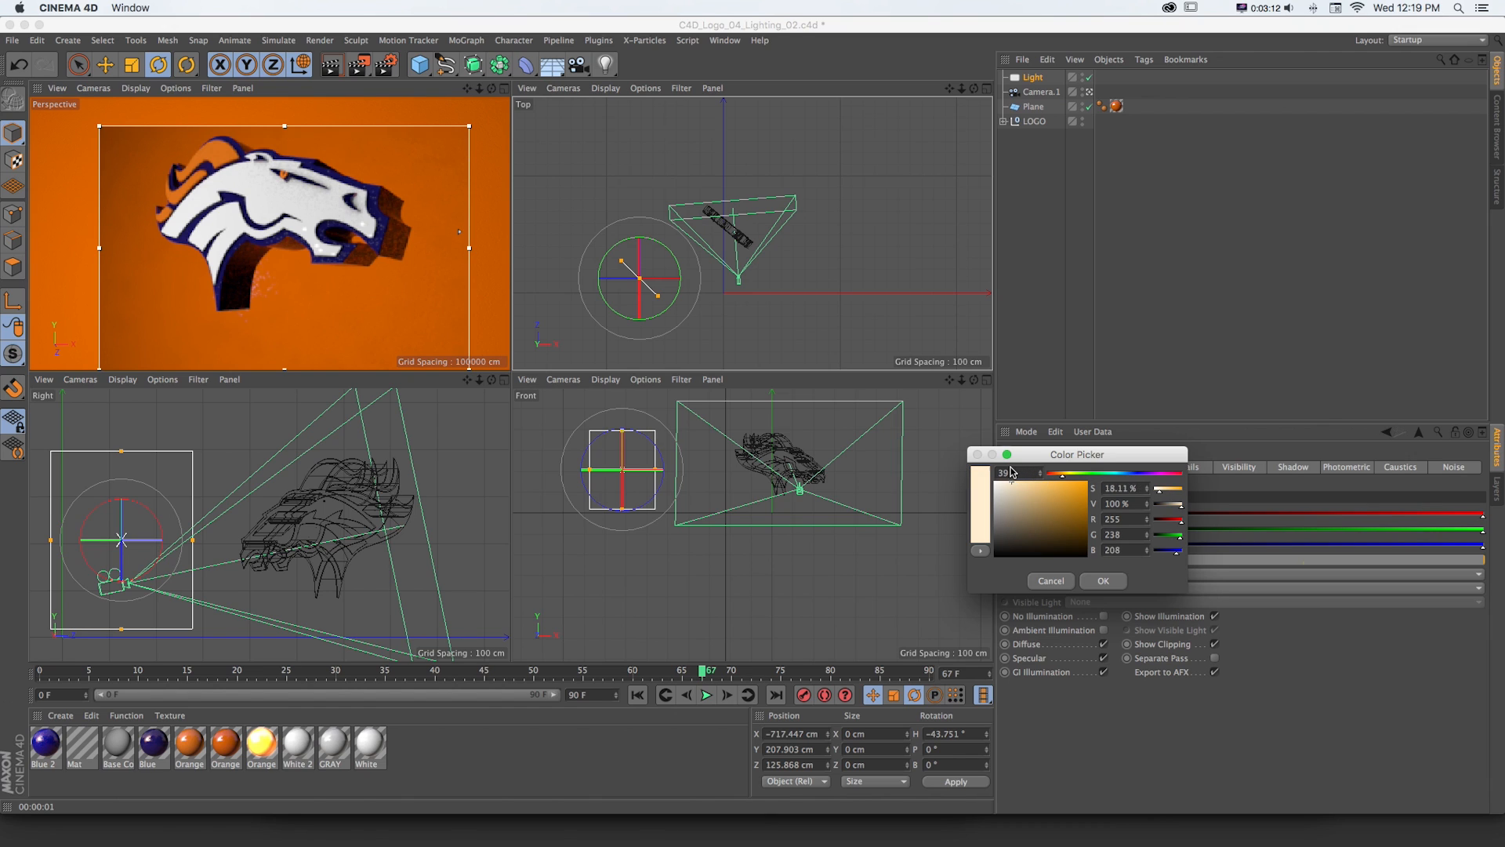
- Confirm the pale warm light colour and set its Shadow type to Area
click(1102, 580)
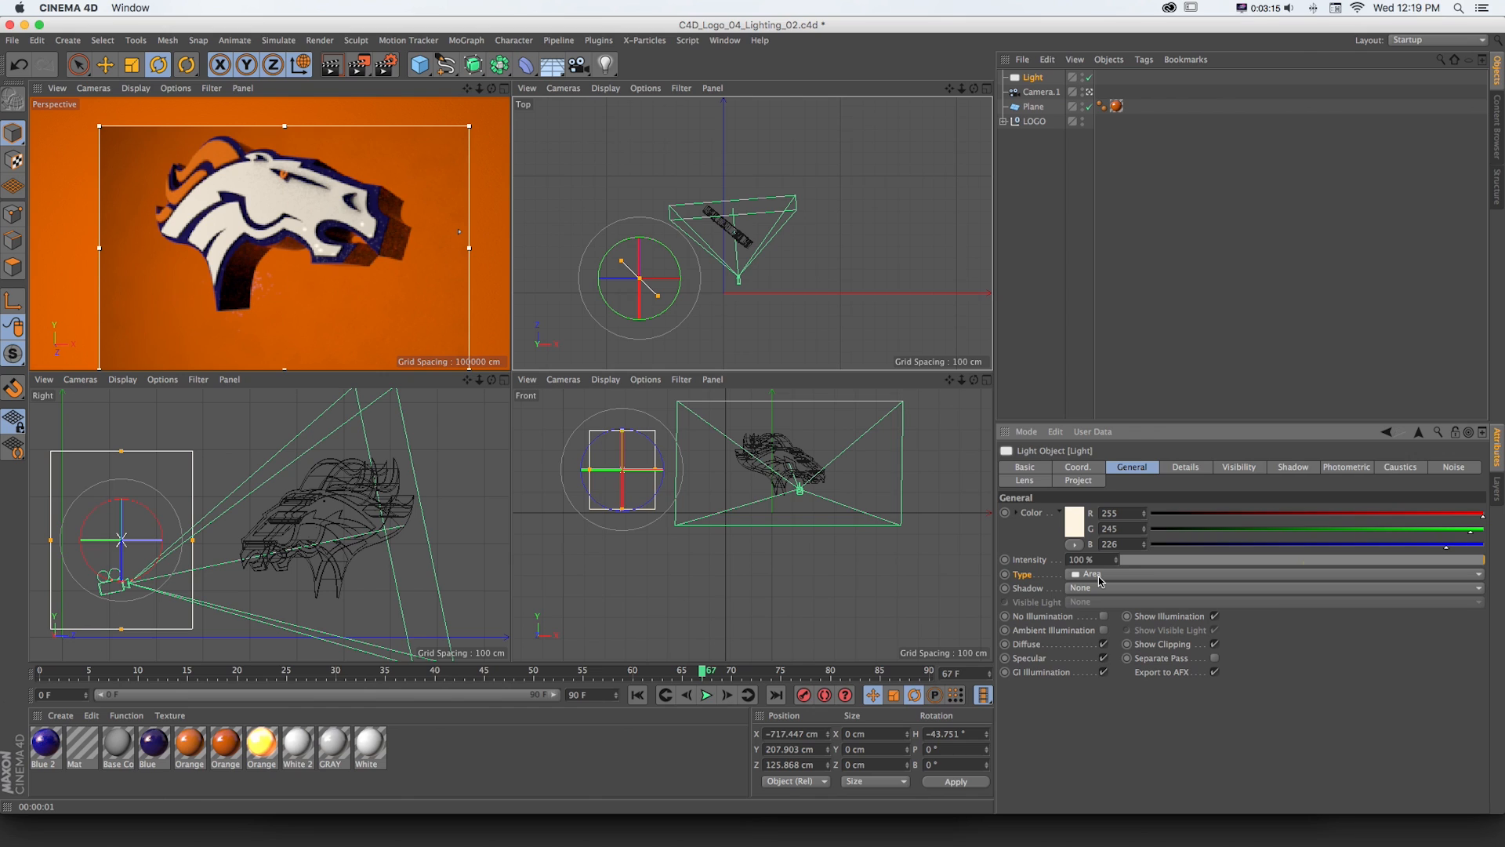
click(1267, 588)
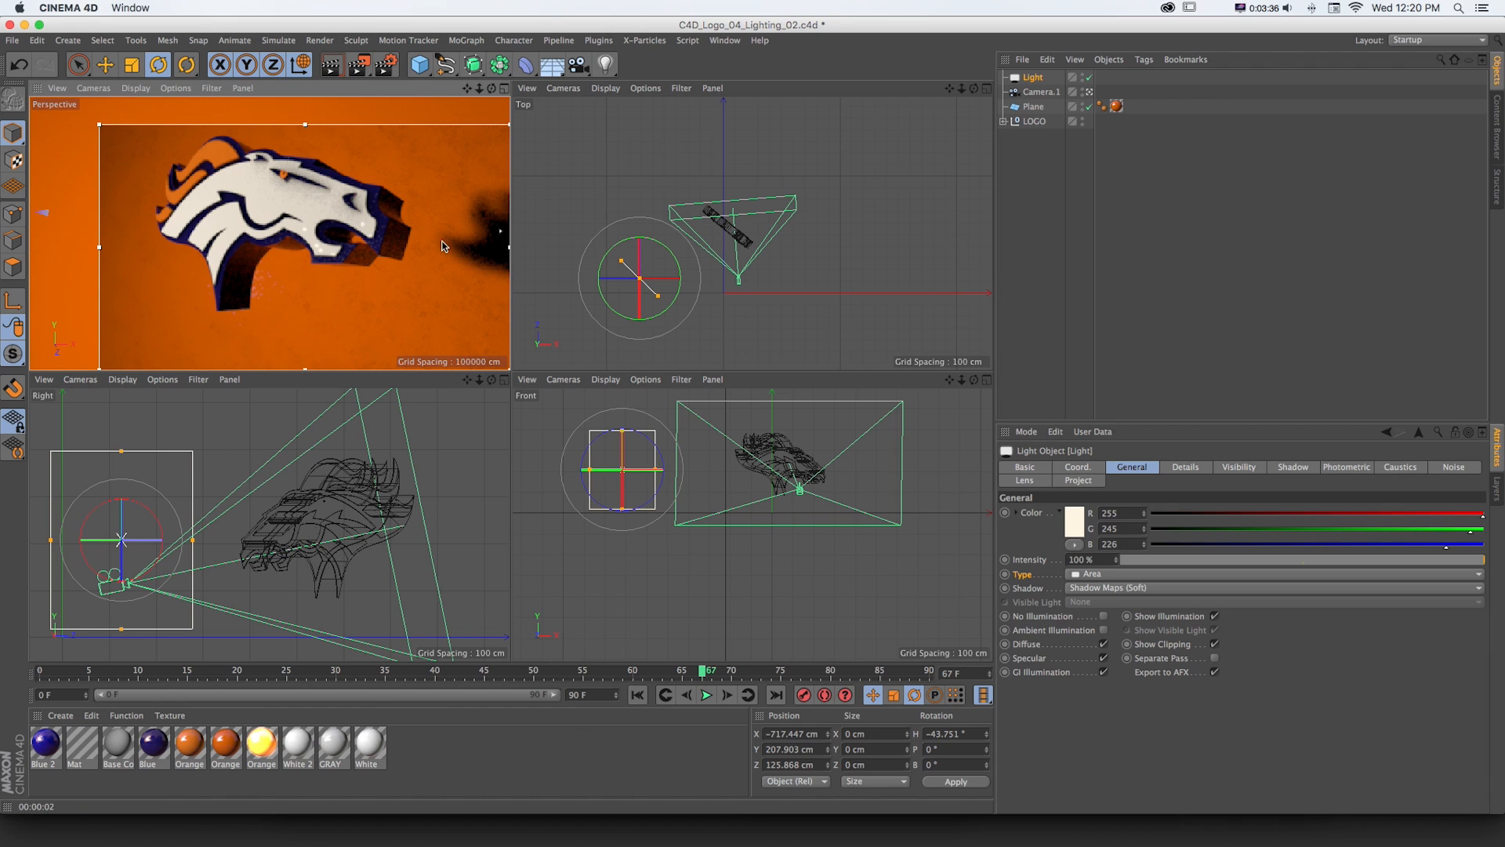
mouse_move(465, 256)
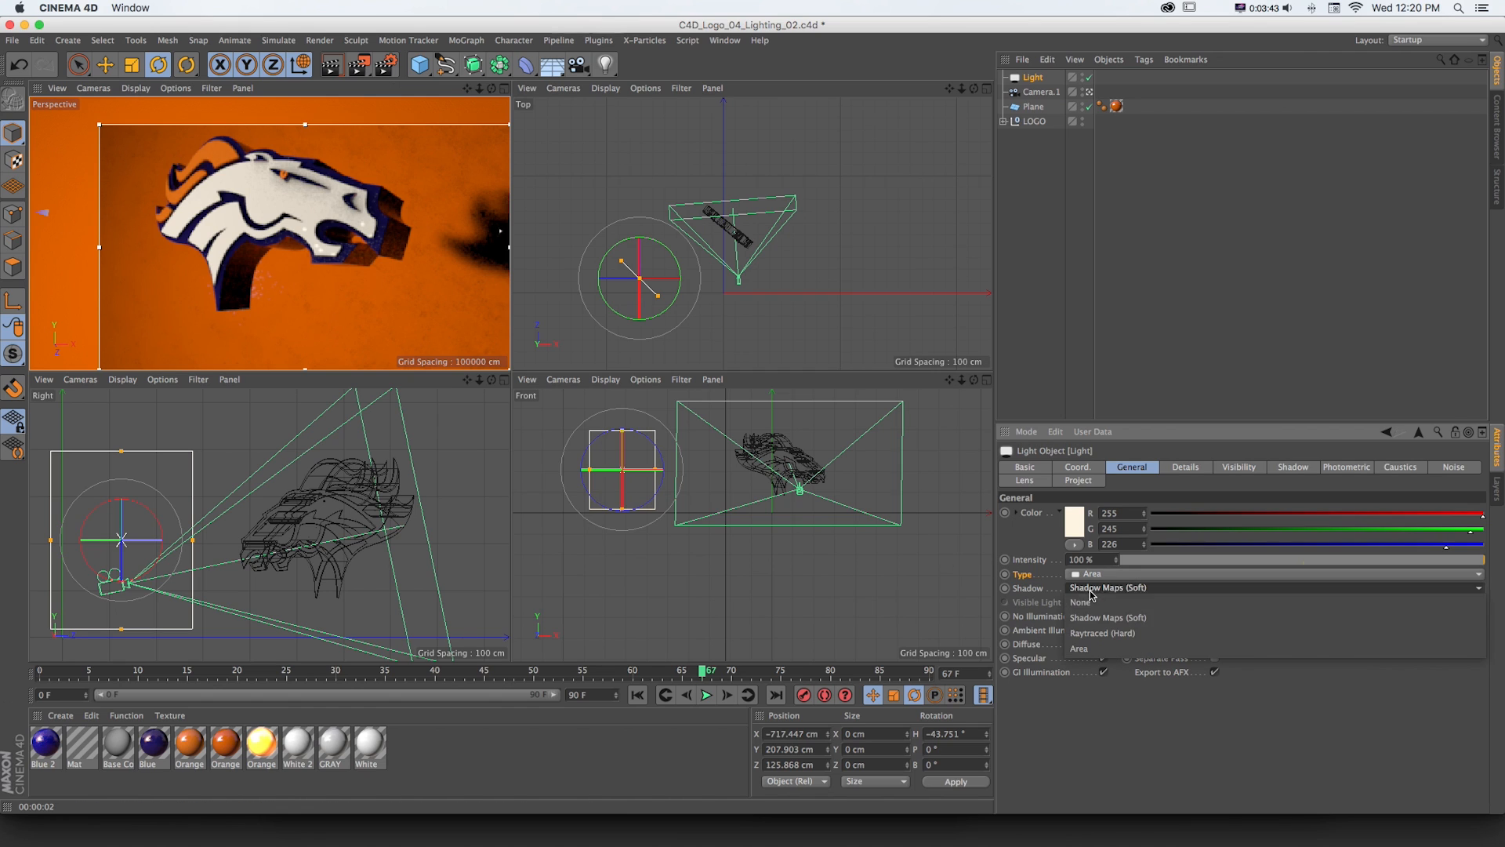
click(1102, 632)
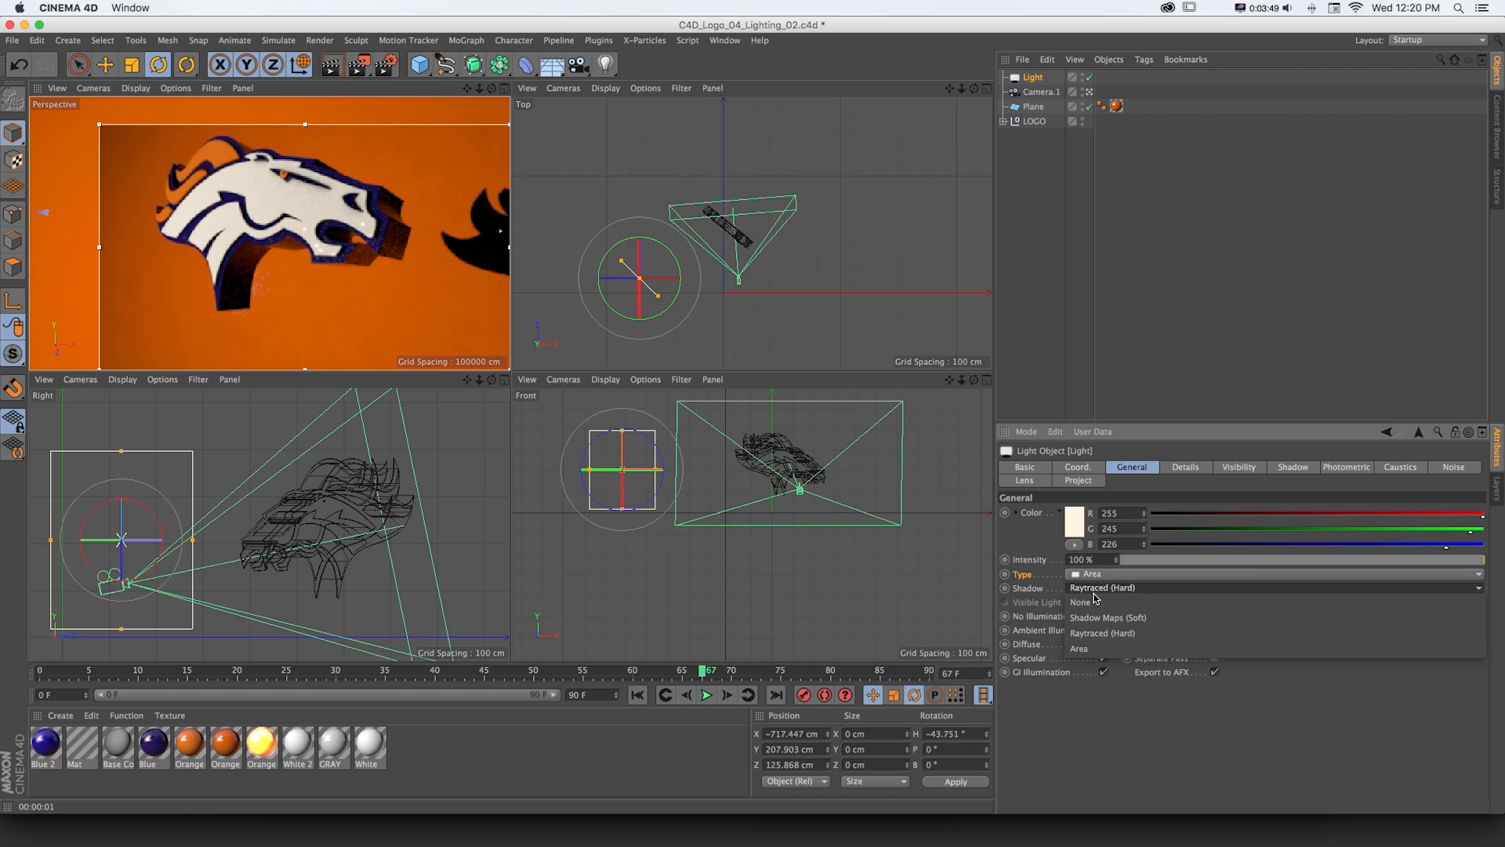
click(1092, 588)
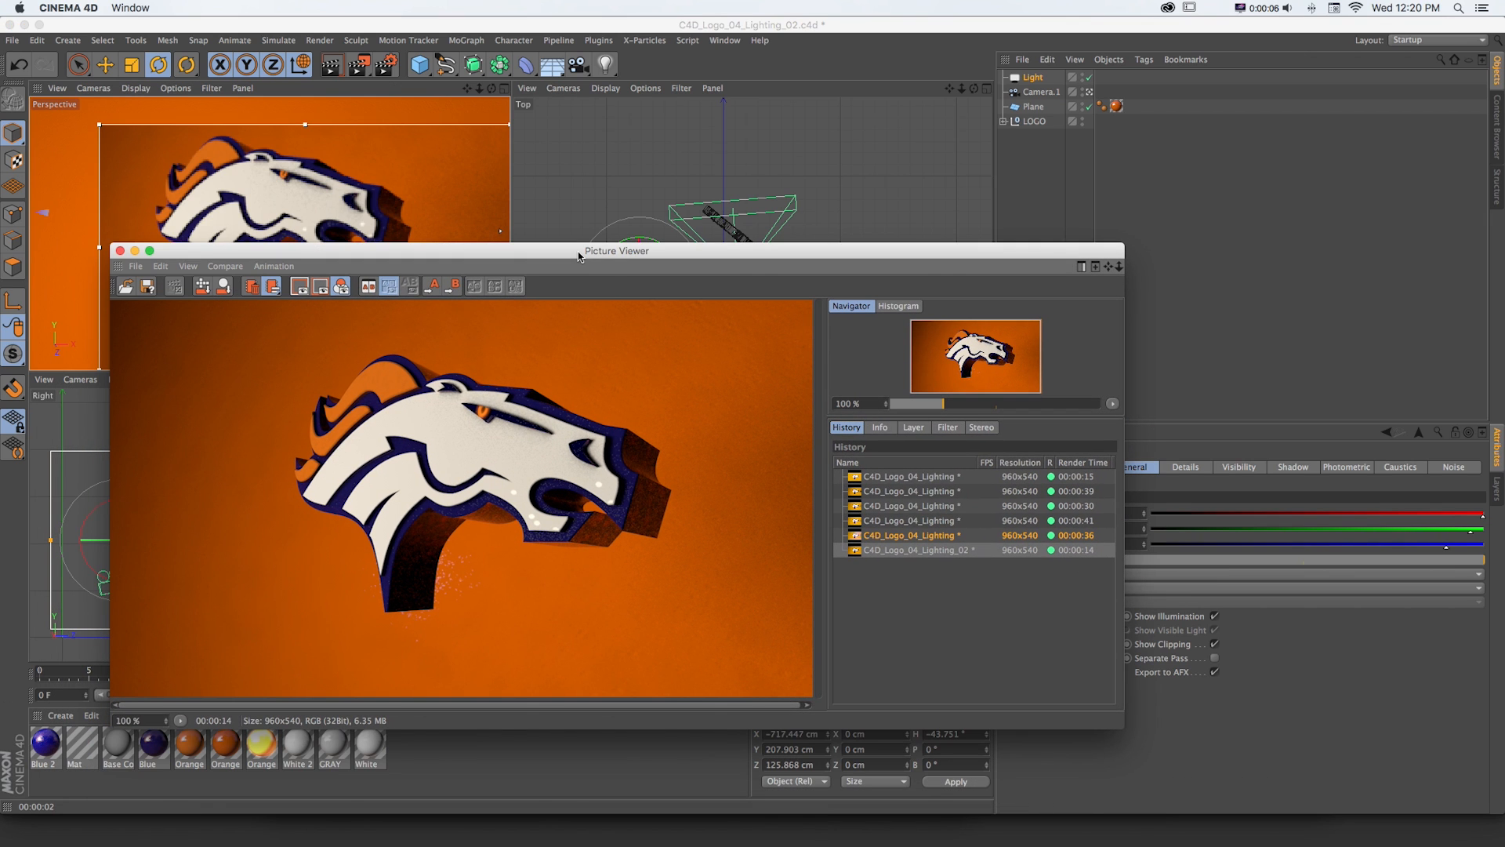
mouse_move(602, 442)
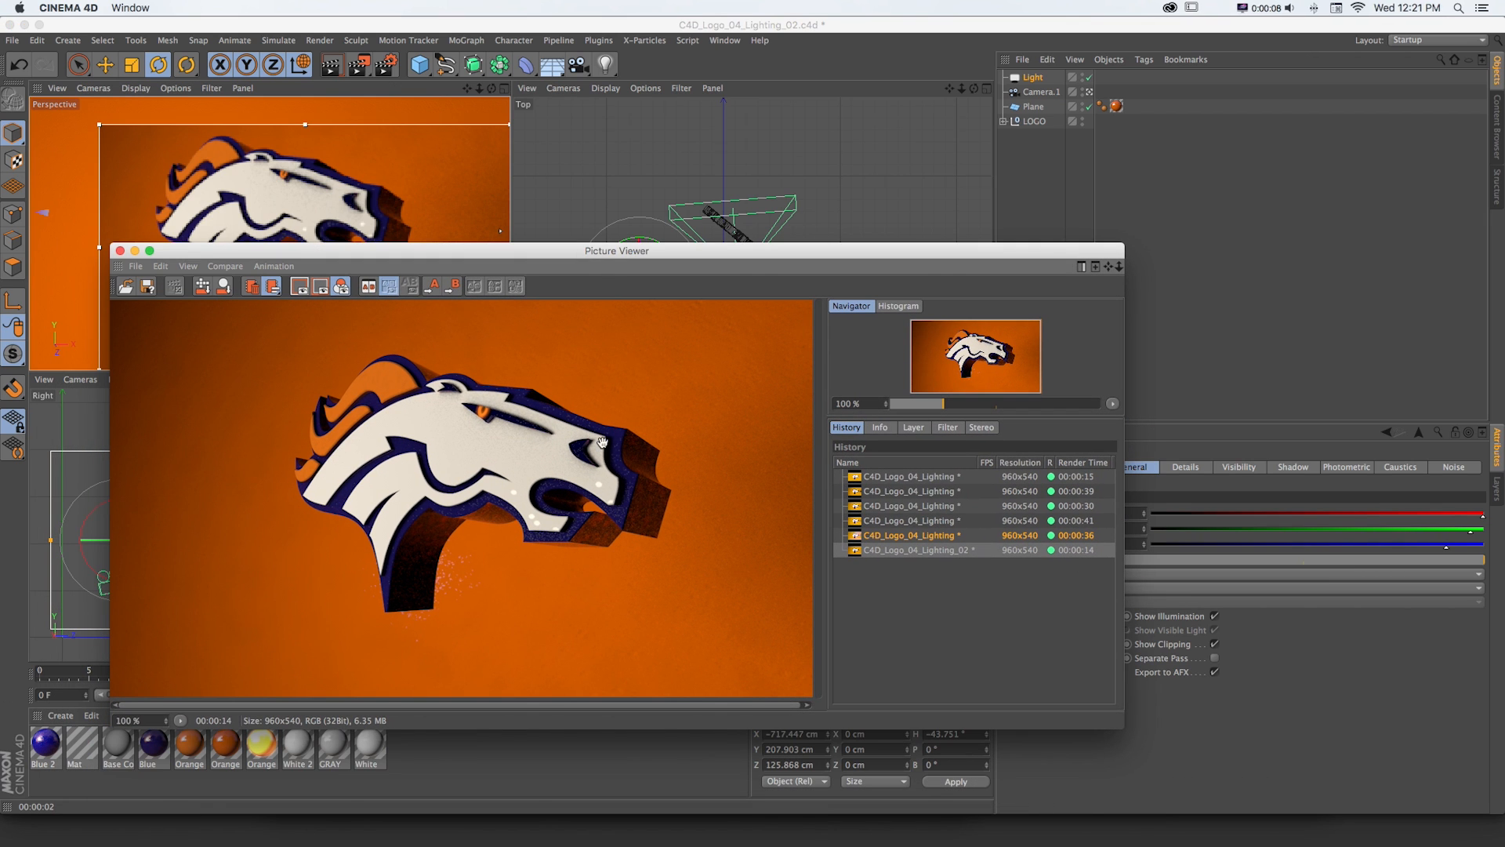
mouse_move(580, 424)
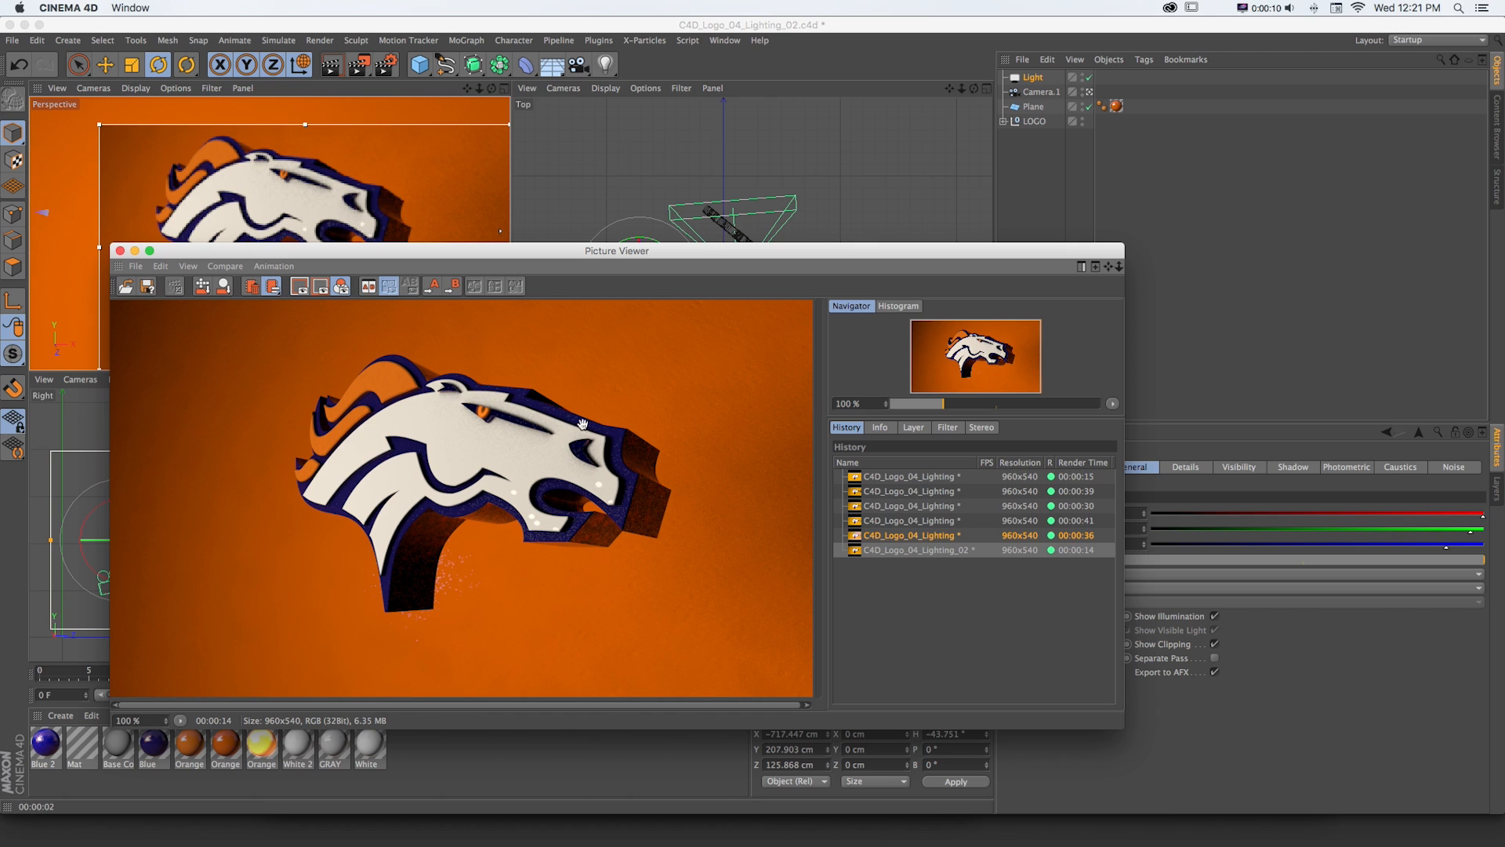
- View an earlier render from the History list to compare with the new one
click(912, 476)
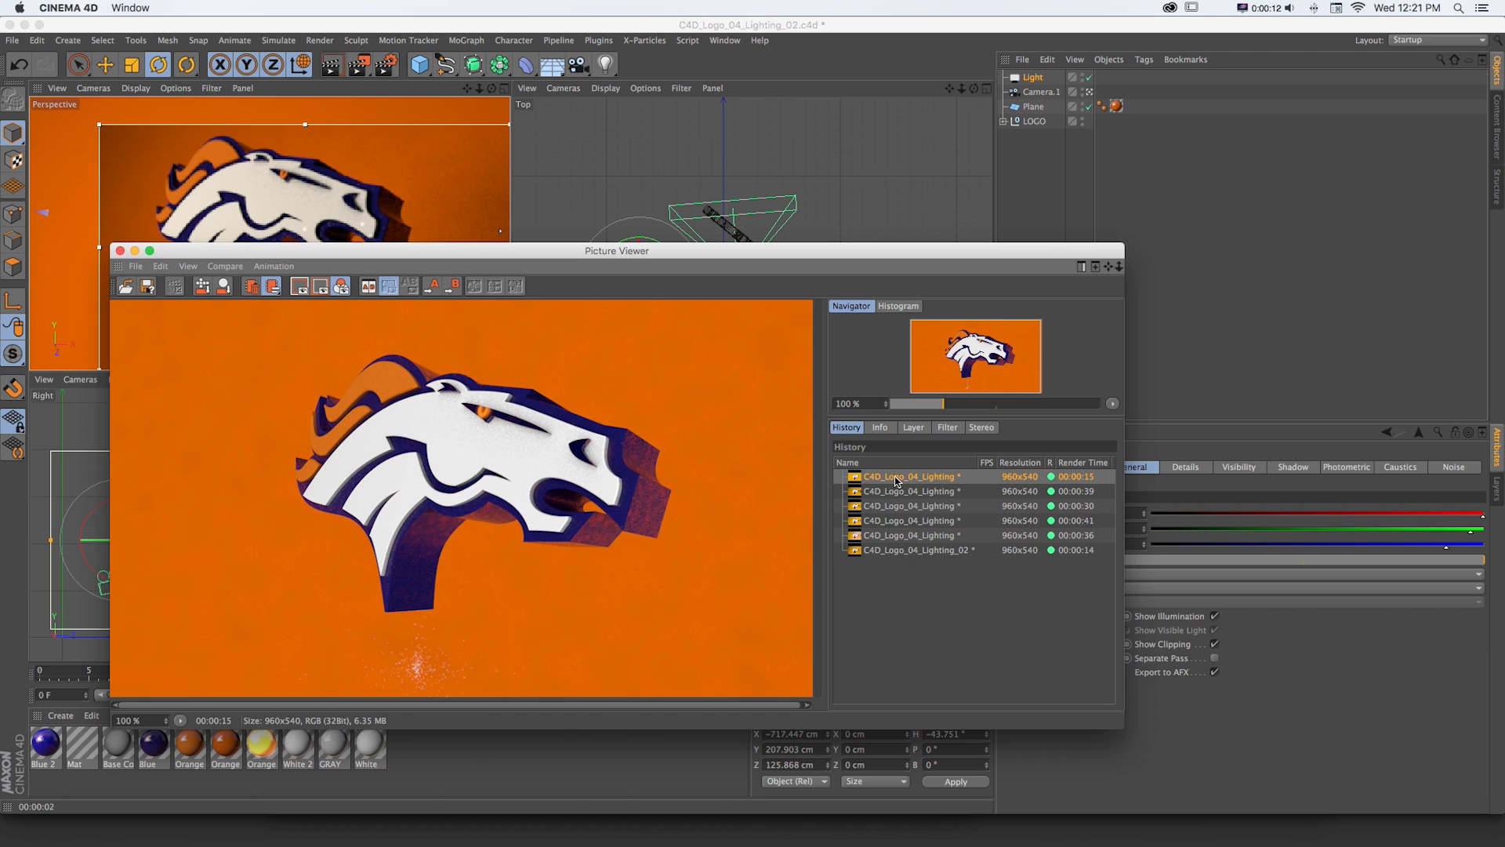
click(1033, 79)
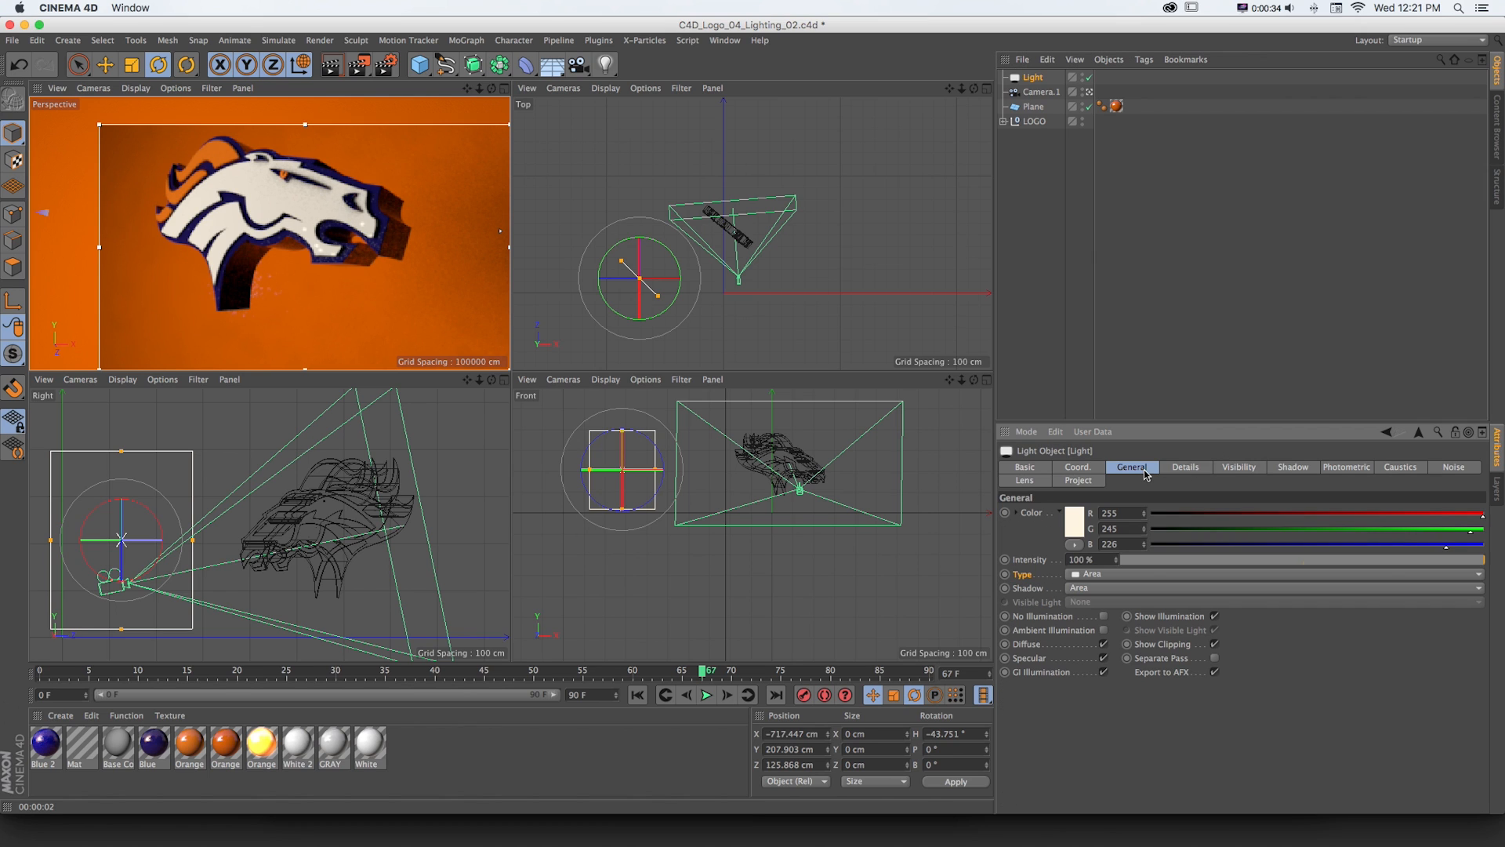
- Review the Area Shape choices in Details and bring up the Visibility settings
click(1185, 467)
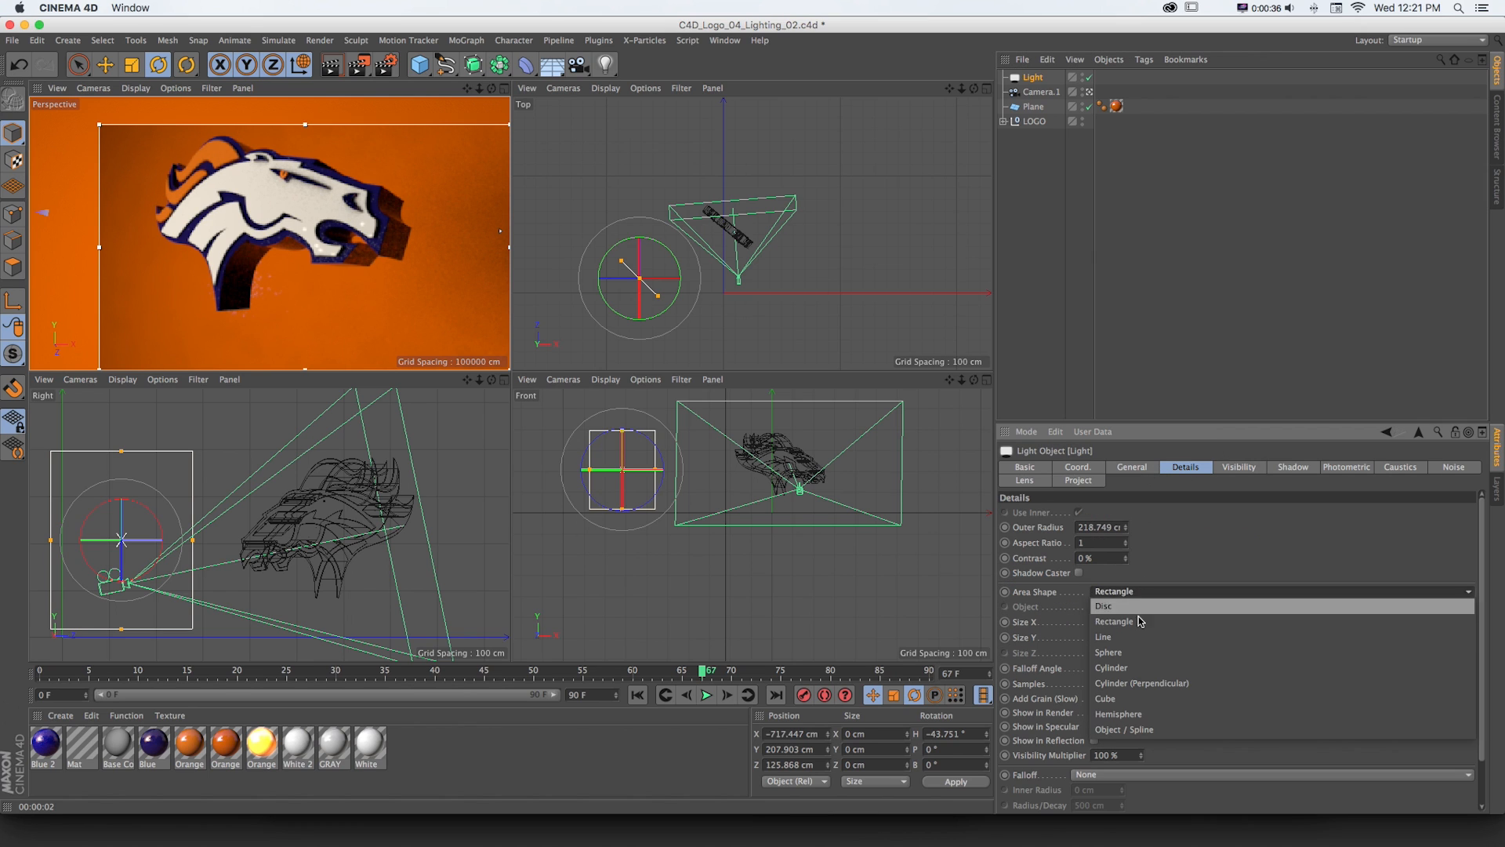
click(1104, 605)
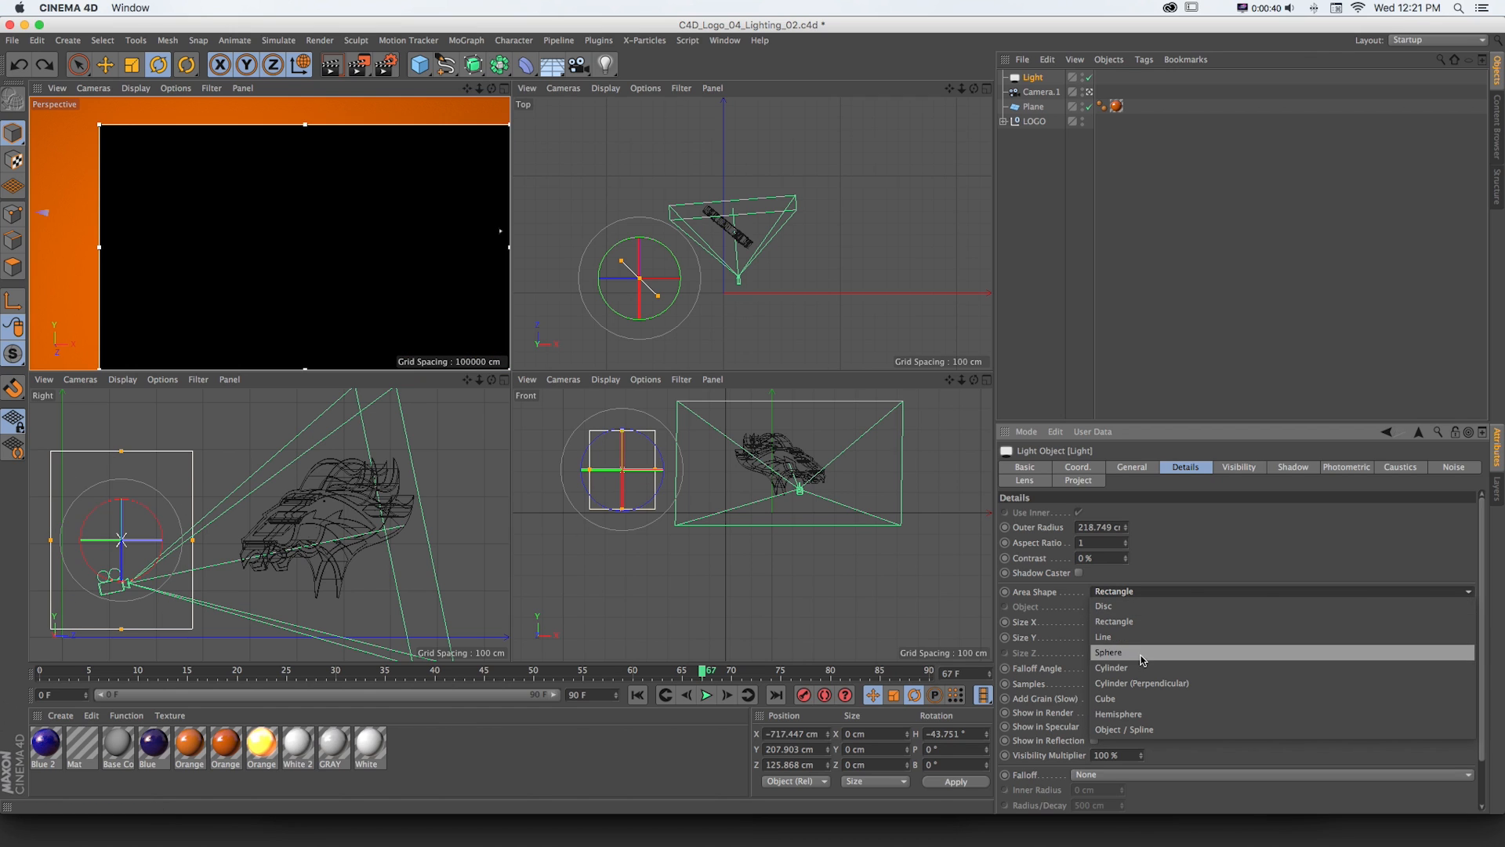
click(1239, 467)
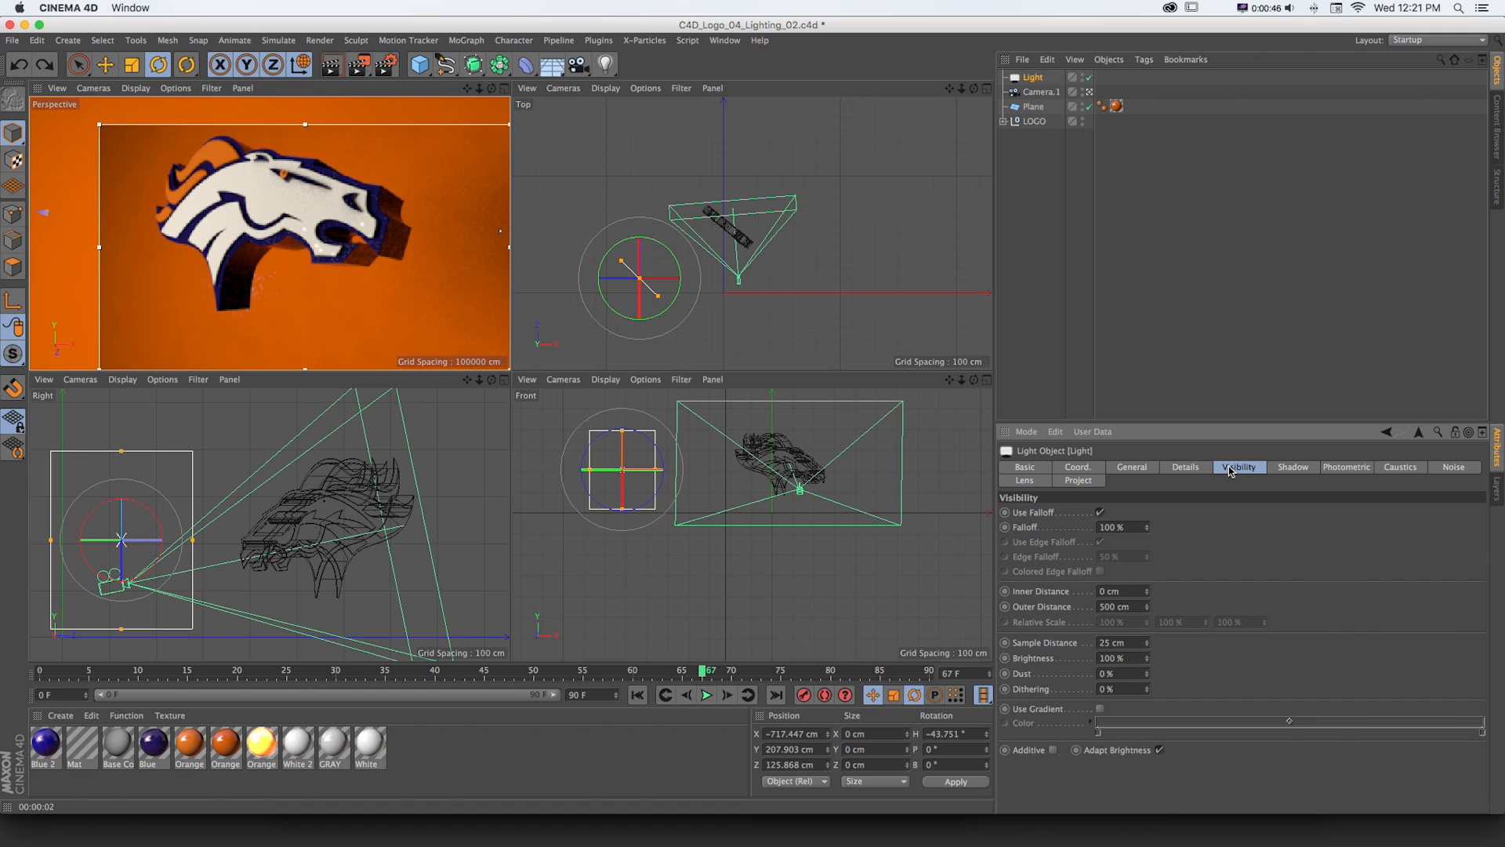
mouse_move(1176, 737)
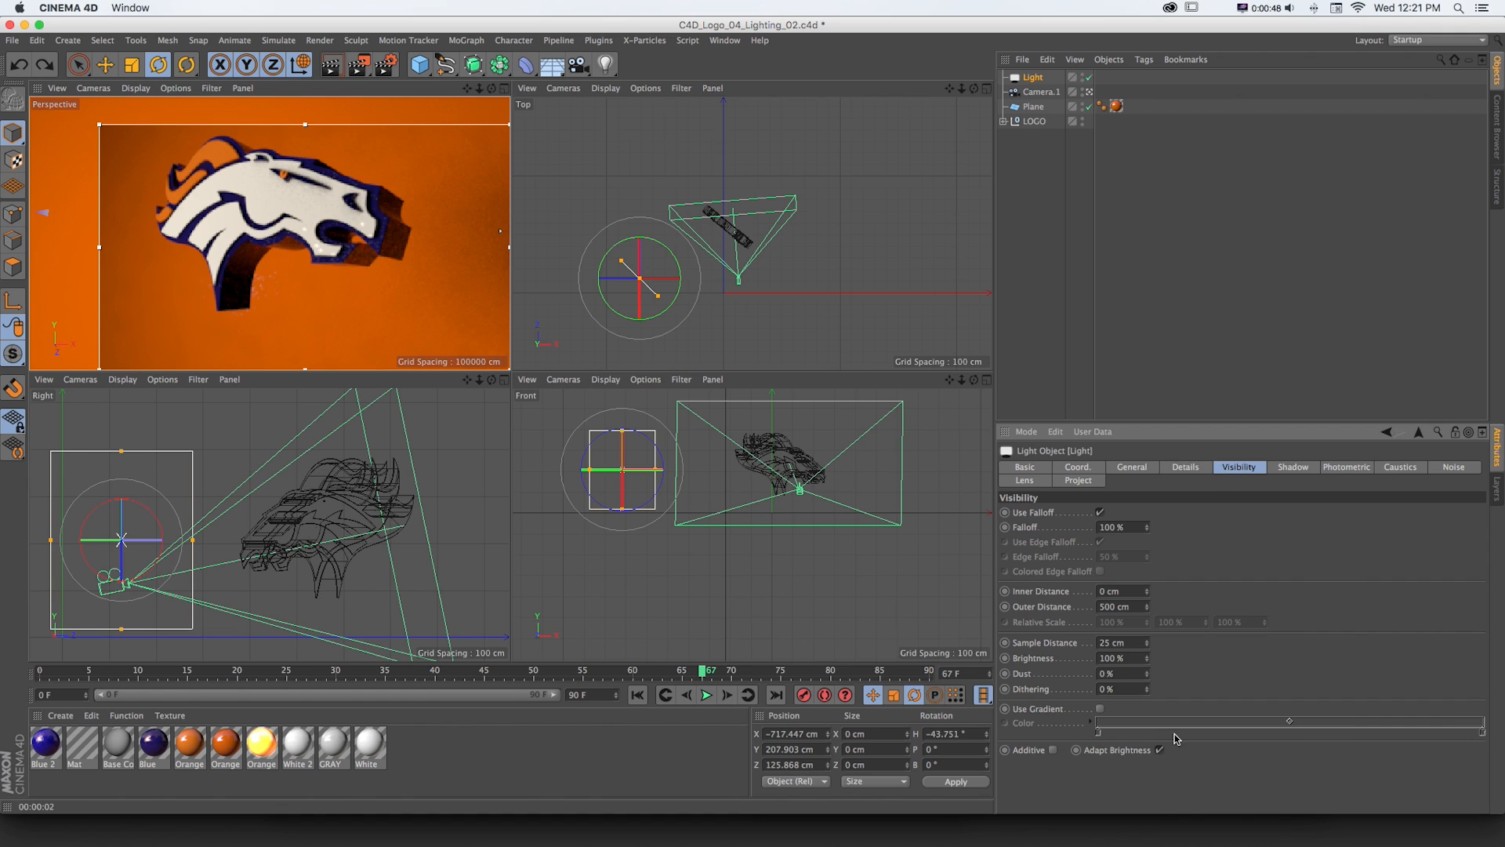
click(1292, 468)
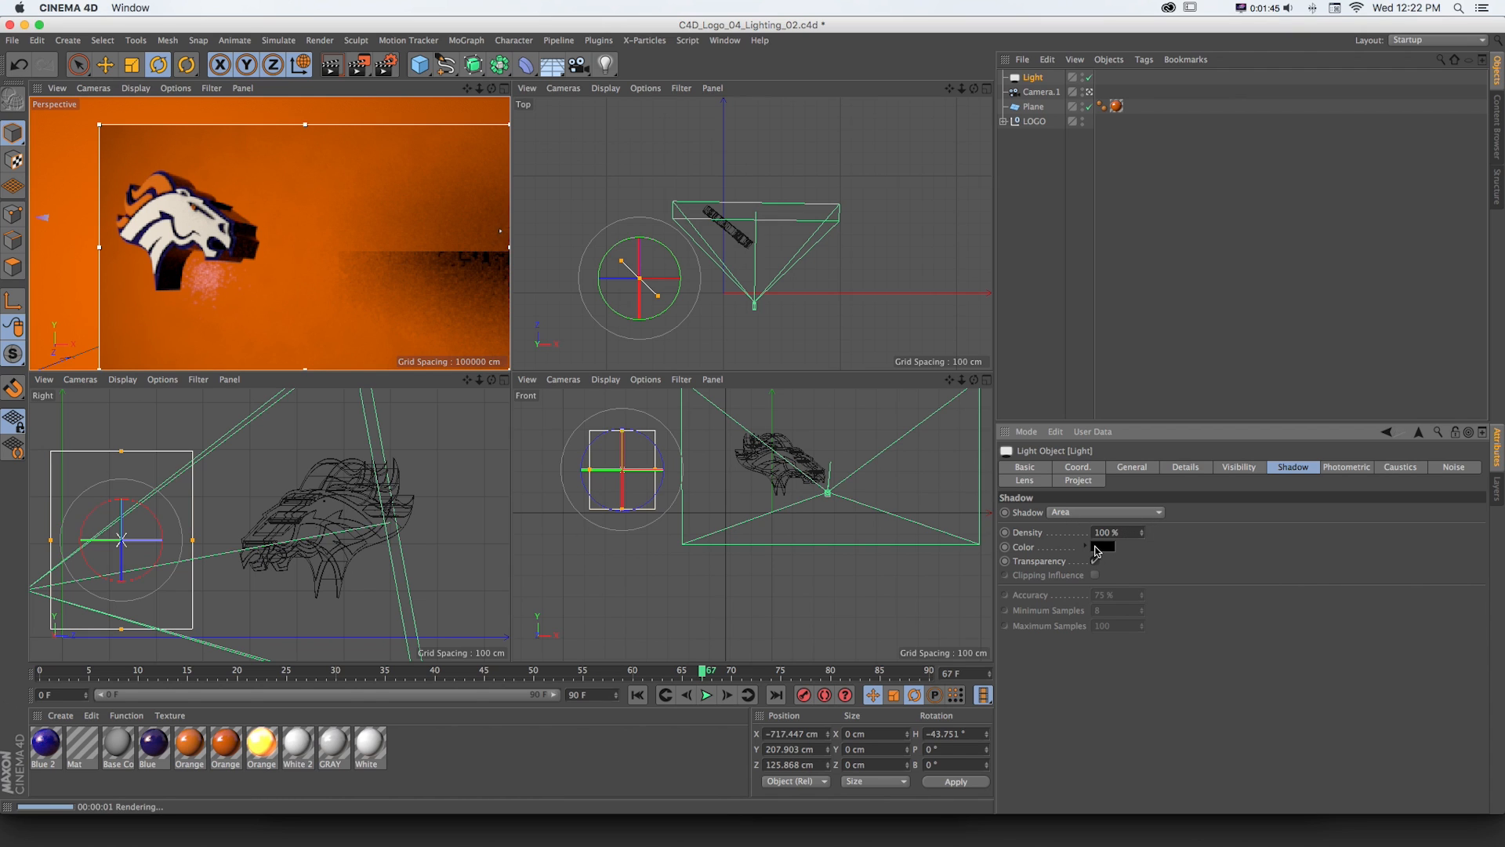
- Set the light's shadow colour to a dark navy blue
click(1100, 546)
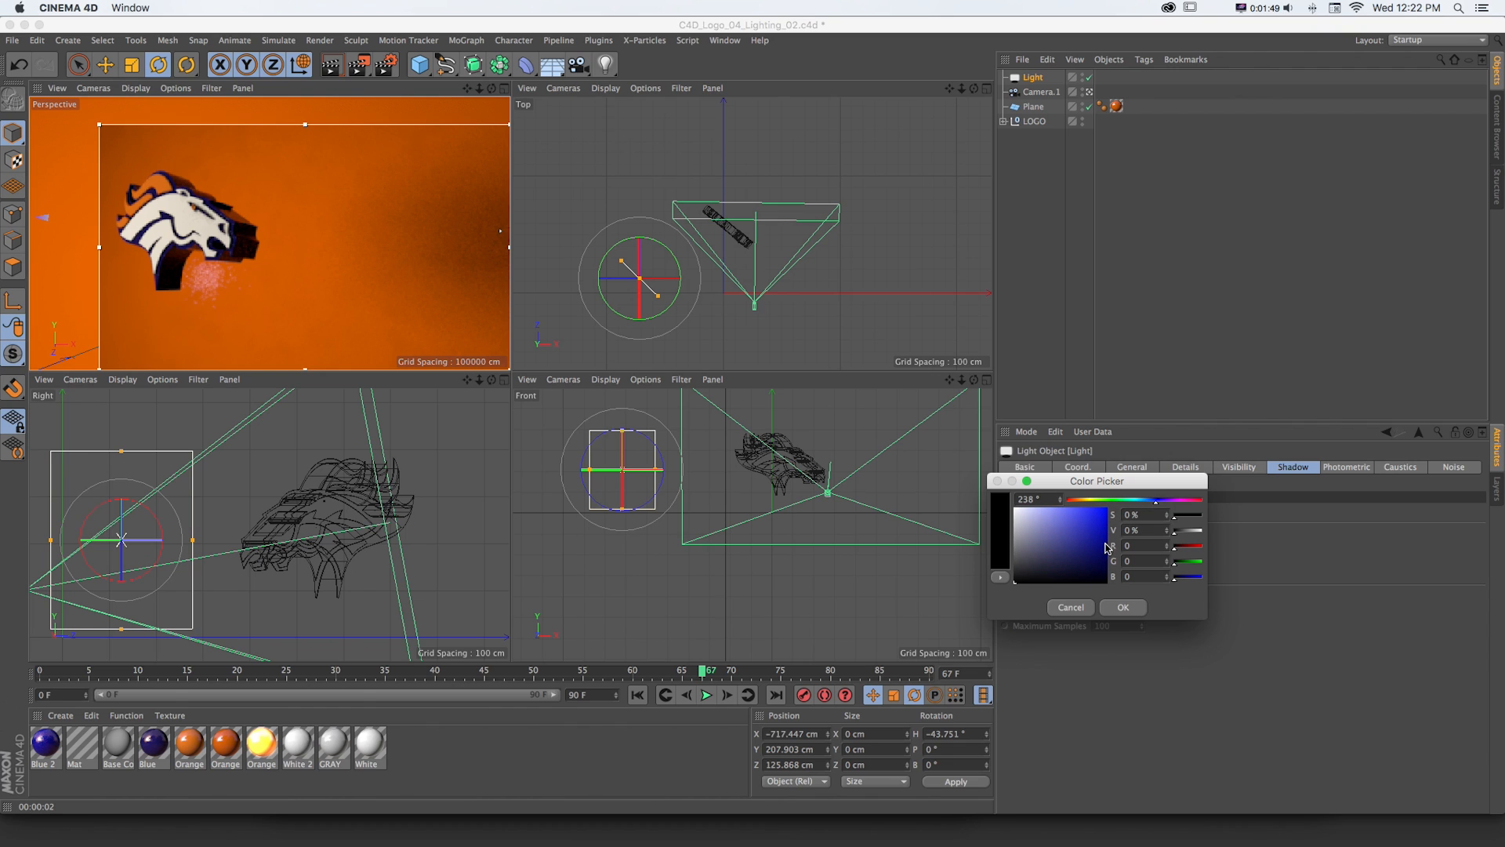
click(1121, 607)
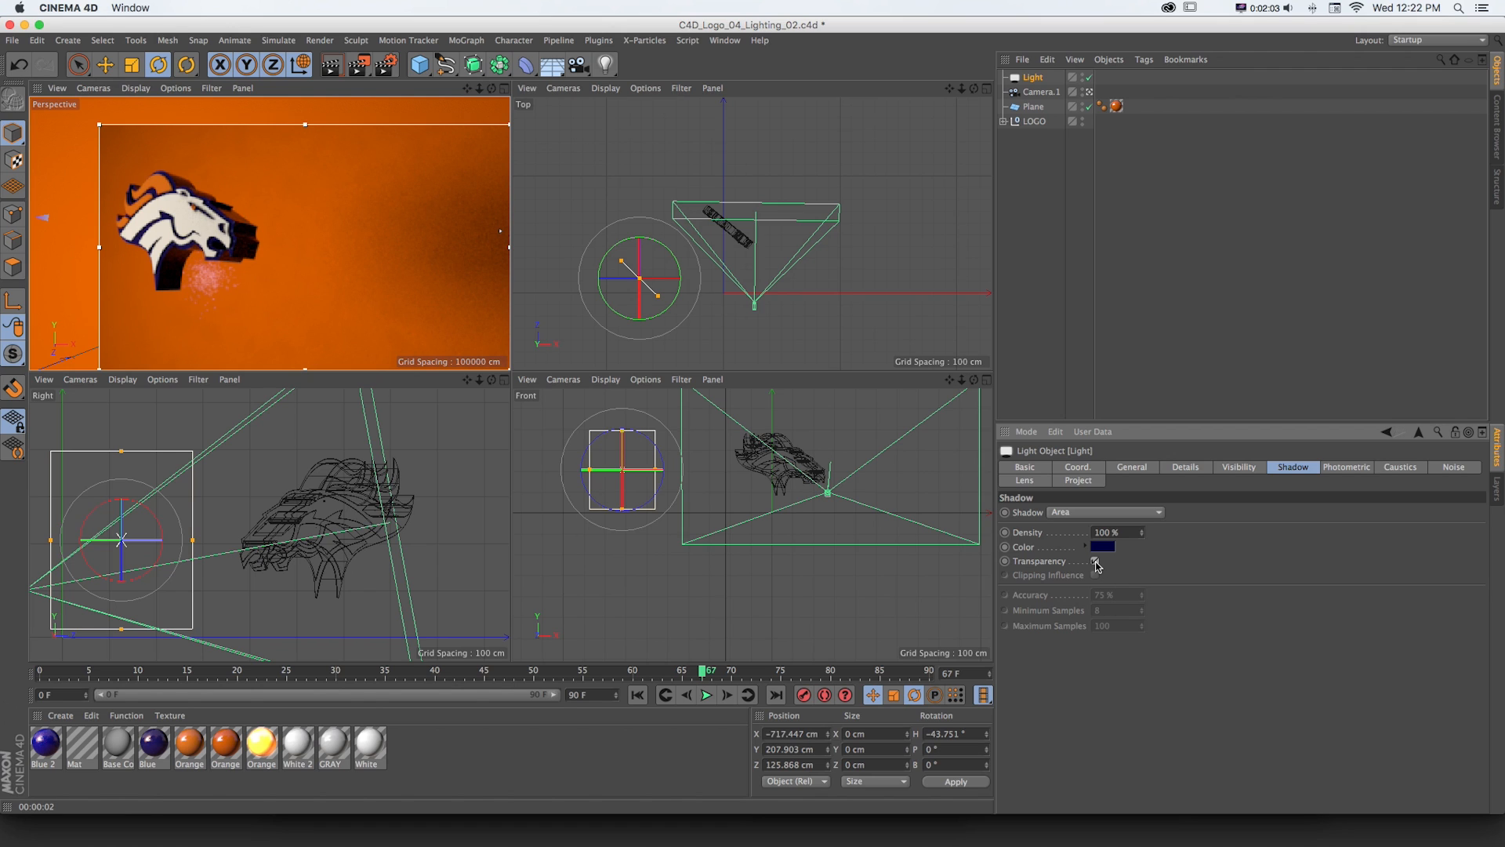
click(1400, 467)
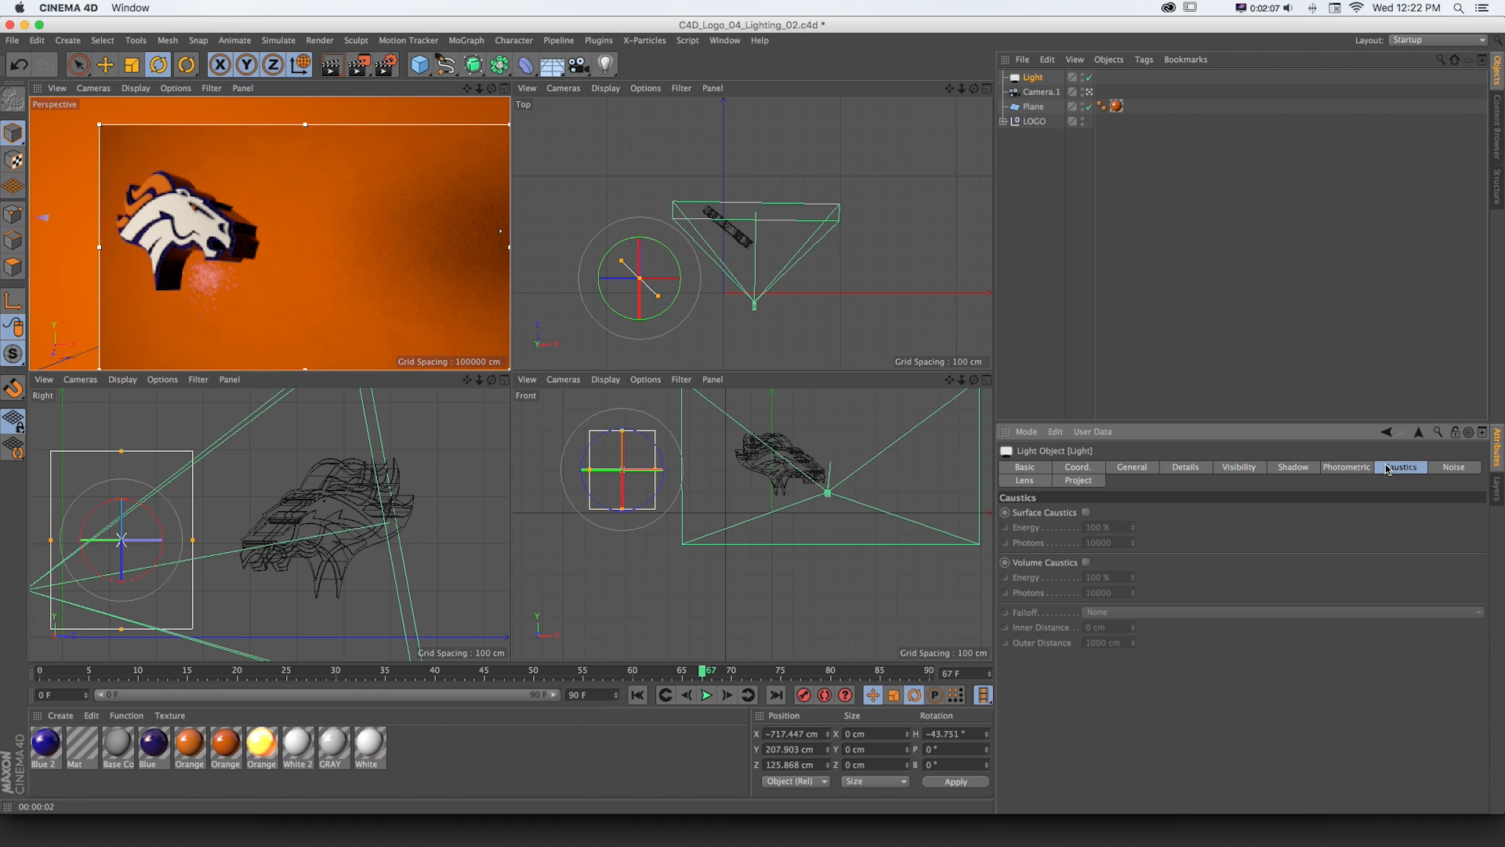
- Try the light's Noise as Visibility, then as Illumination, watching the render change
click(1451, 467)
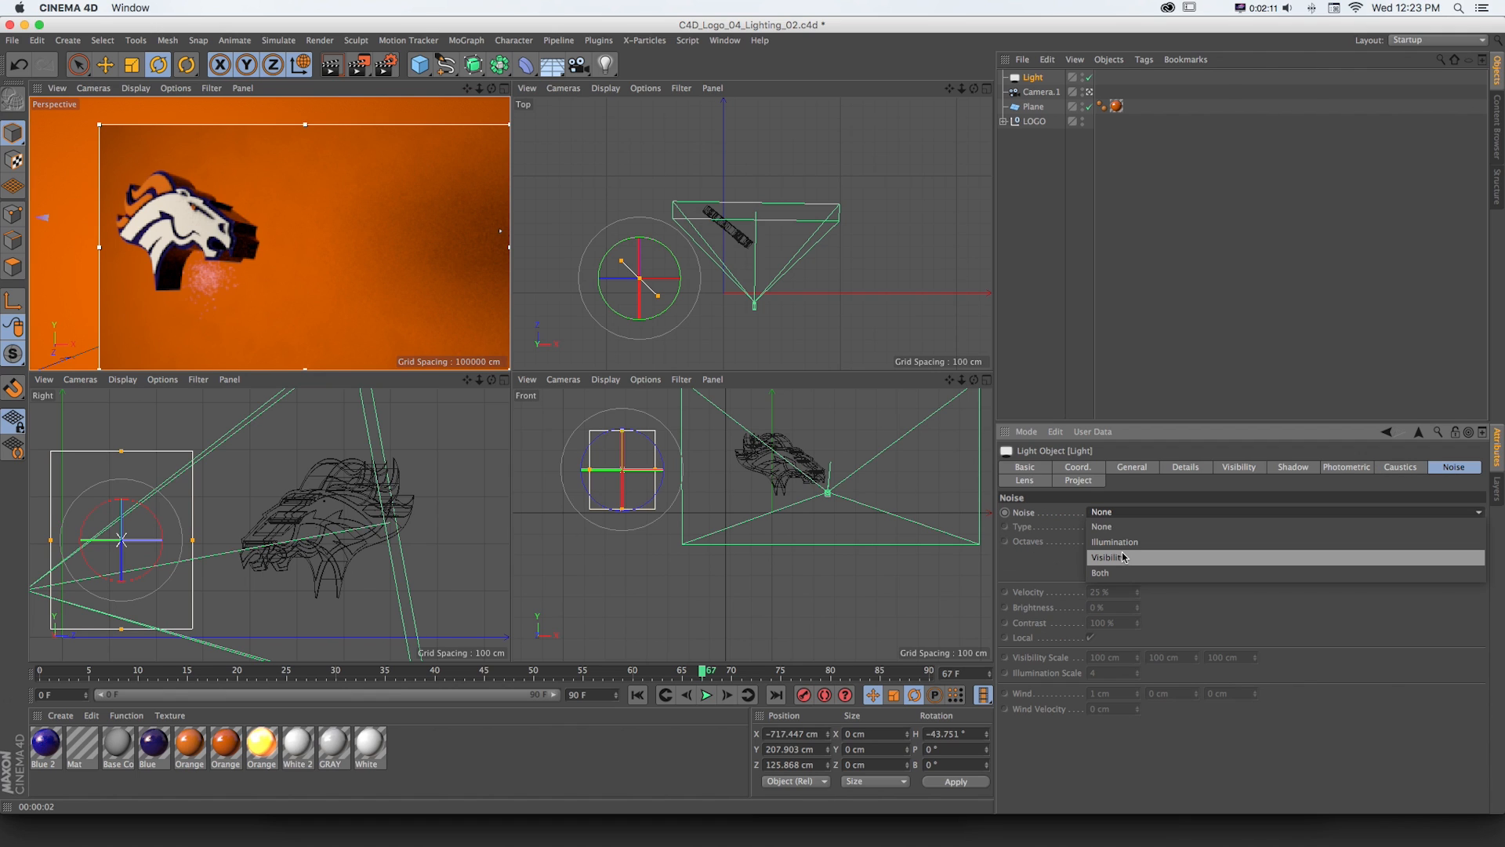
click(1107, 556)
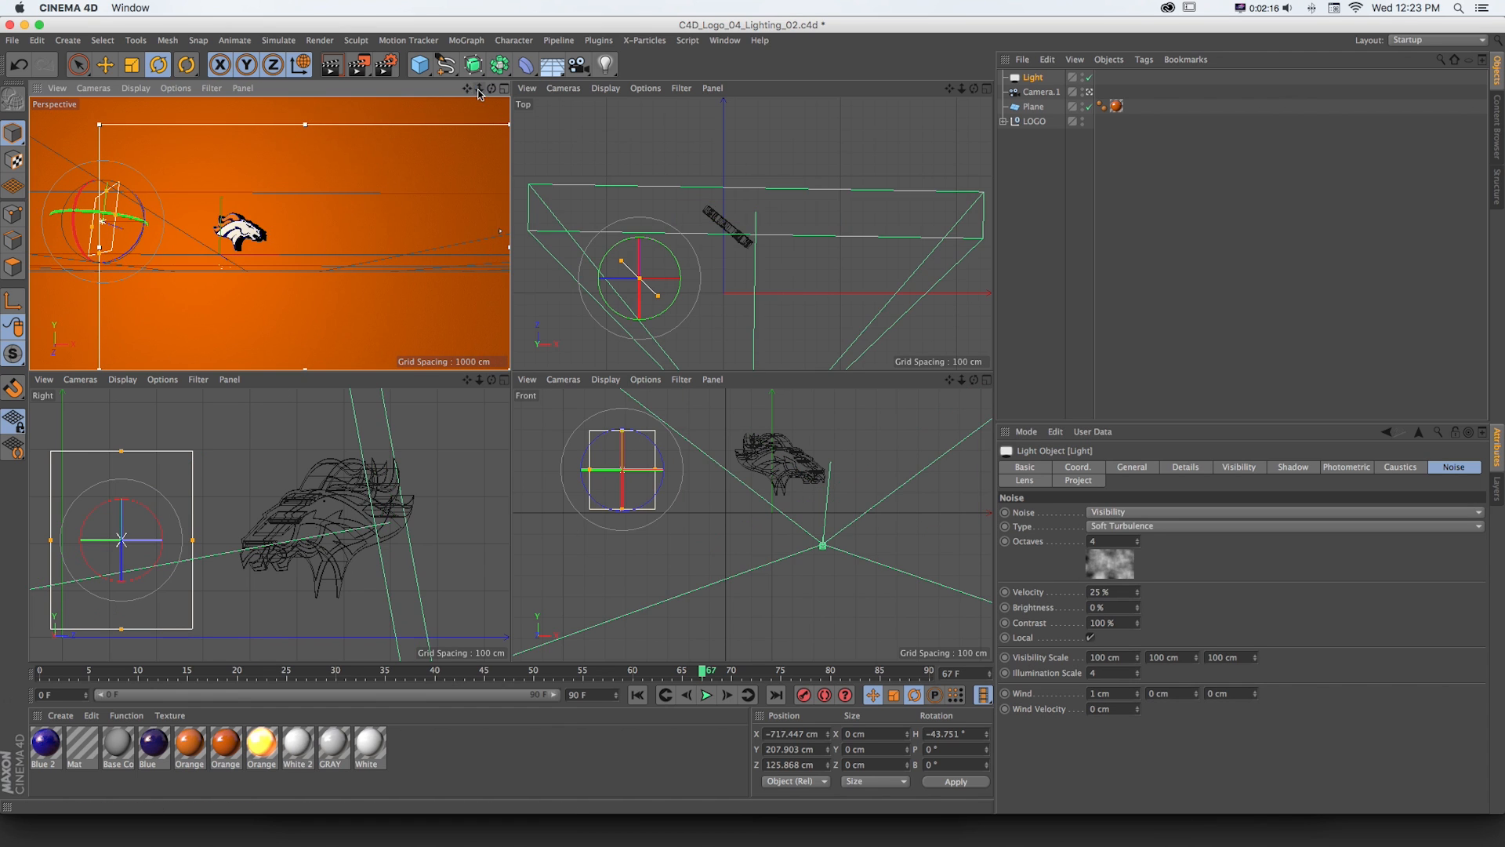
click(1284, 511)
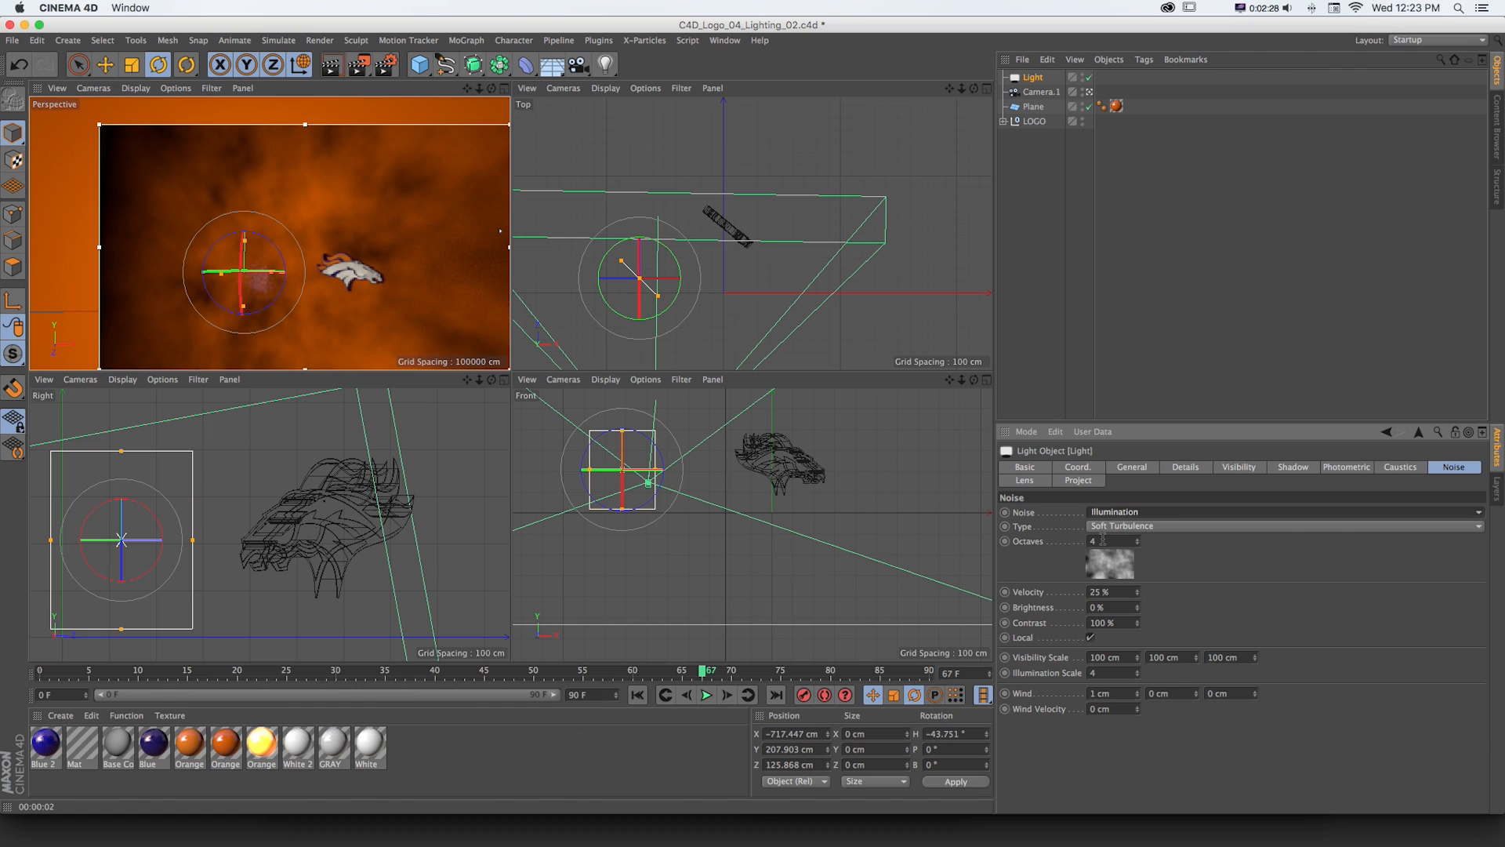
click(1284, 525)
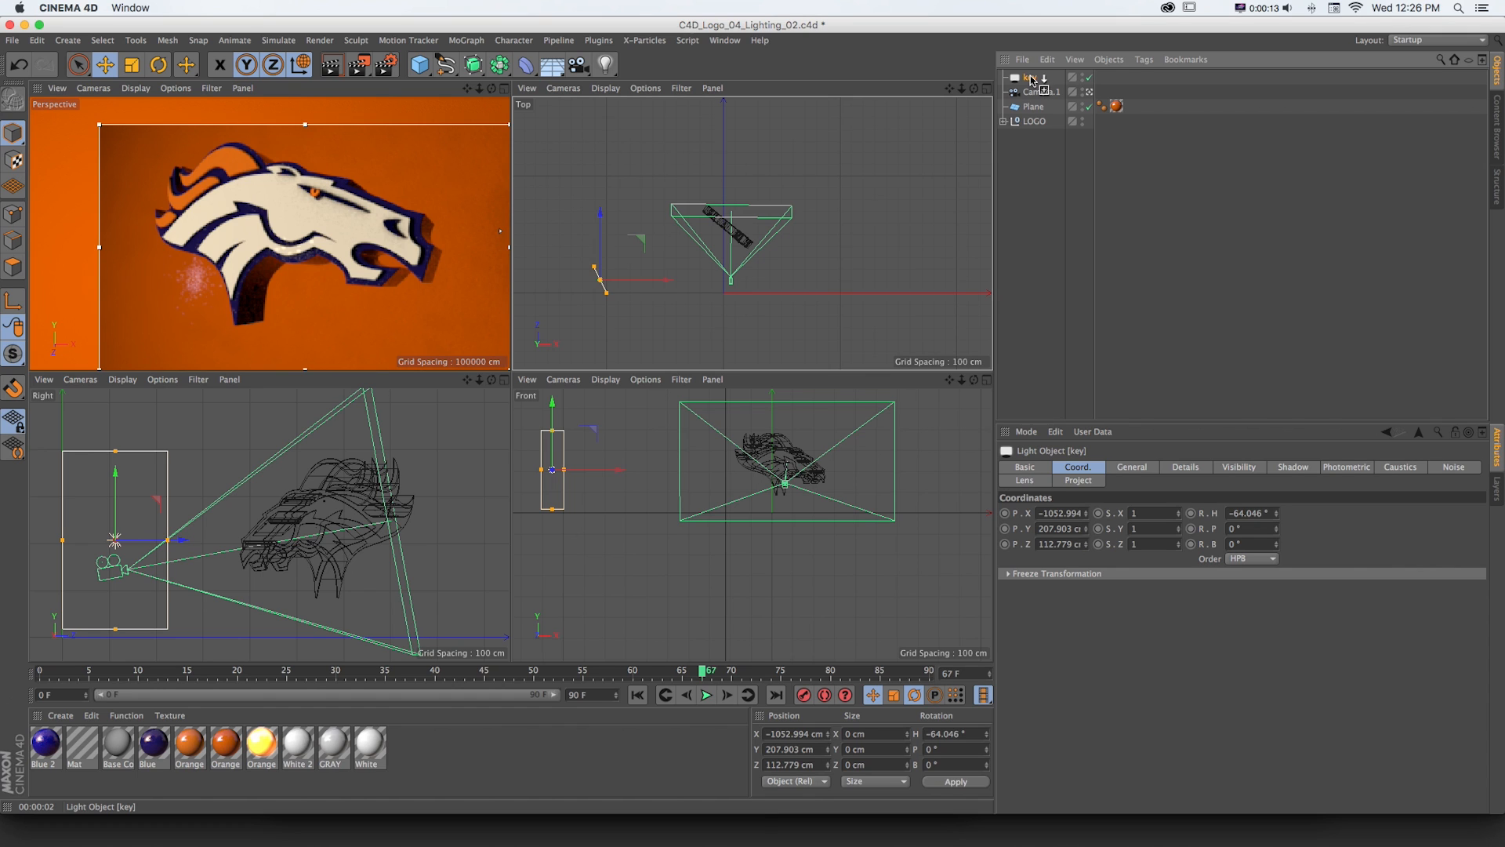
- Duplicate the key light to the logo's other side as FILL and tint it pale blue
drag(686, 279, 729, 279)
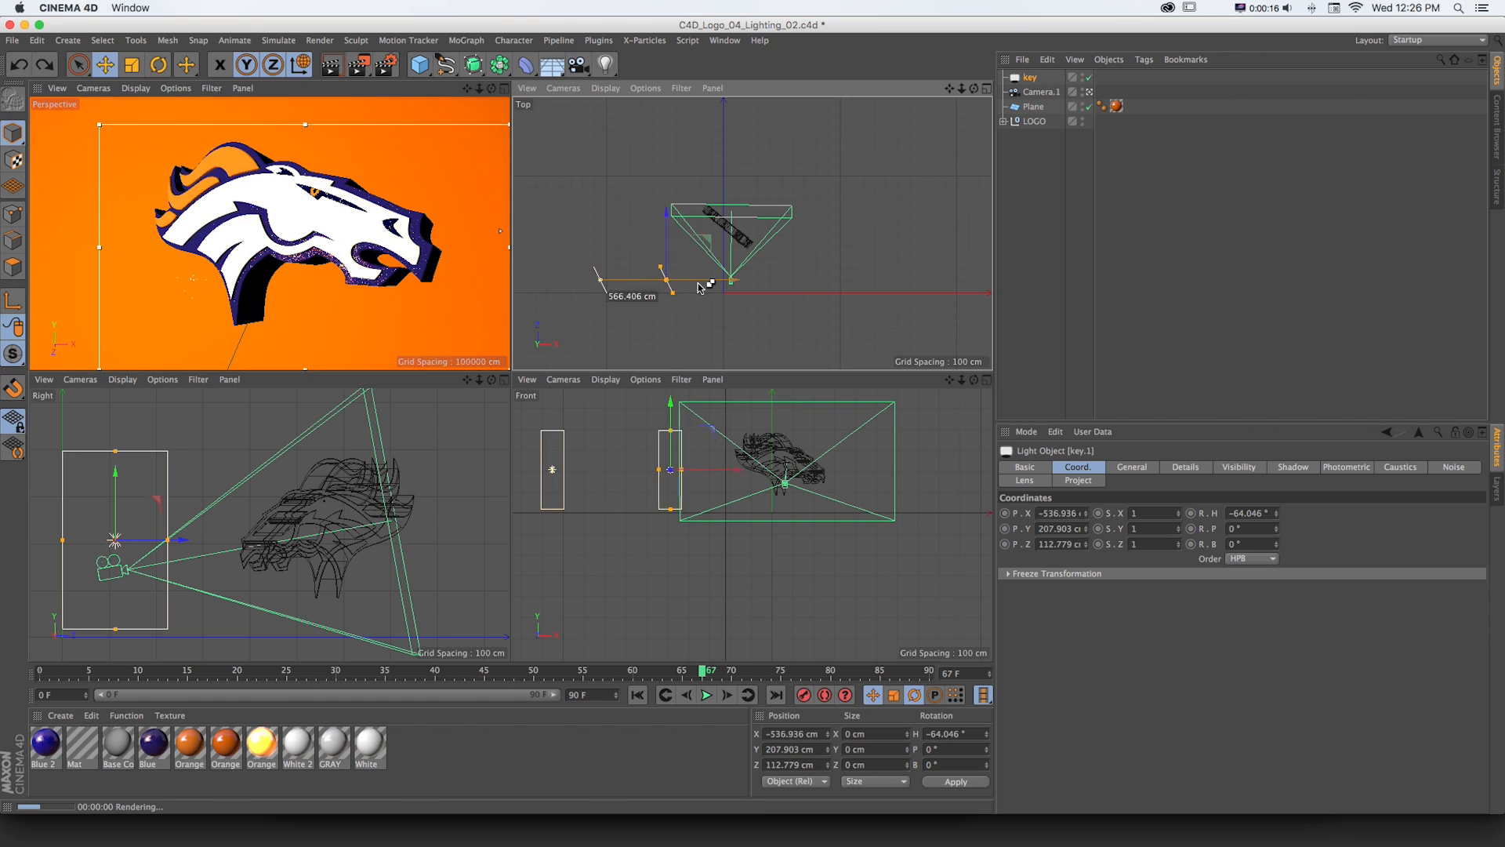
drag(662, 282, 845, 283)
text(FILL)
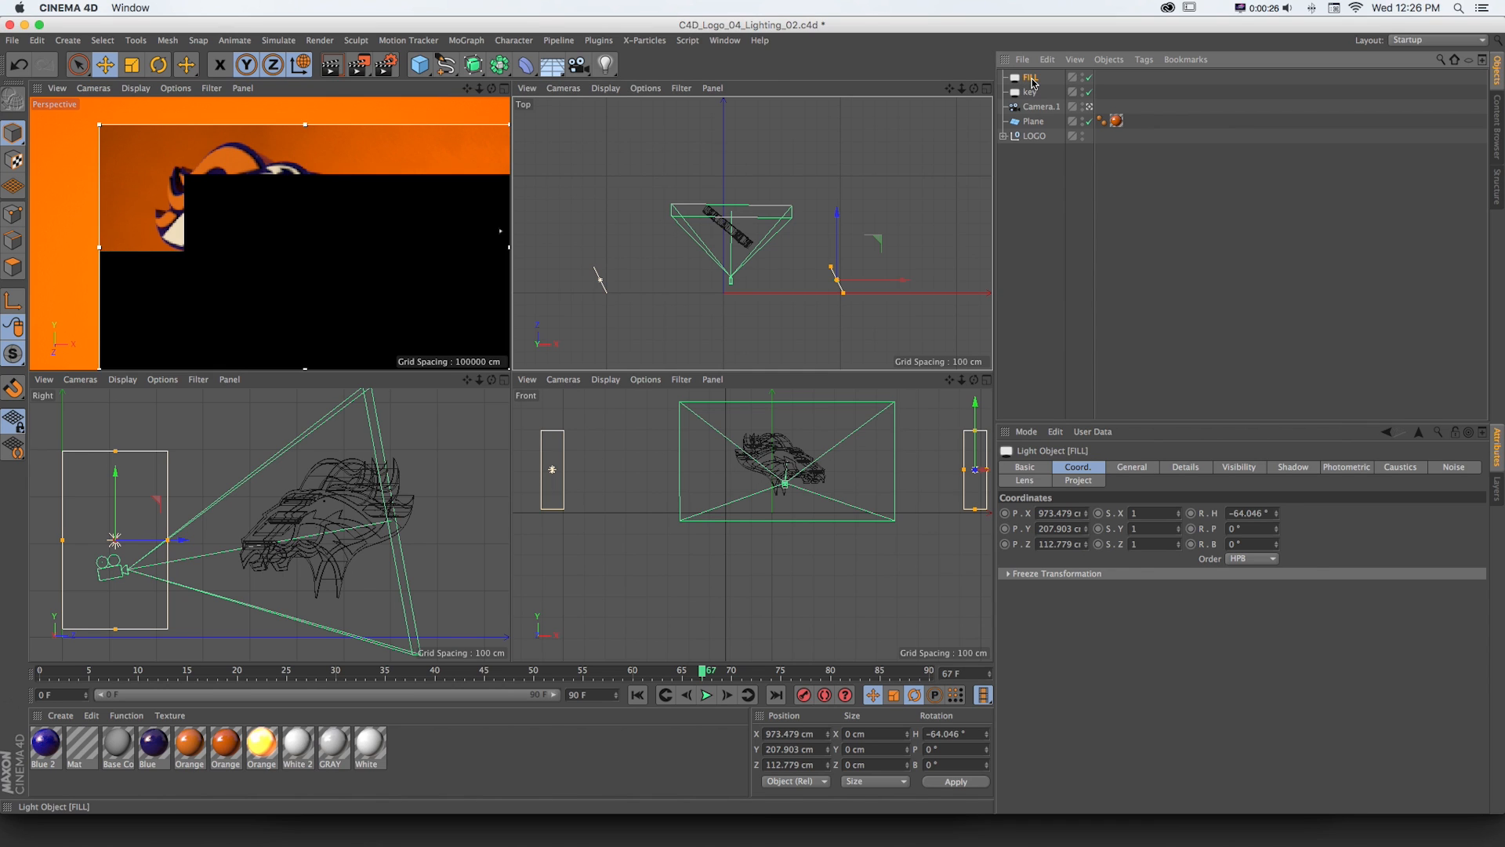
click(1130, 467)
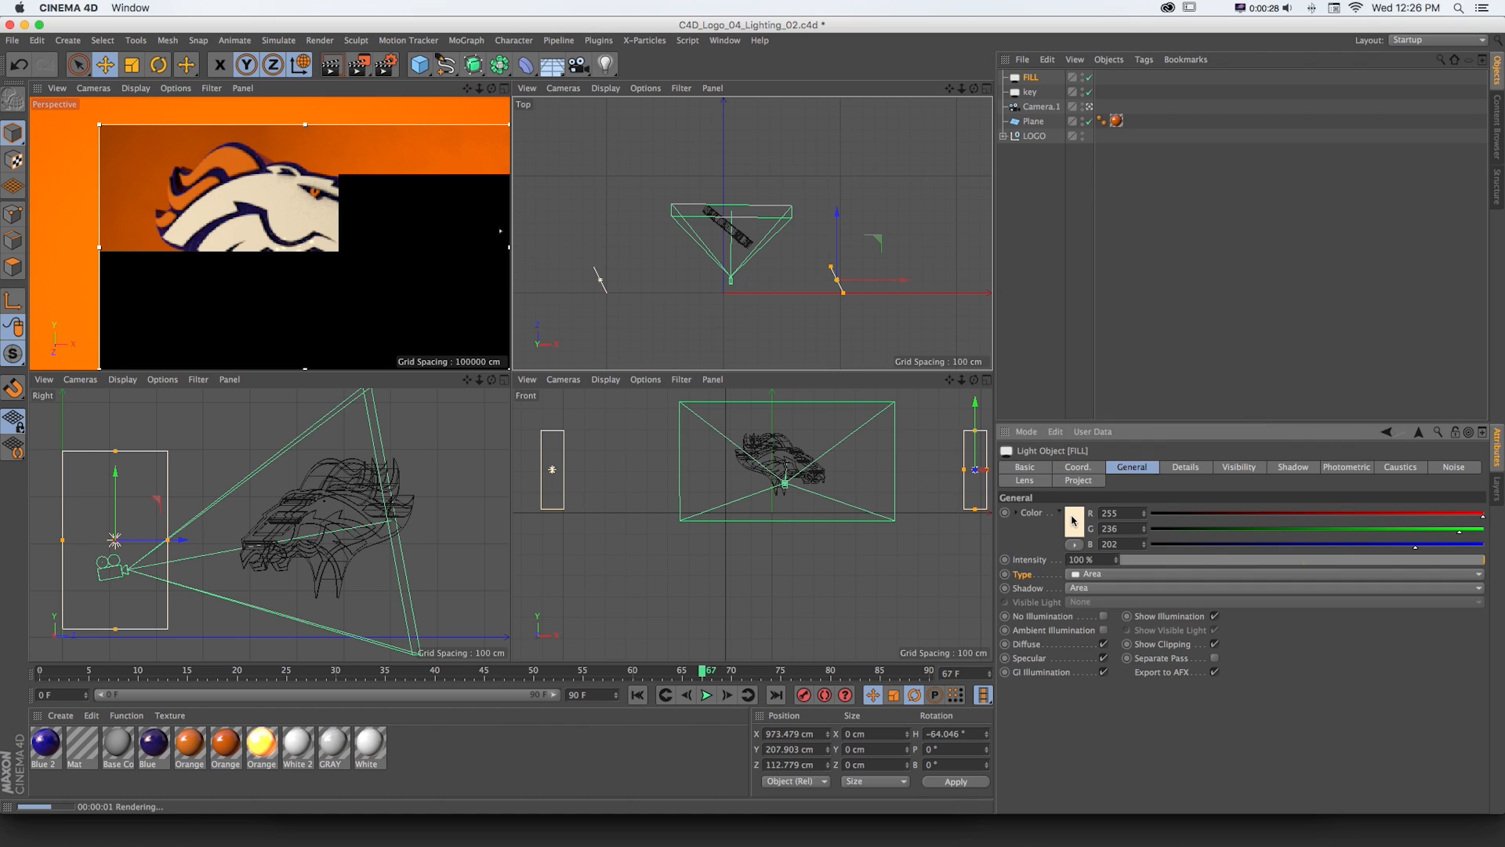
click(1072, 511)
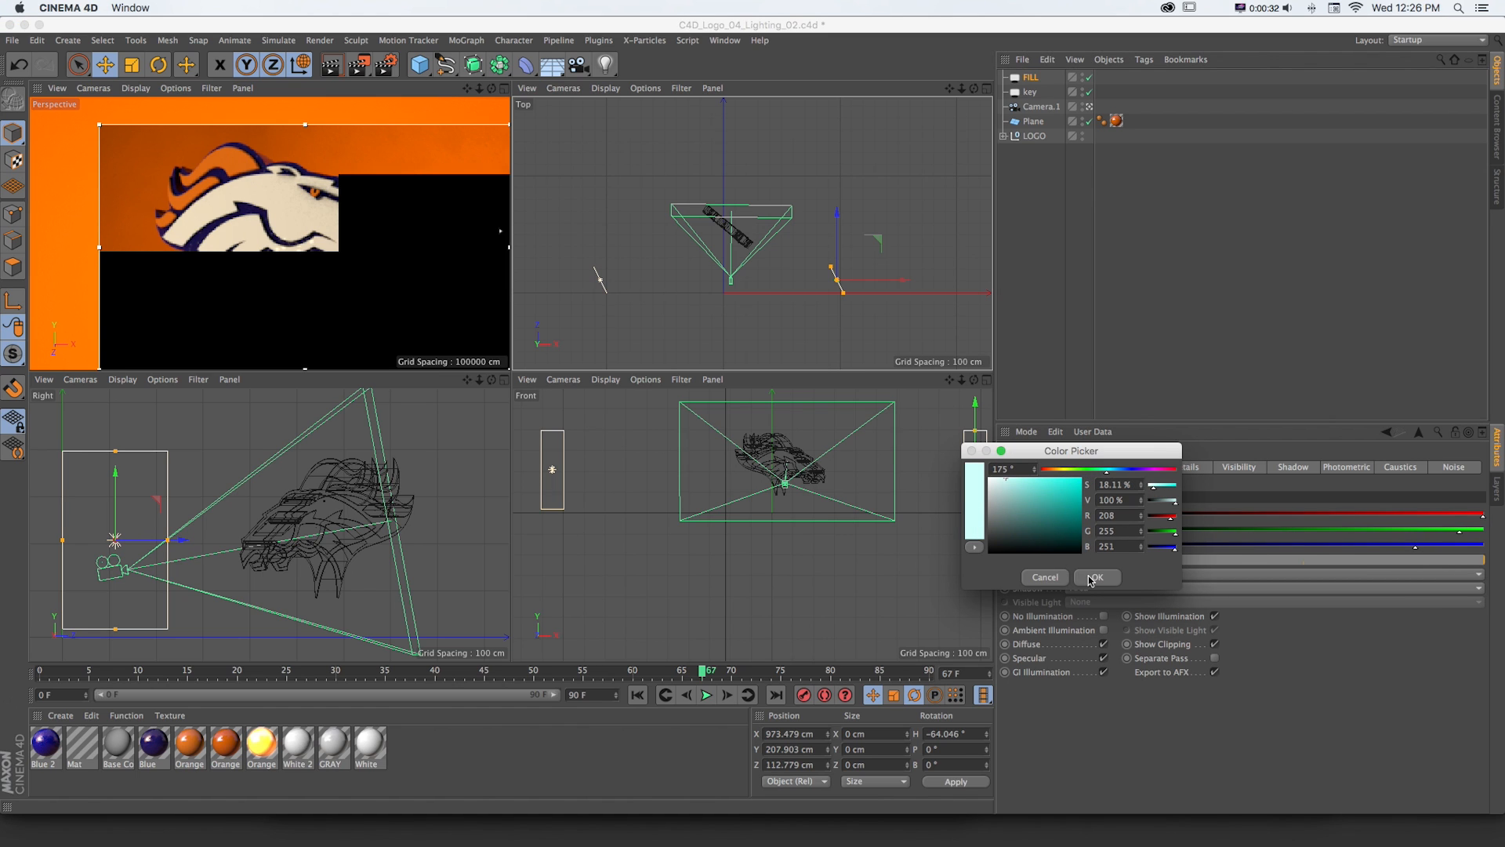
click(1094, 577)
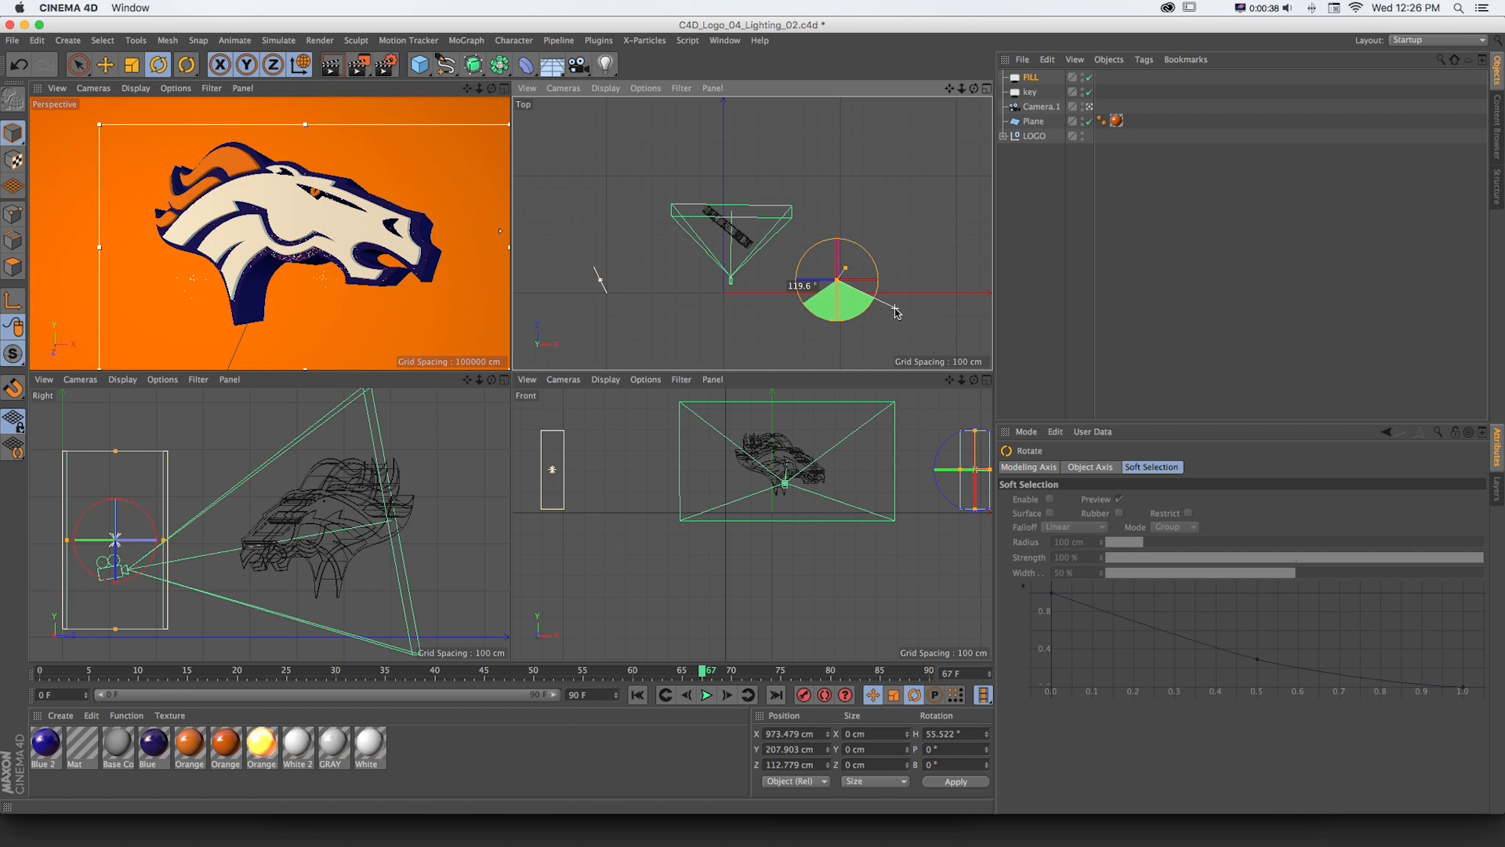
- Rotate and reposition the FILL light so it faces the logo from the front right
click(105, 64)
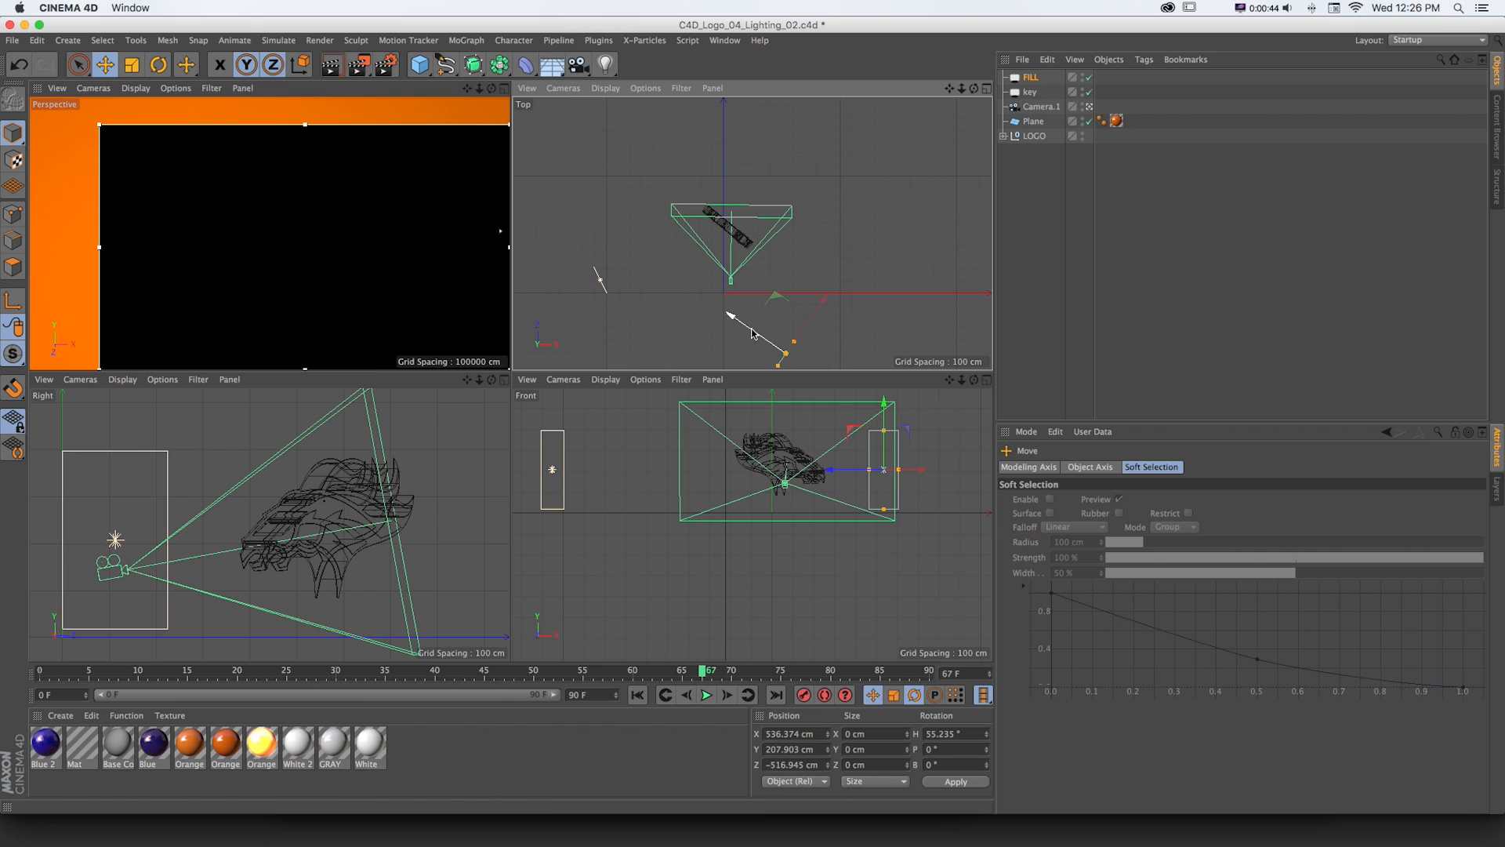
click(132, 65)
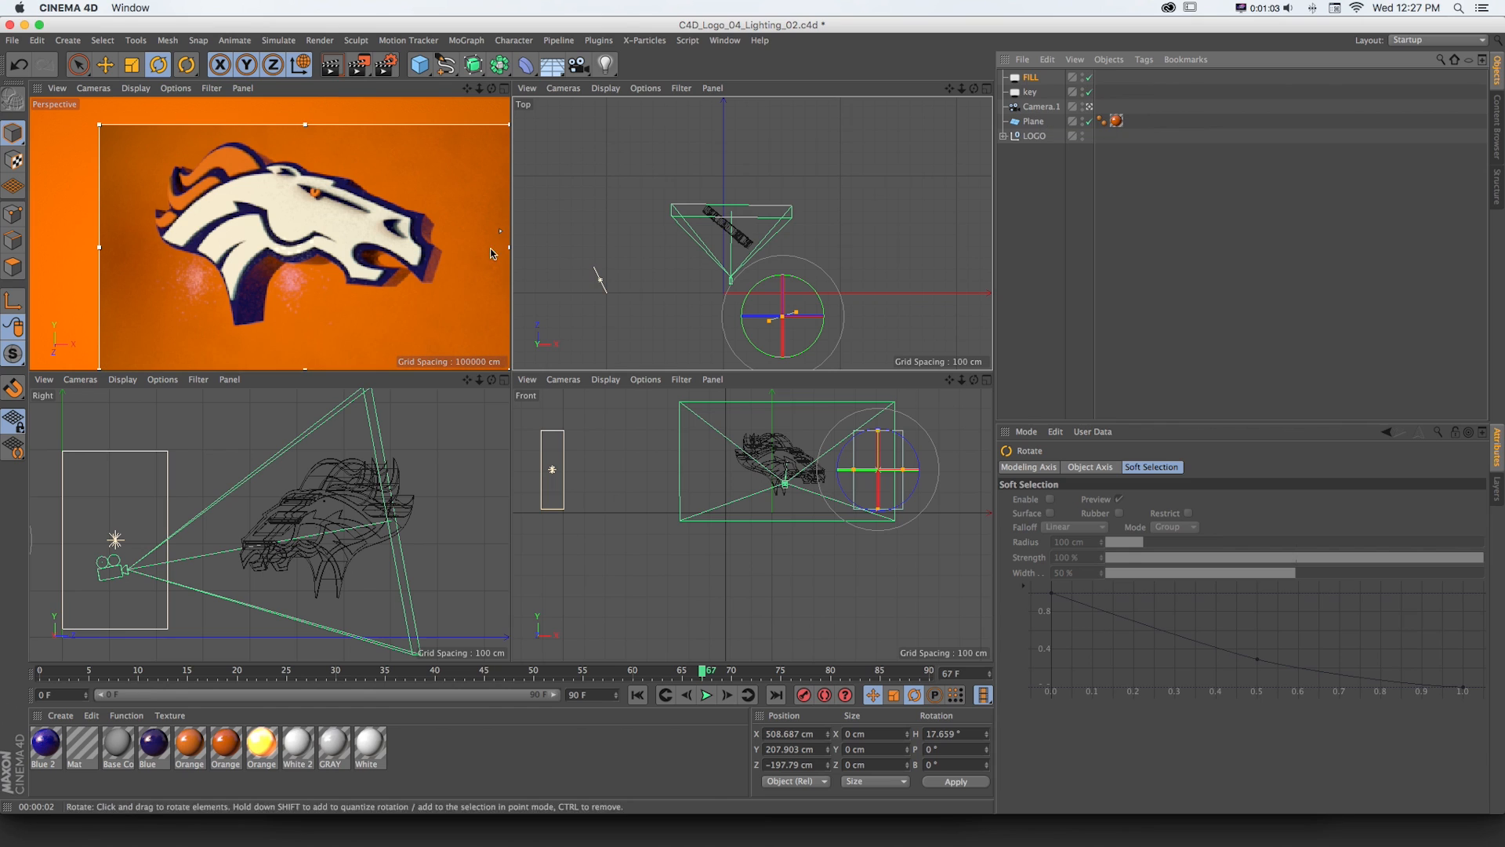
mouse_move(643, 254)
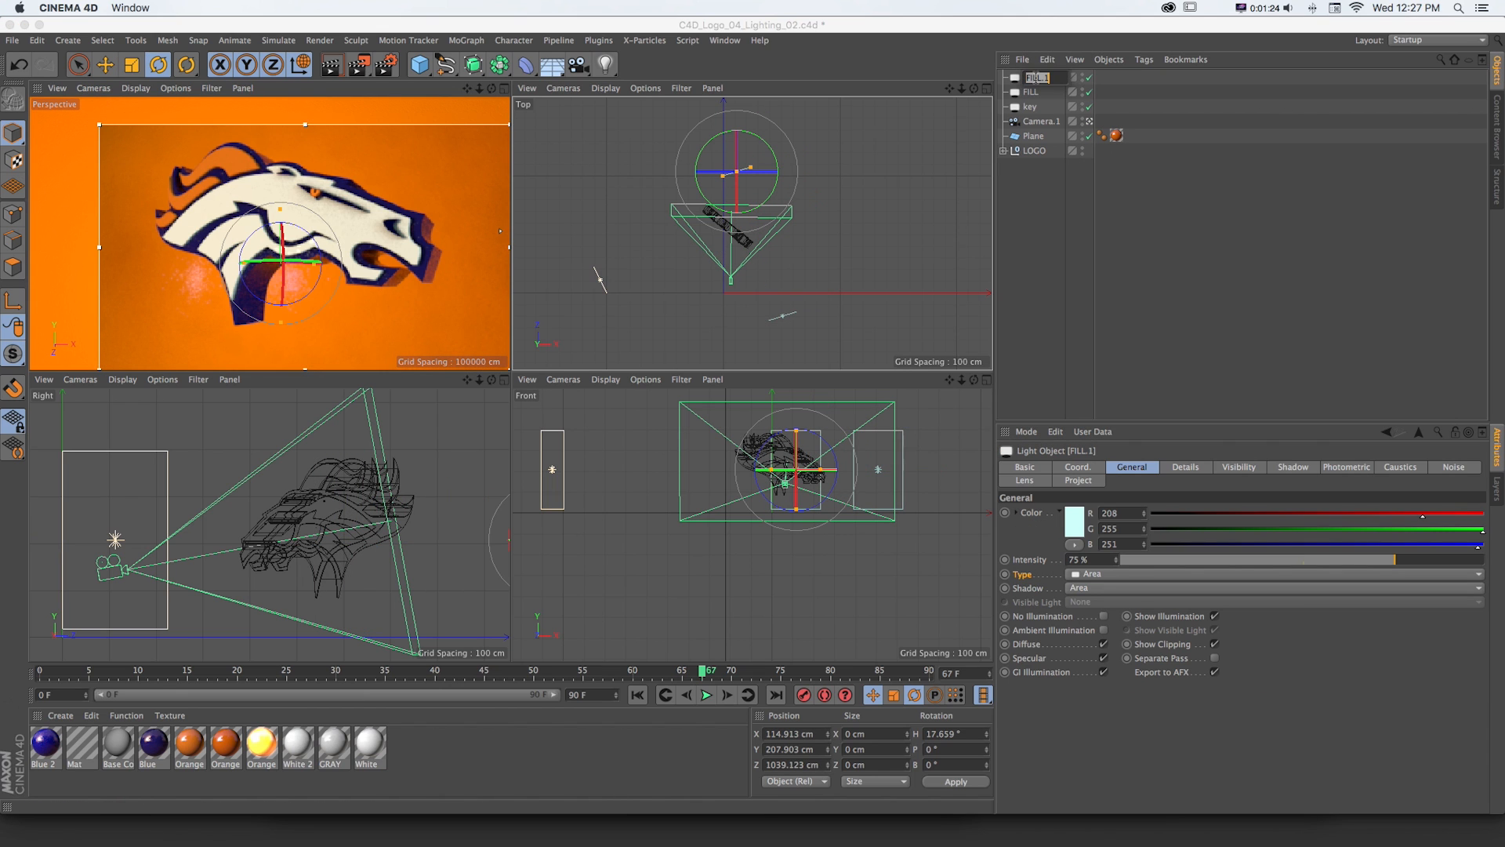
- Name the duplicated light 'rim' and set its intensity to 35%
text(rim)
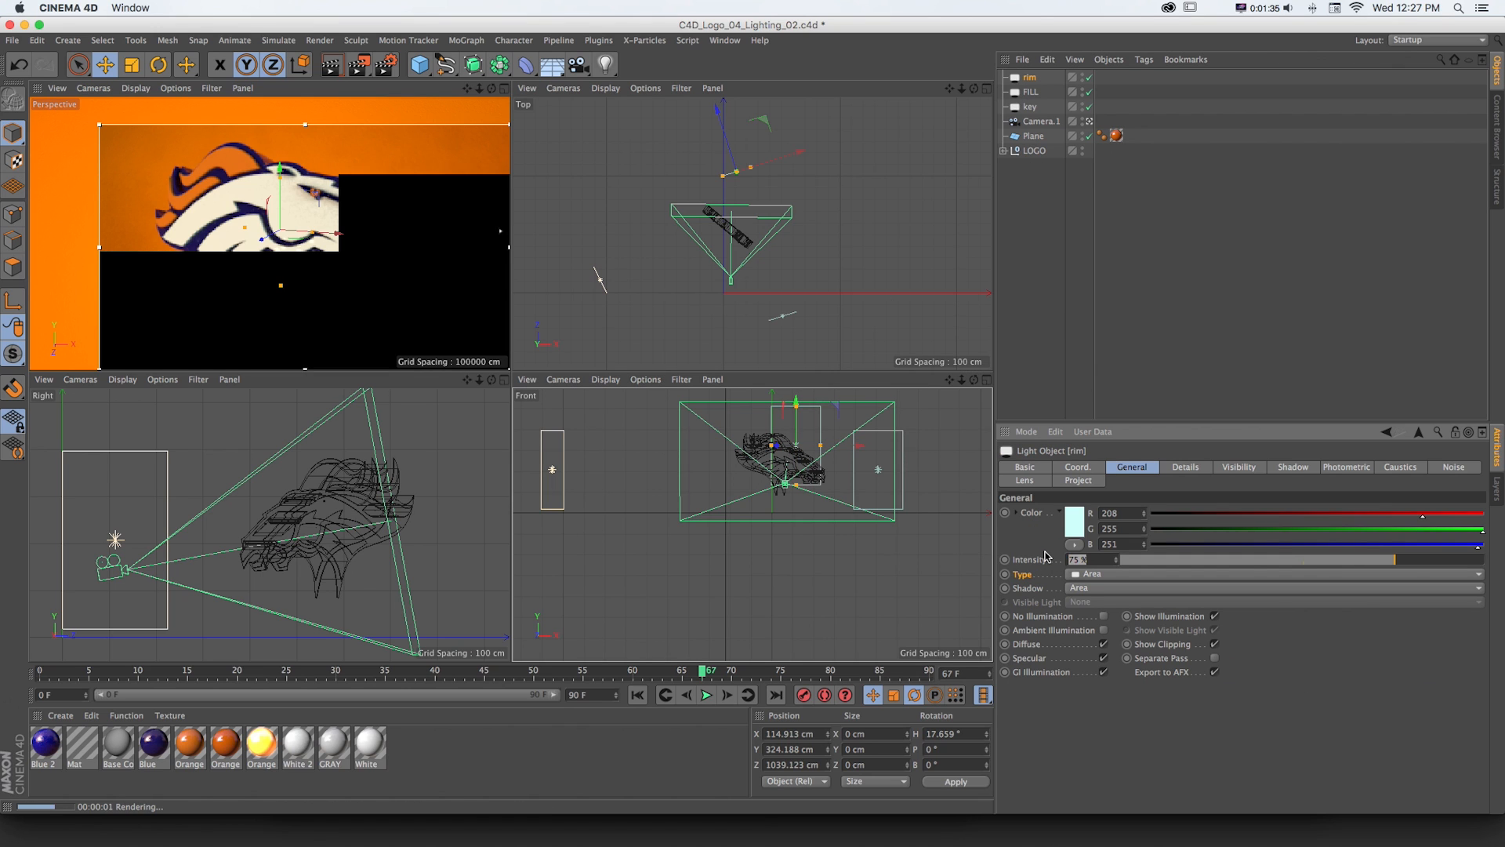
drag(1421, 558, 1248, 558)
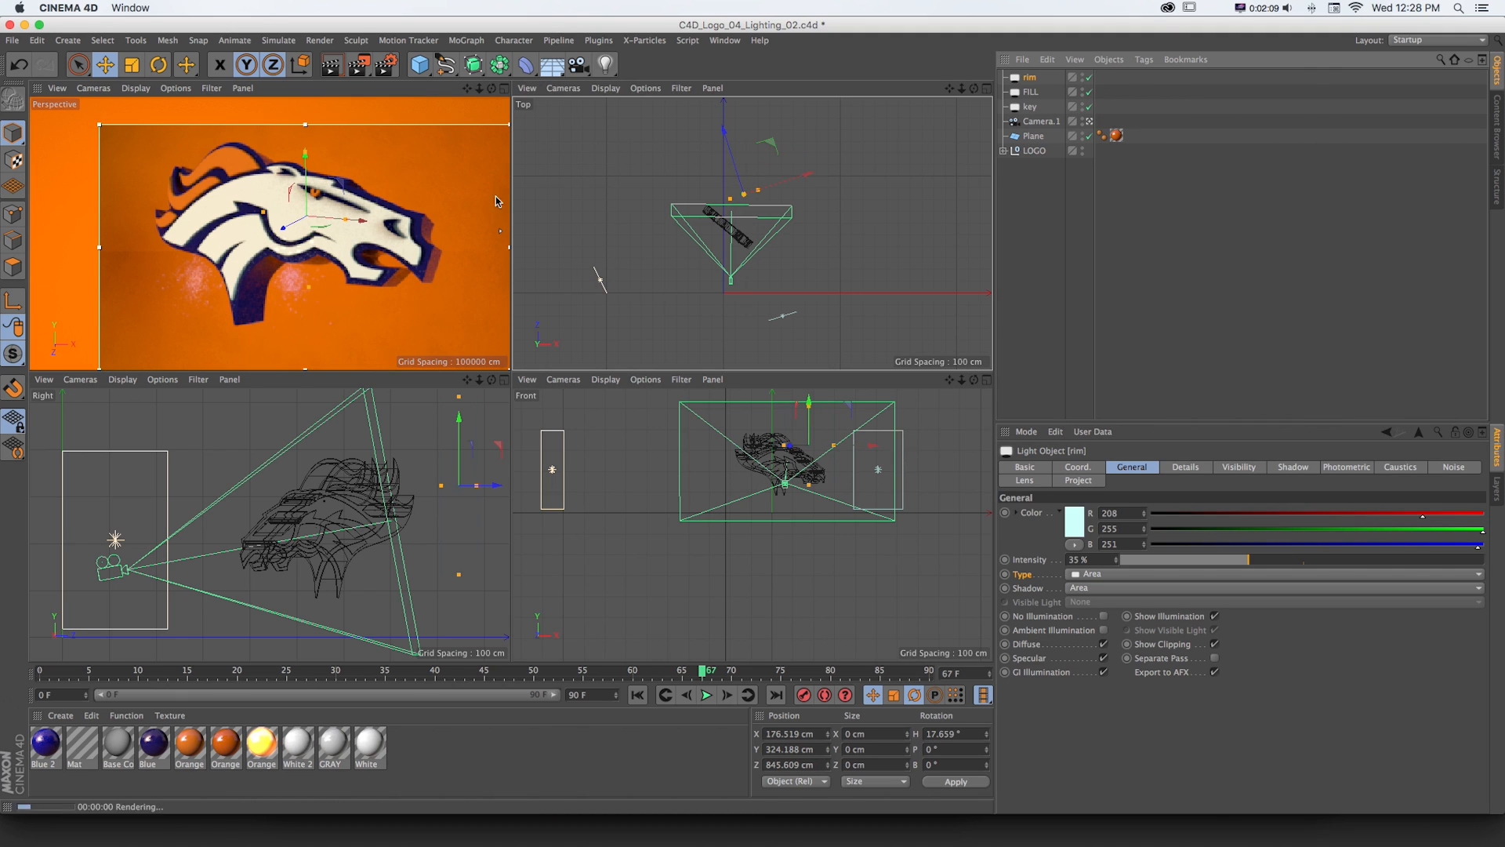
mouse_move(555, 262)
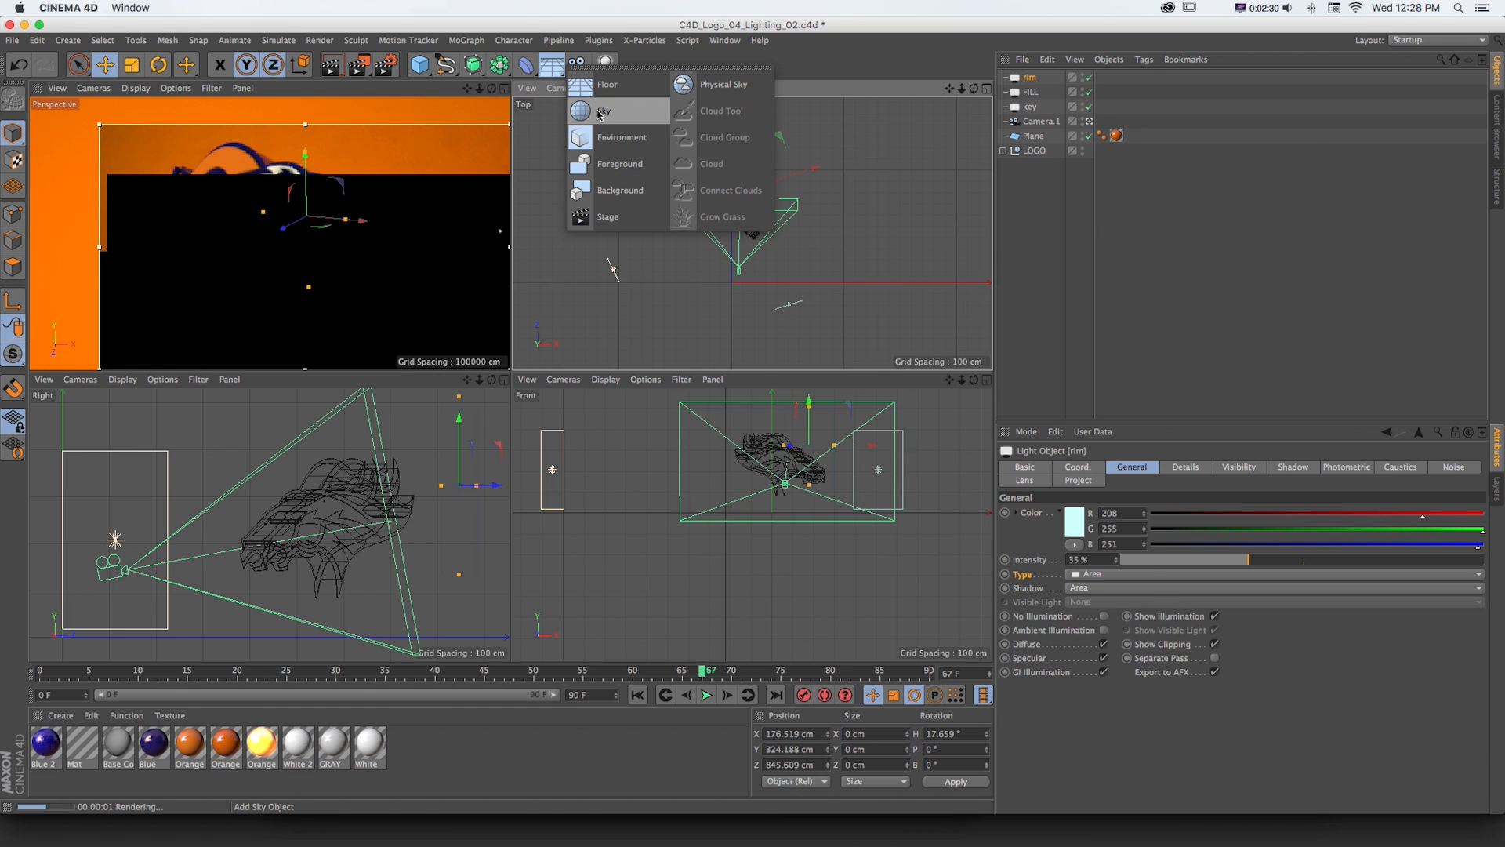
- Add a Sky object, create a SKY material and start loading an image into its Color channel
click(603, 110)
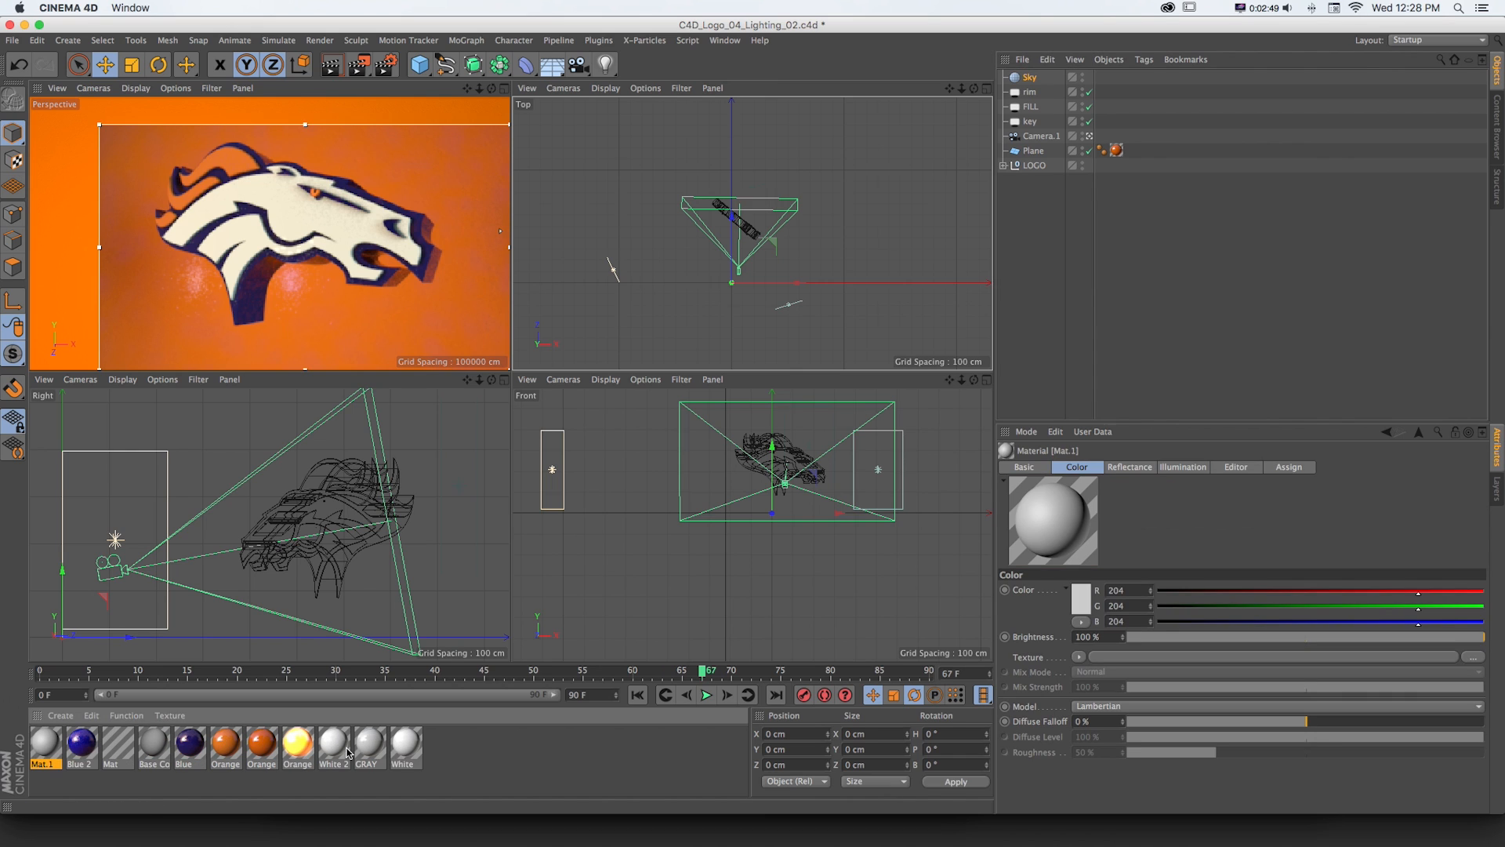
click(403, 746)
text(SKY)
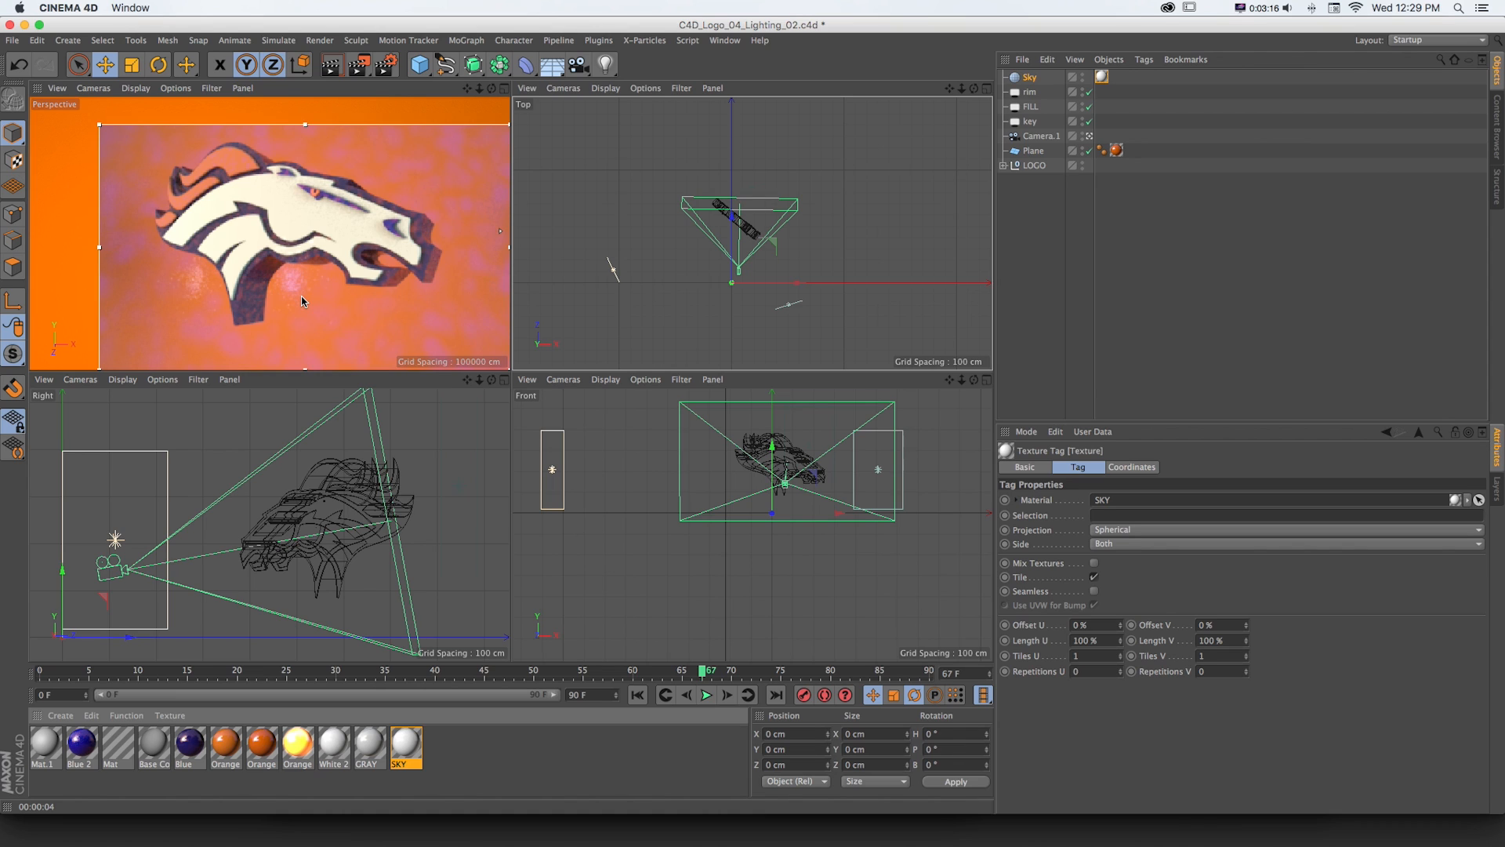
click(404, 747)
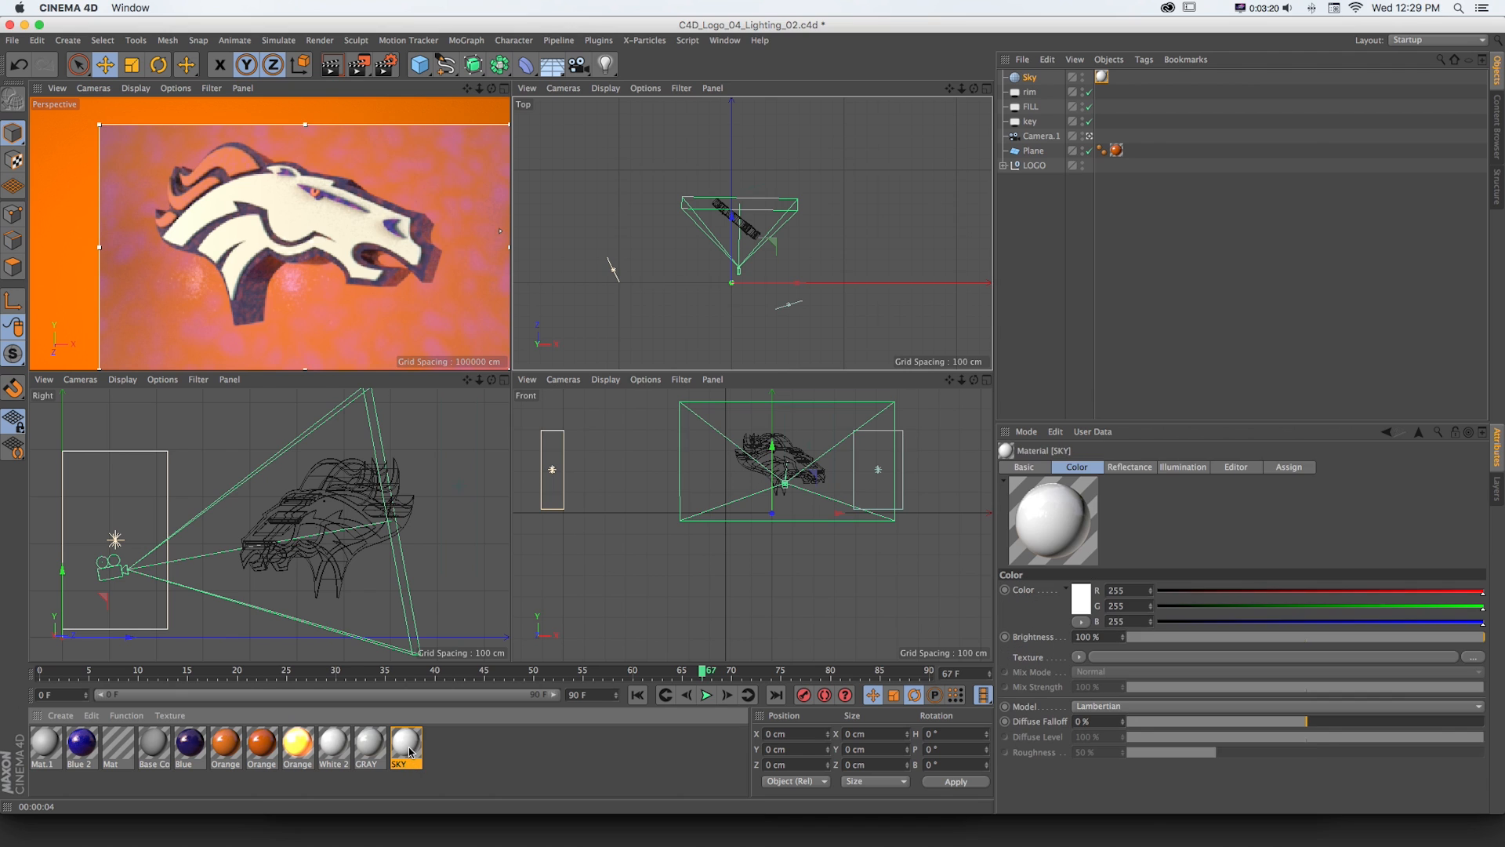
double_click(404, 746)
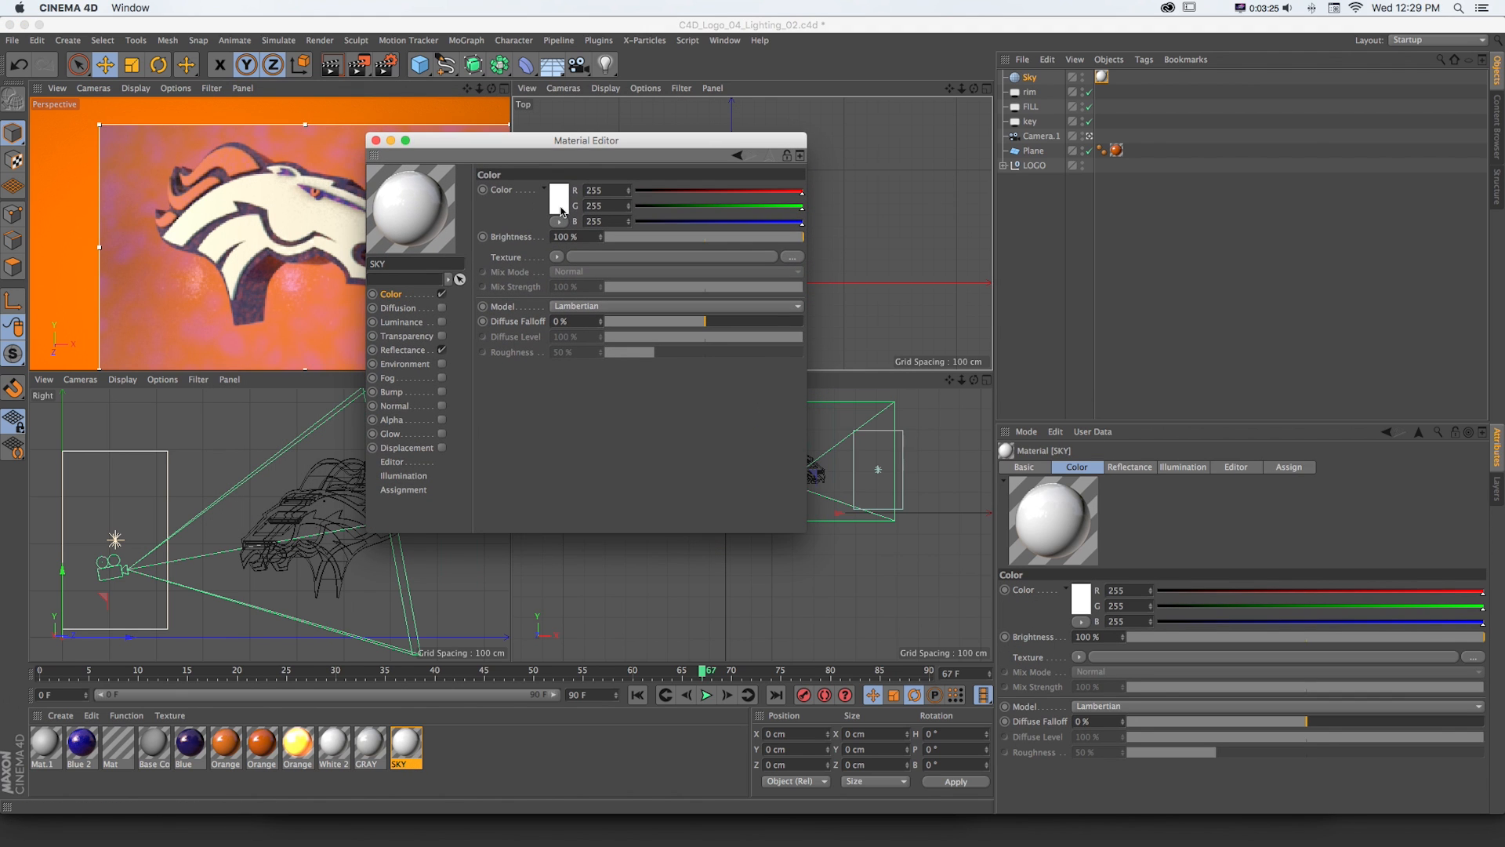
click(794, 256)
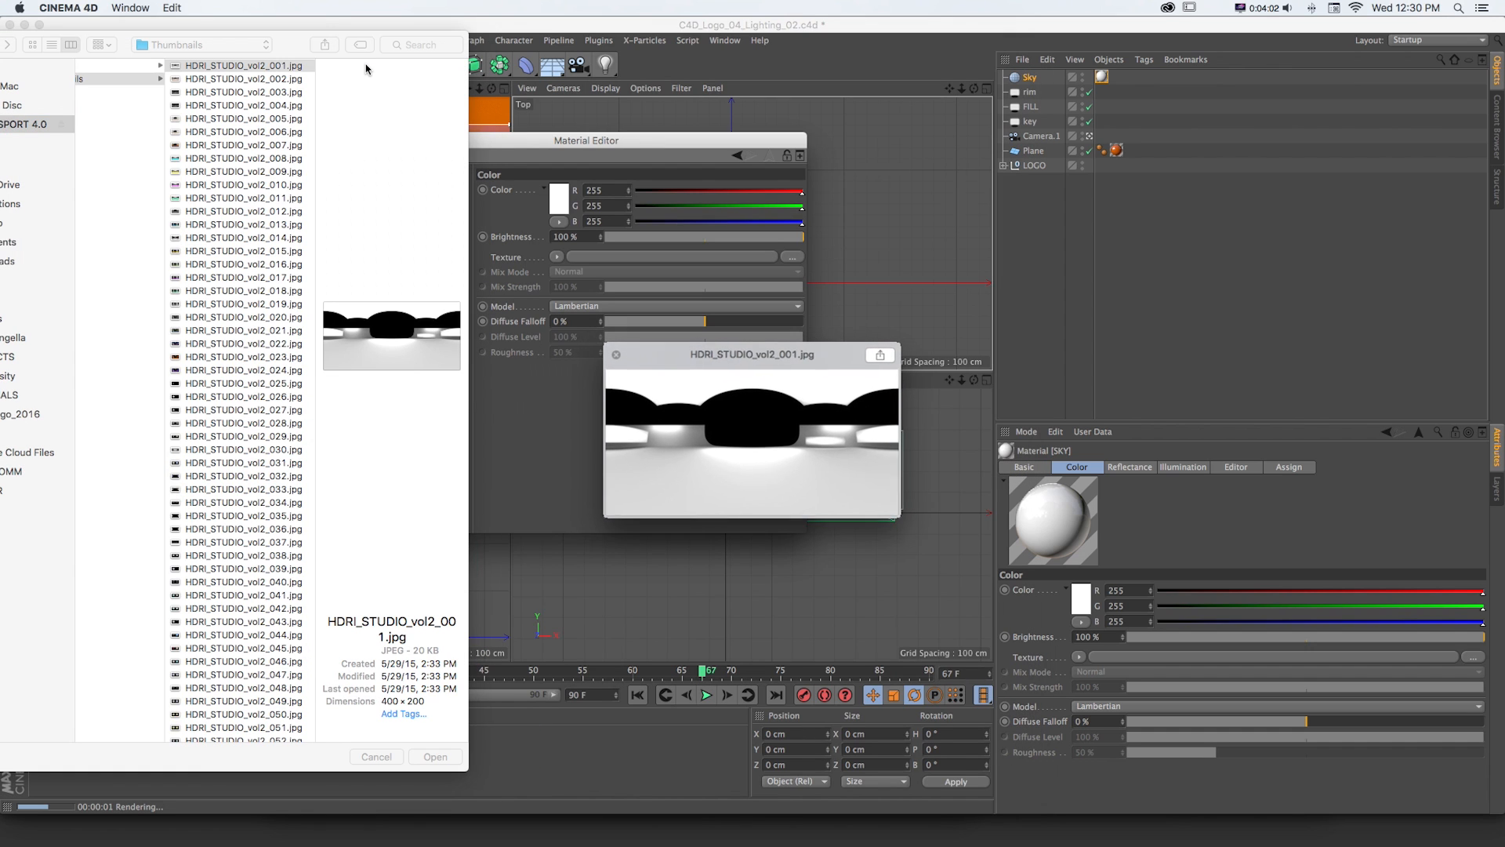
- Preview several studio HDRIs and panoramas such as ClevelandCoffeeShop and ConventionCenter images
click(243, 131)
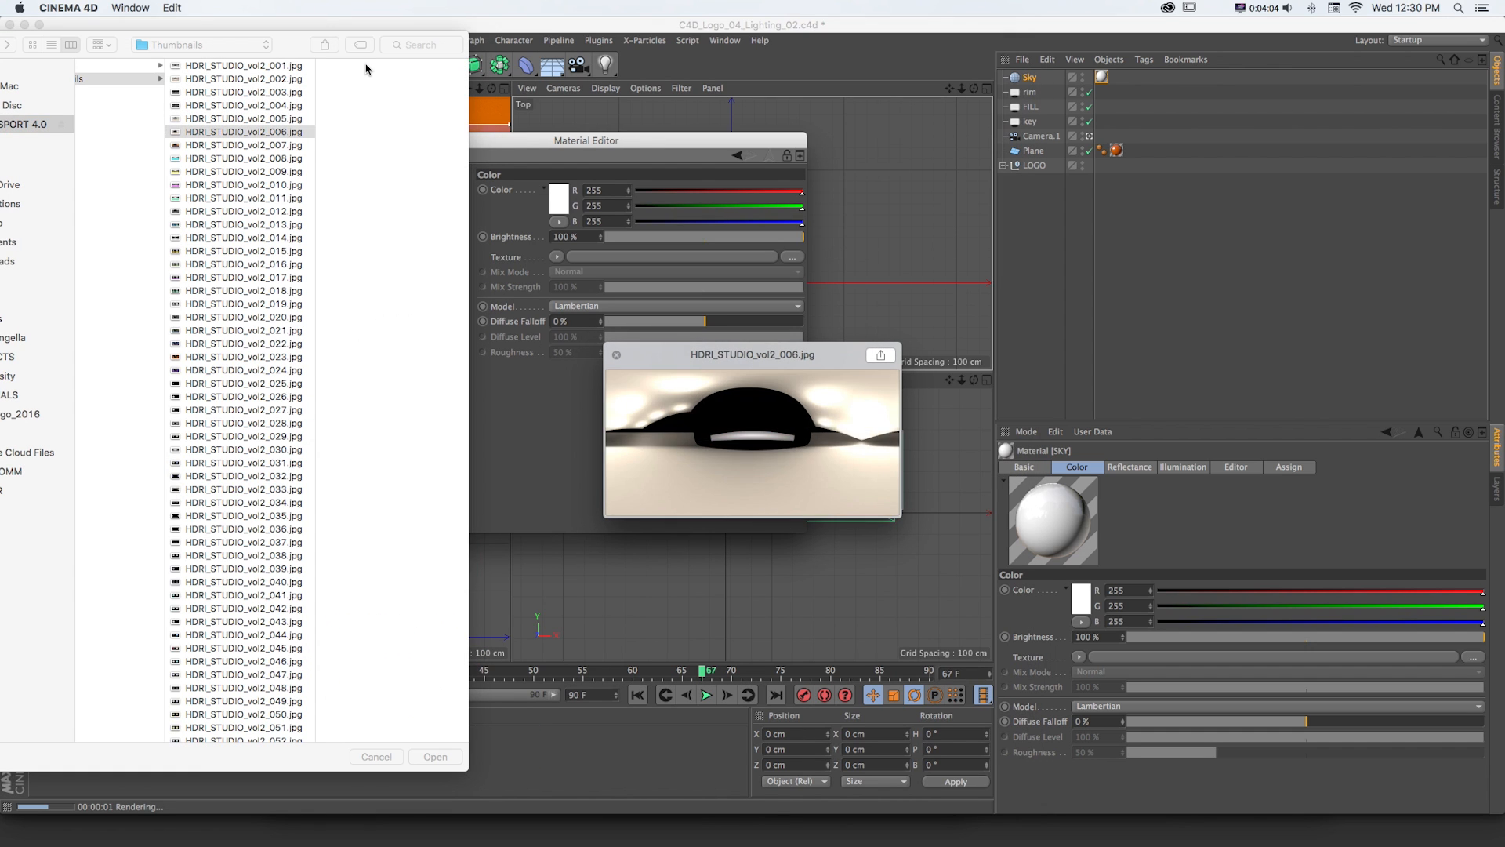
click(243, 304)
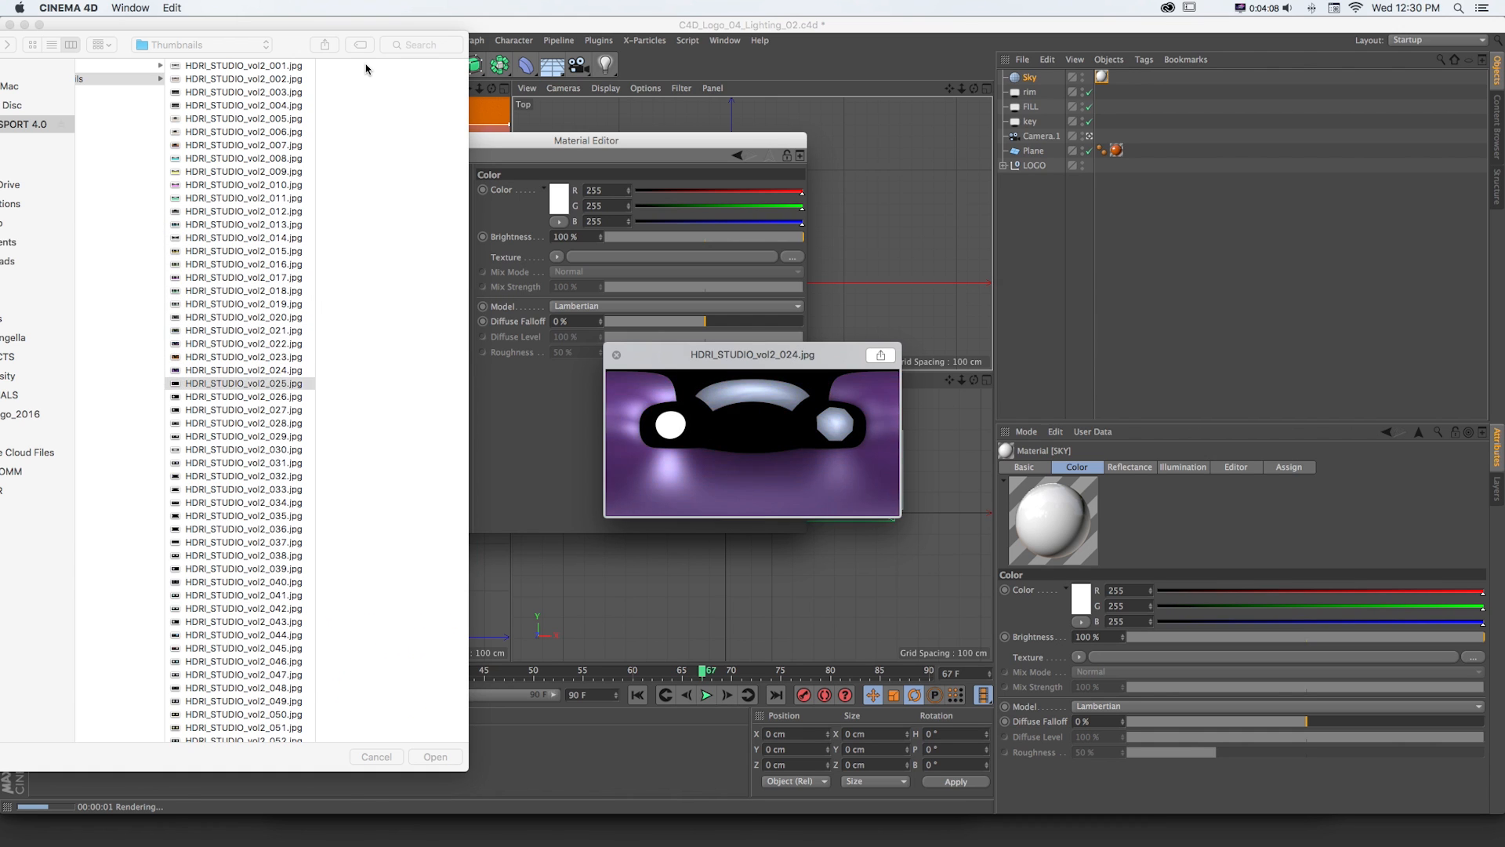
click(243, 490)
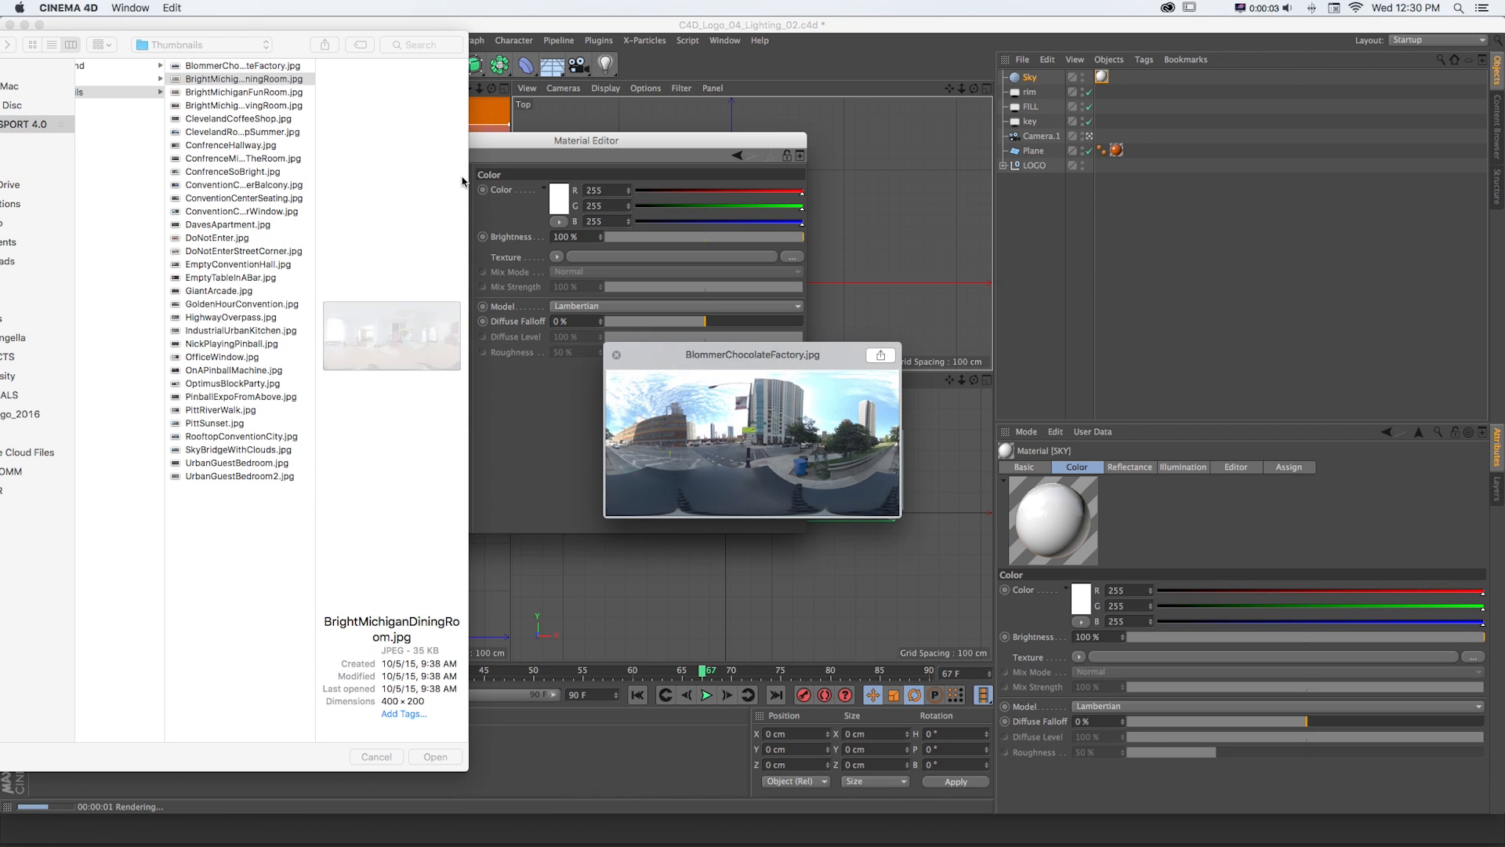
click(244, 92)
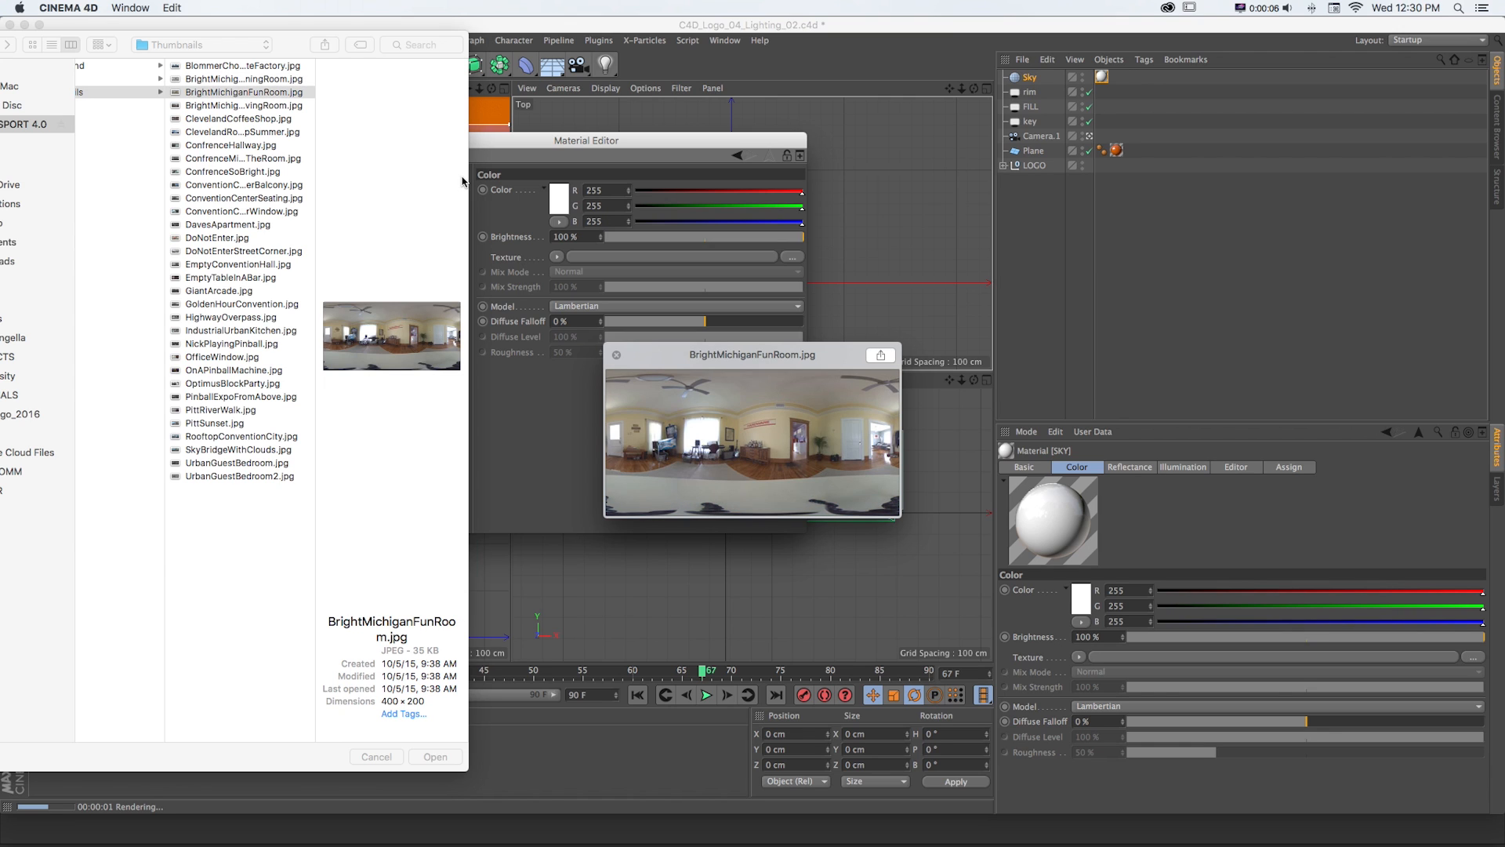
click(245, 118)
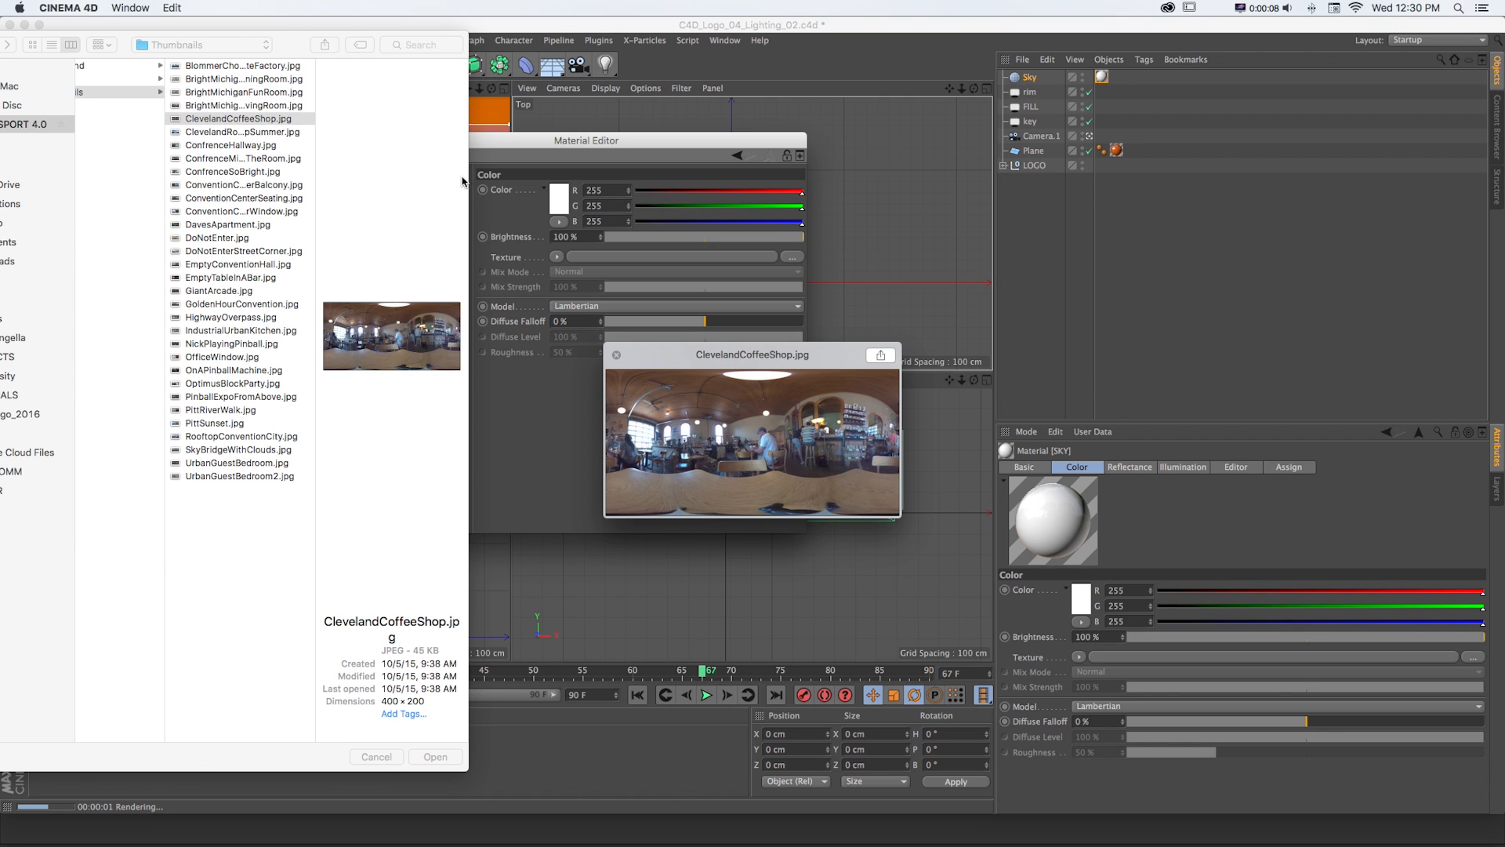
click(233, 171)
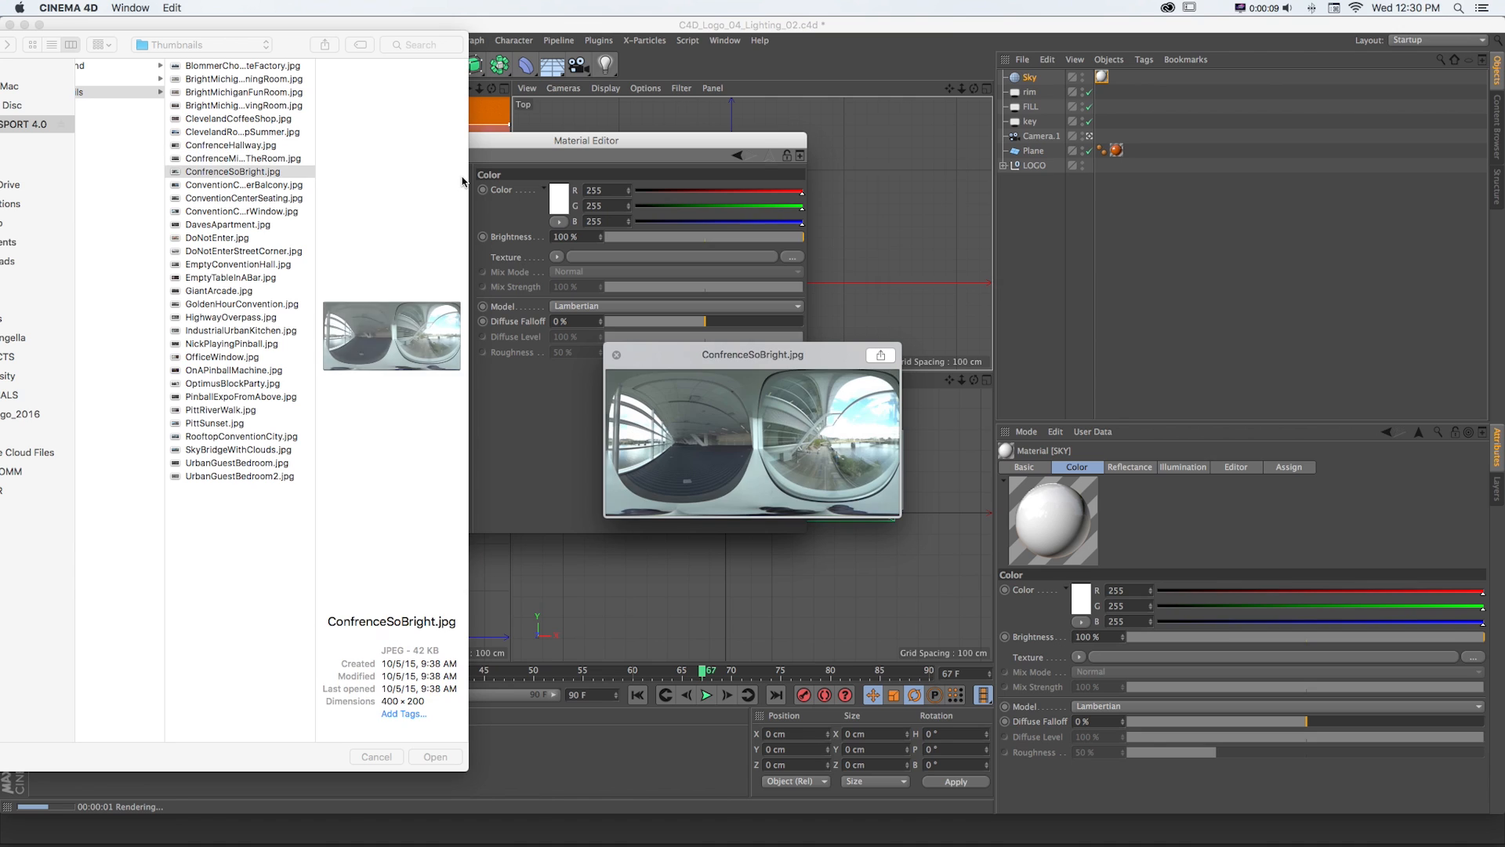
click(243, 185)
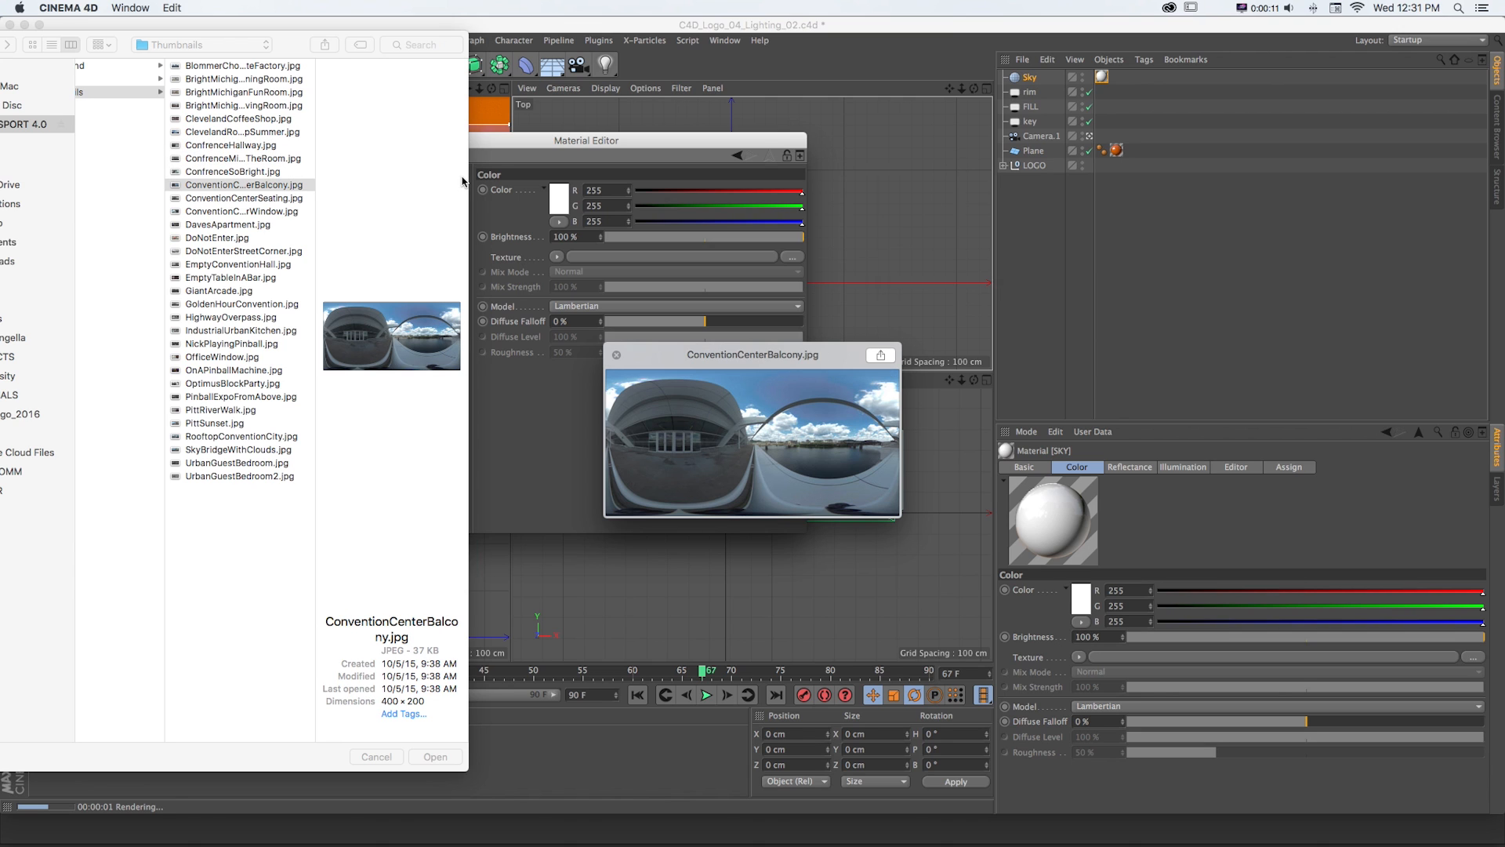
click(244, 197)
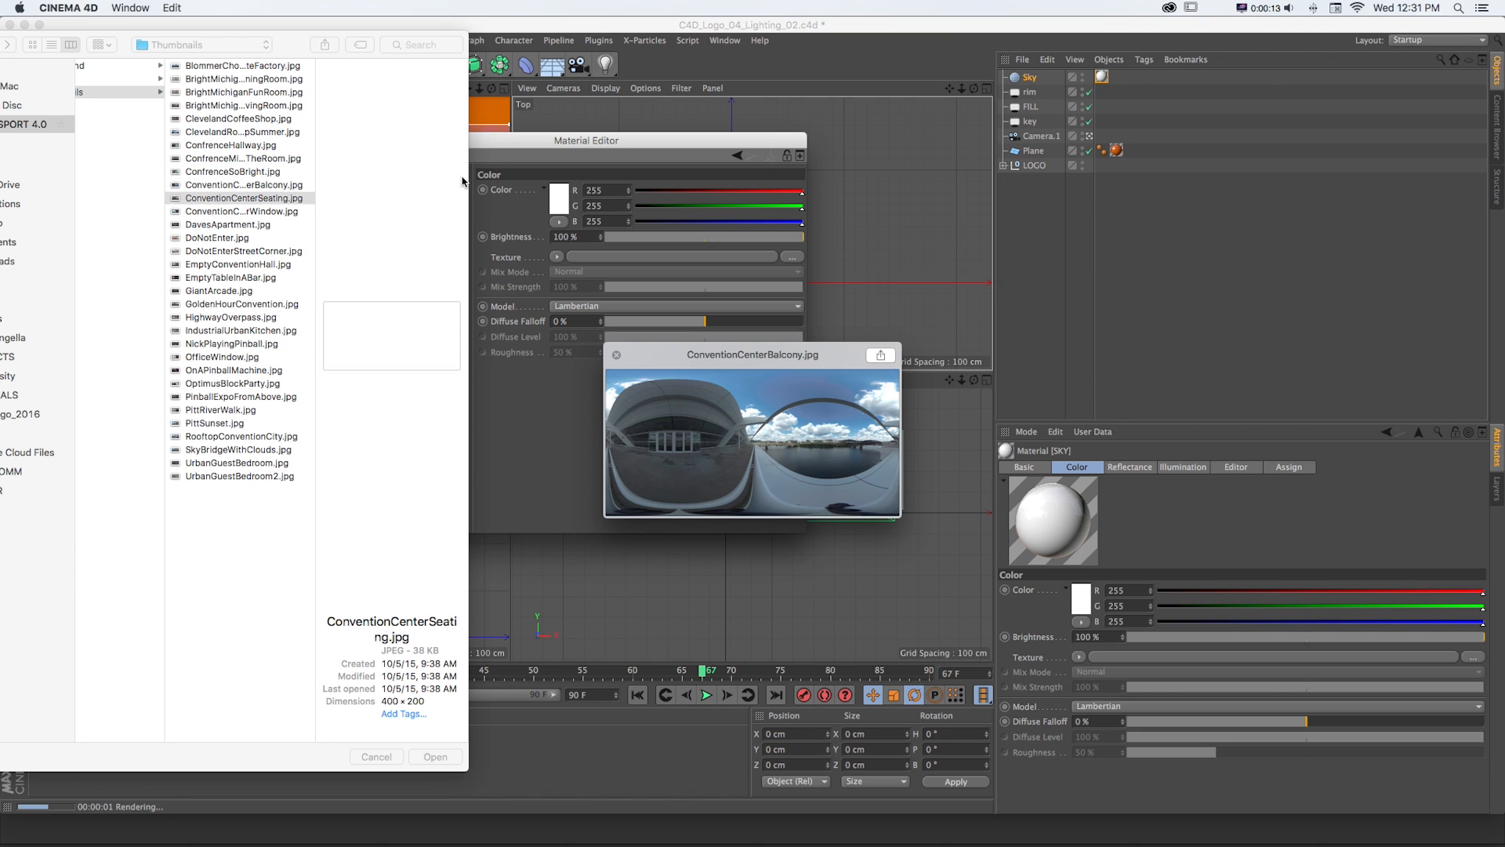
- Choose HDRI_STUDIO_vol2_007.jpg from the studio collection as the SKY color texture
click(238, 211)
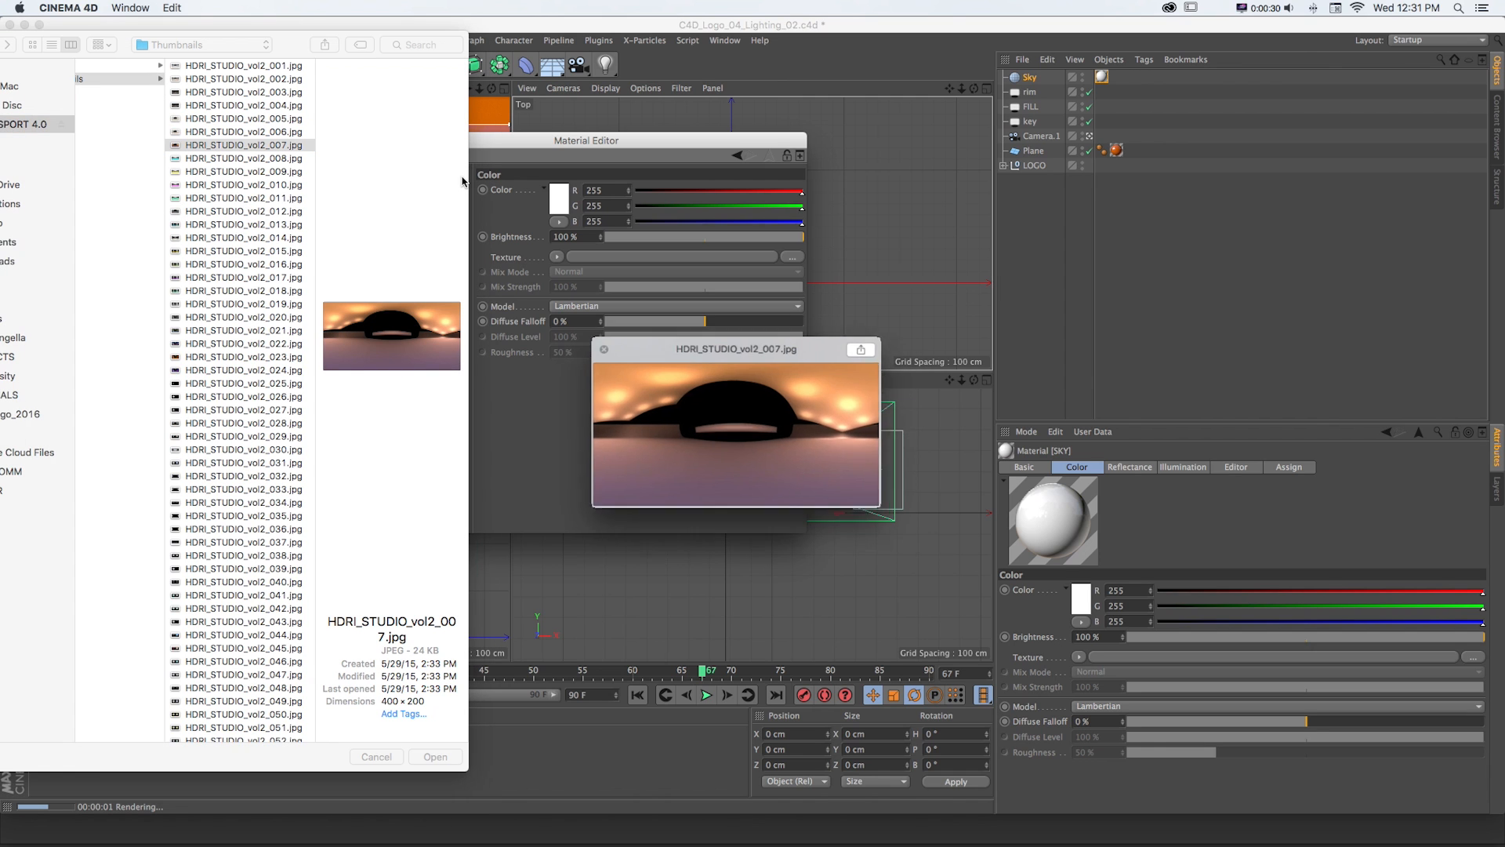
click(242, 145)
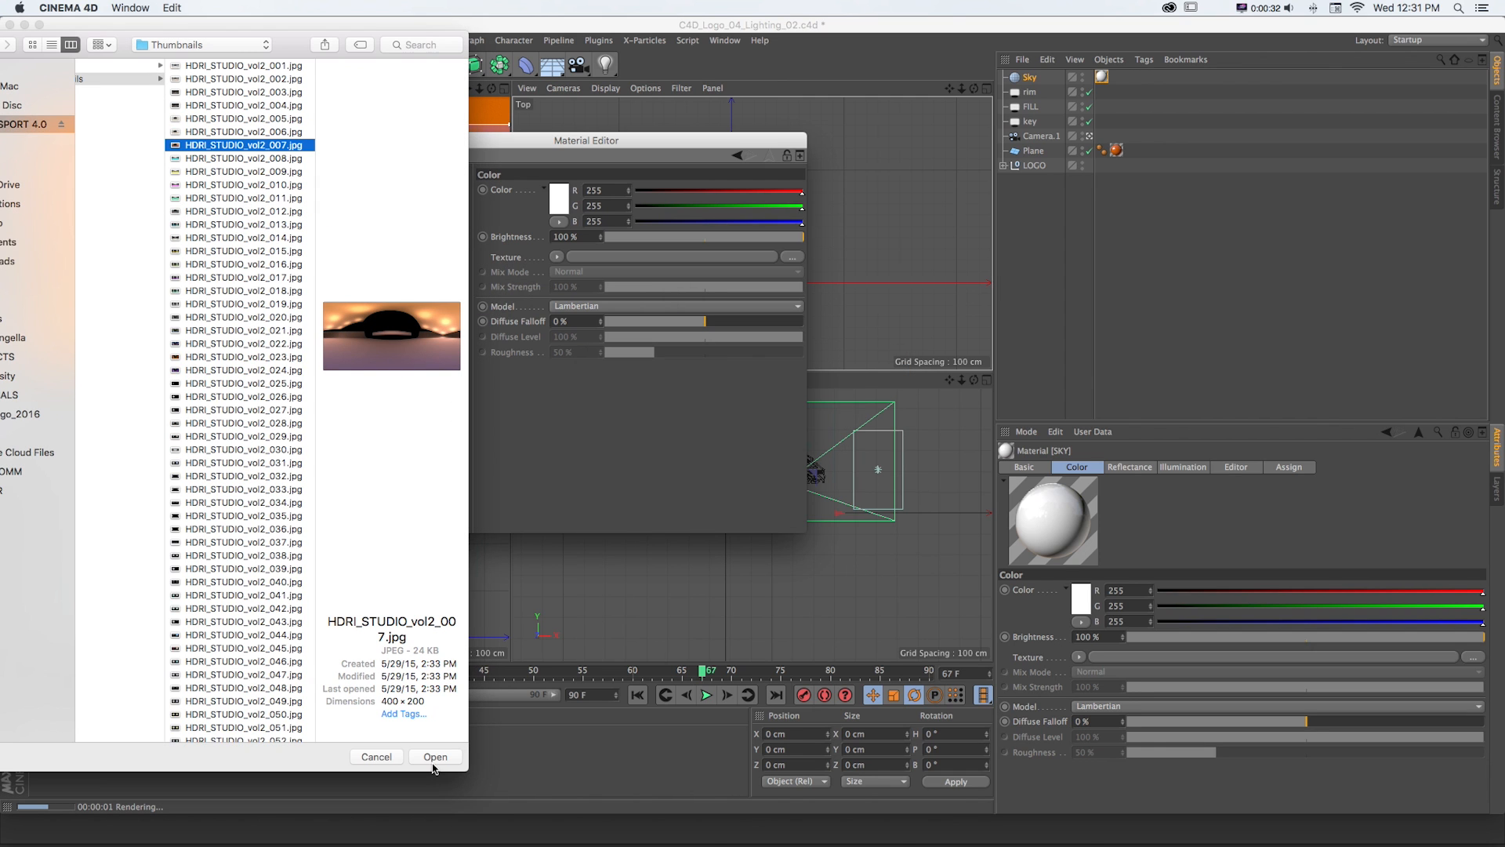
click(434, 755)
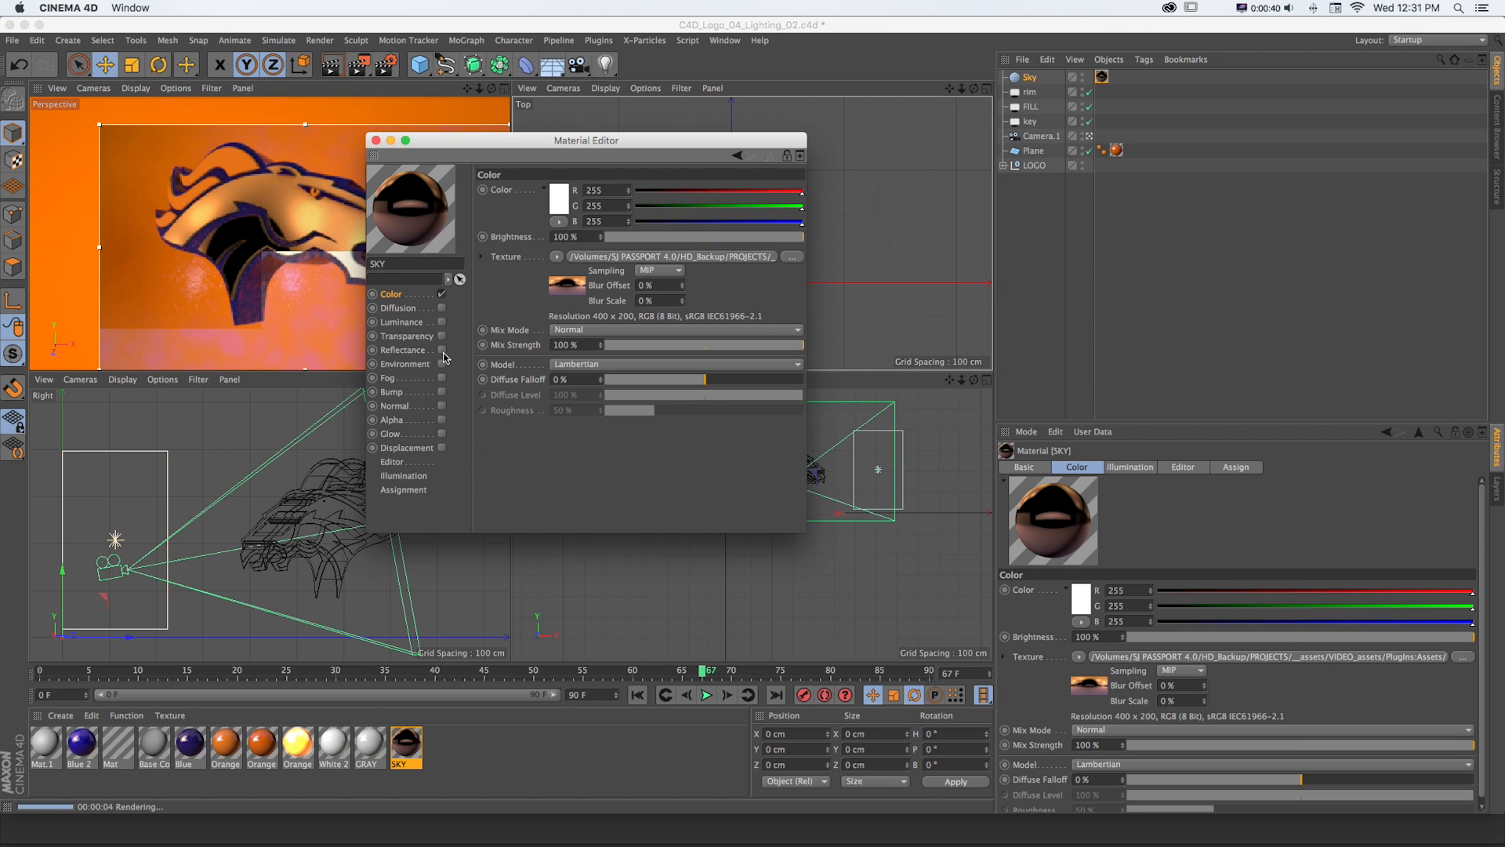
- Replace the SKY texture with HDRI_STUDIO_vol2_028.jpg without copying, and lower exposure to -0.19
drag(584, 139, 787, 219)
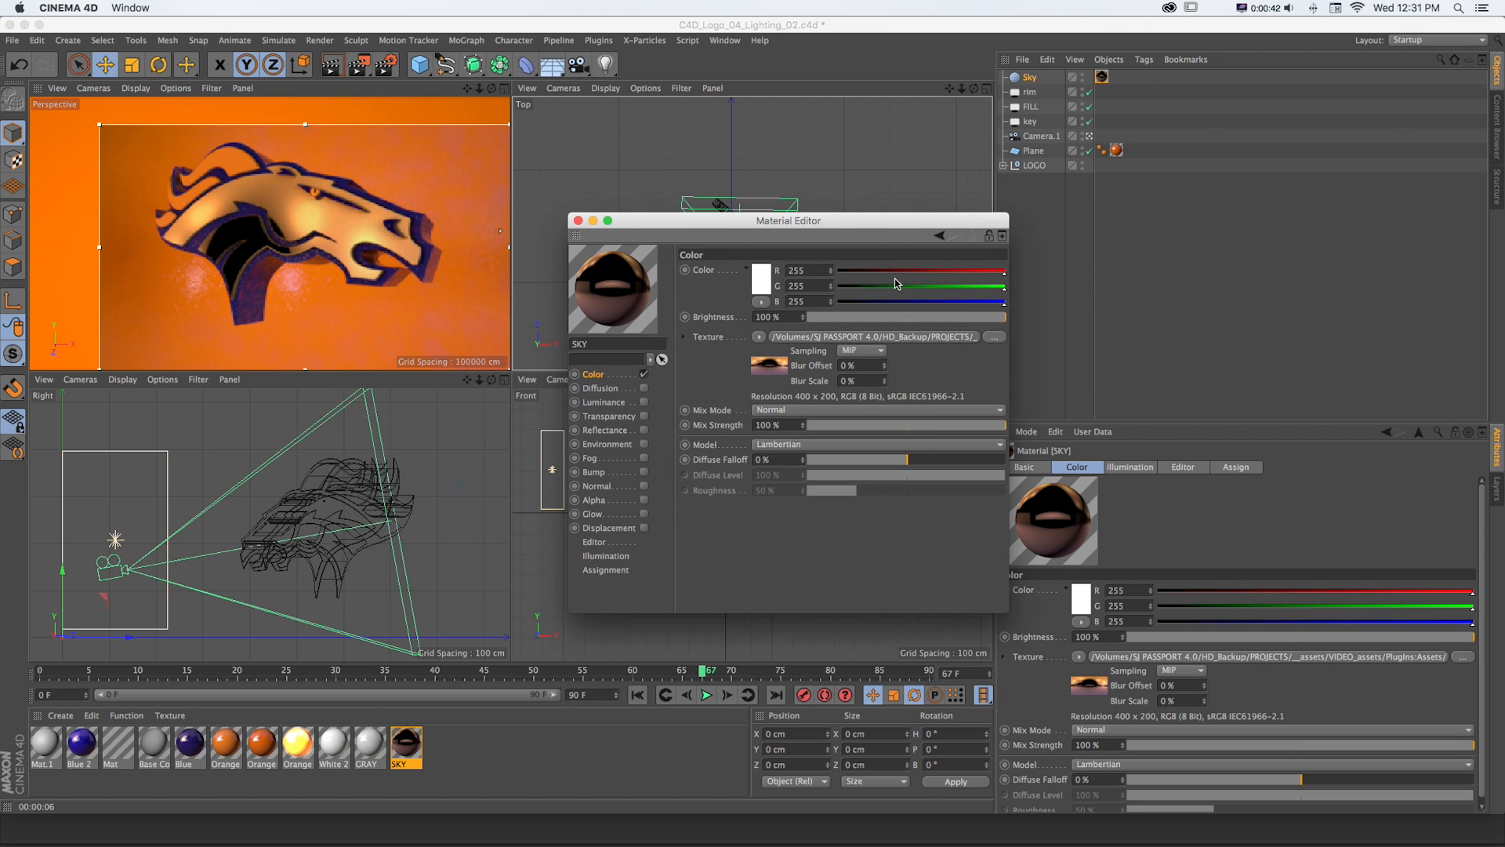
mouse_move(996, 339)
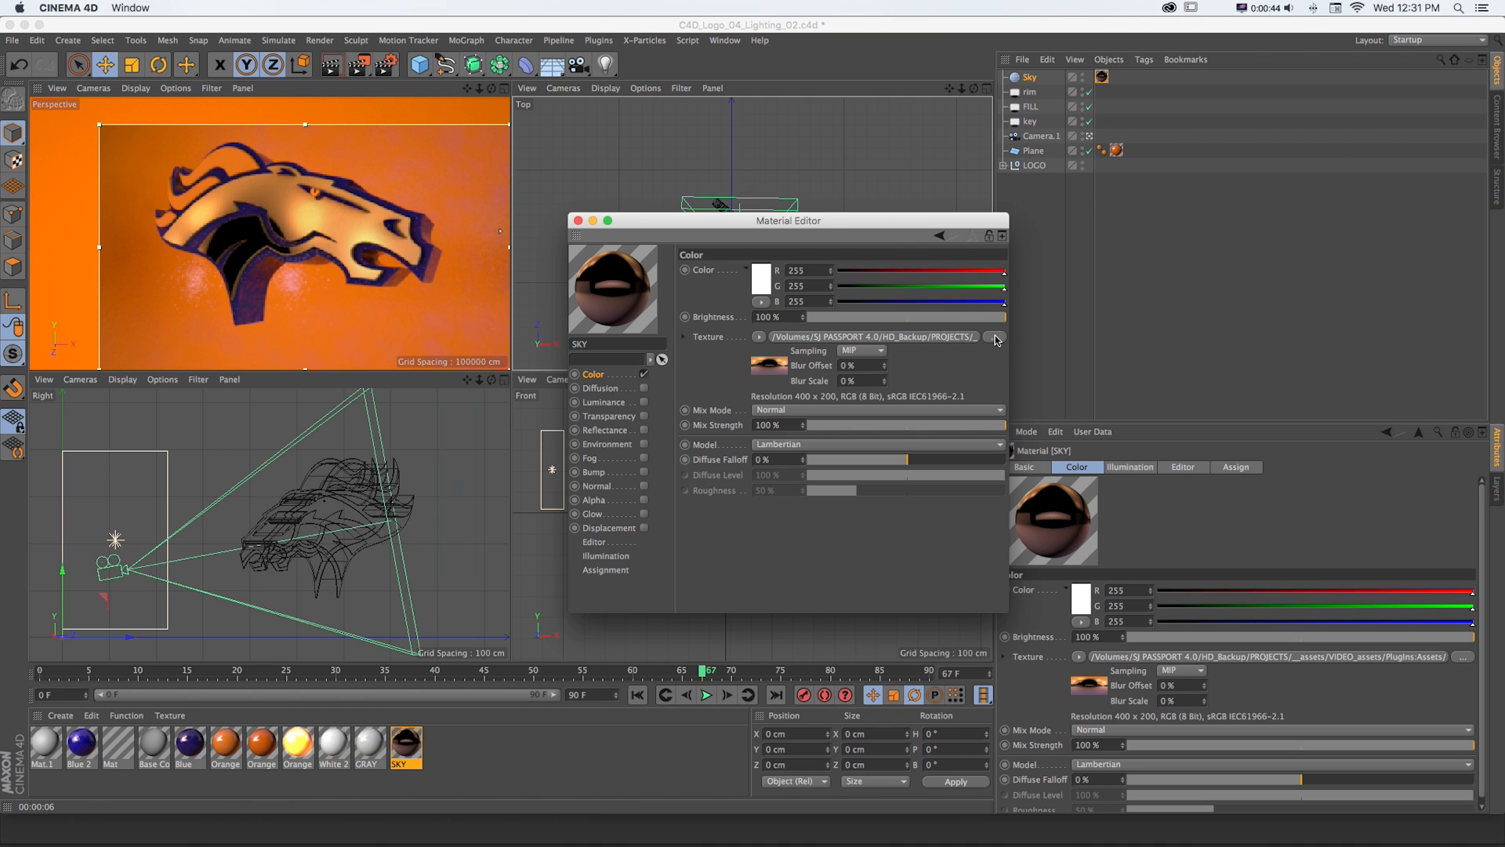
click(994, 340)
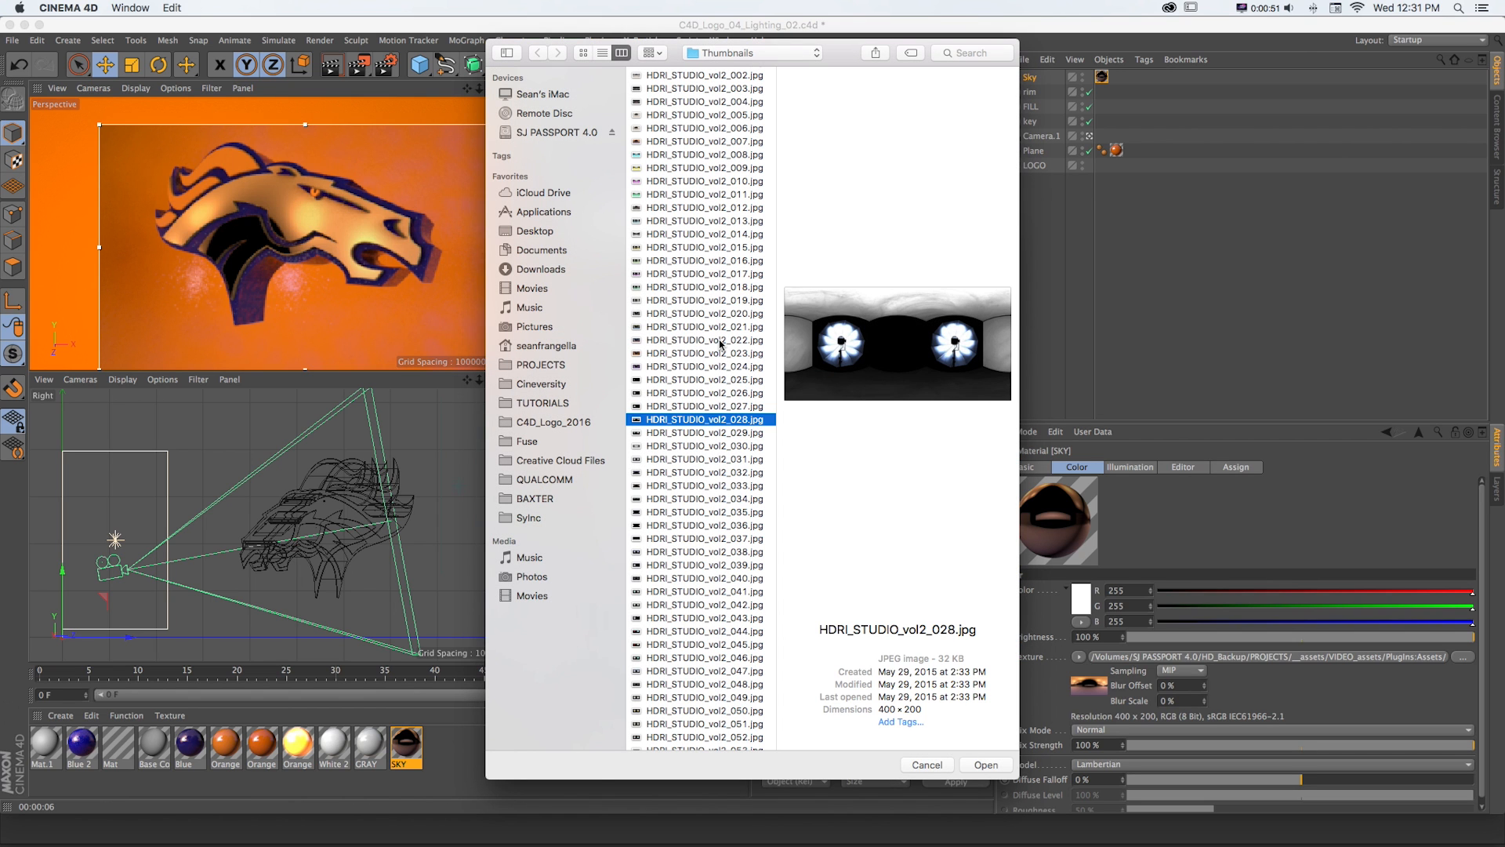
click(985, 764)
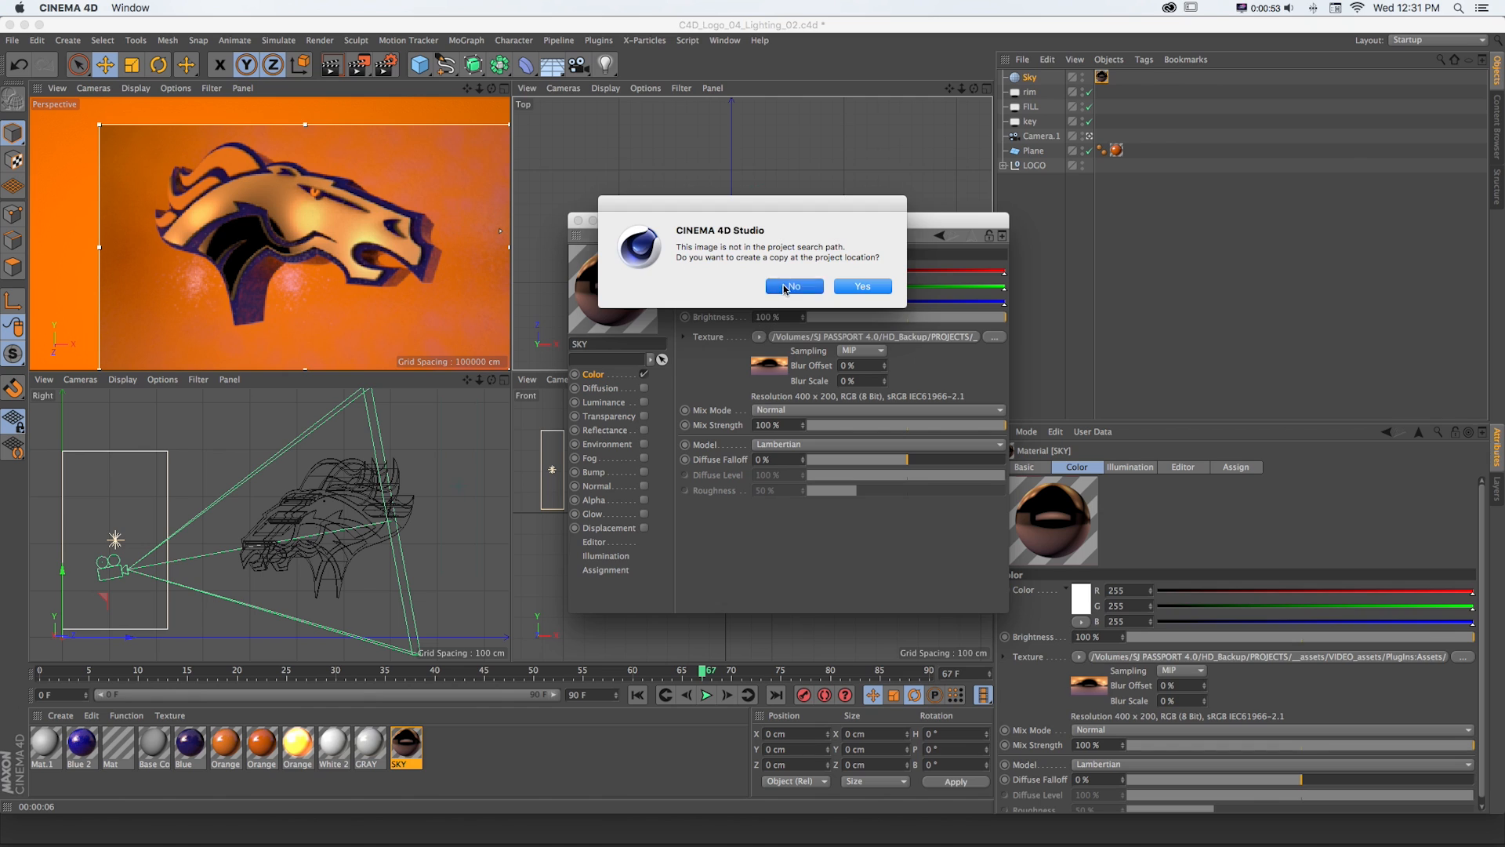
click(793, 287)
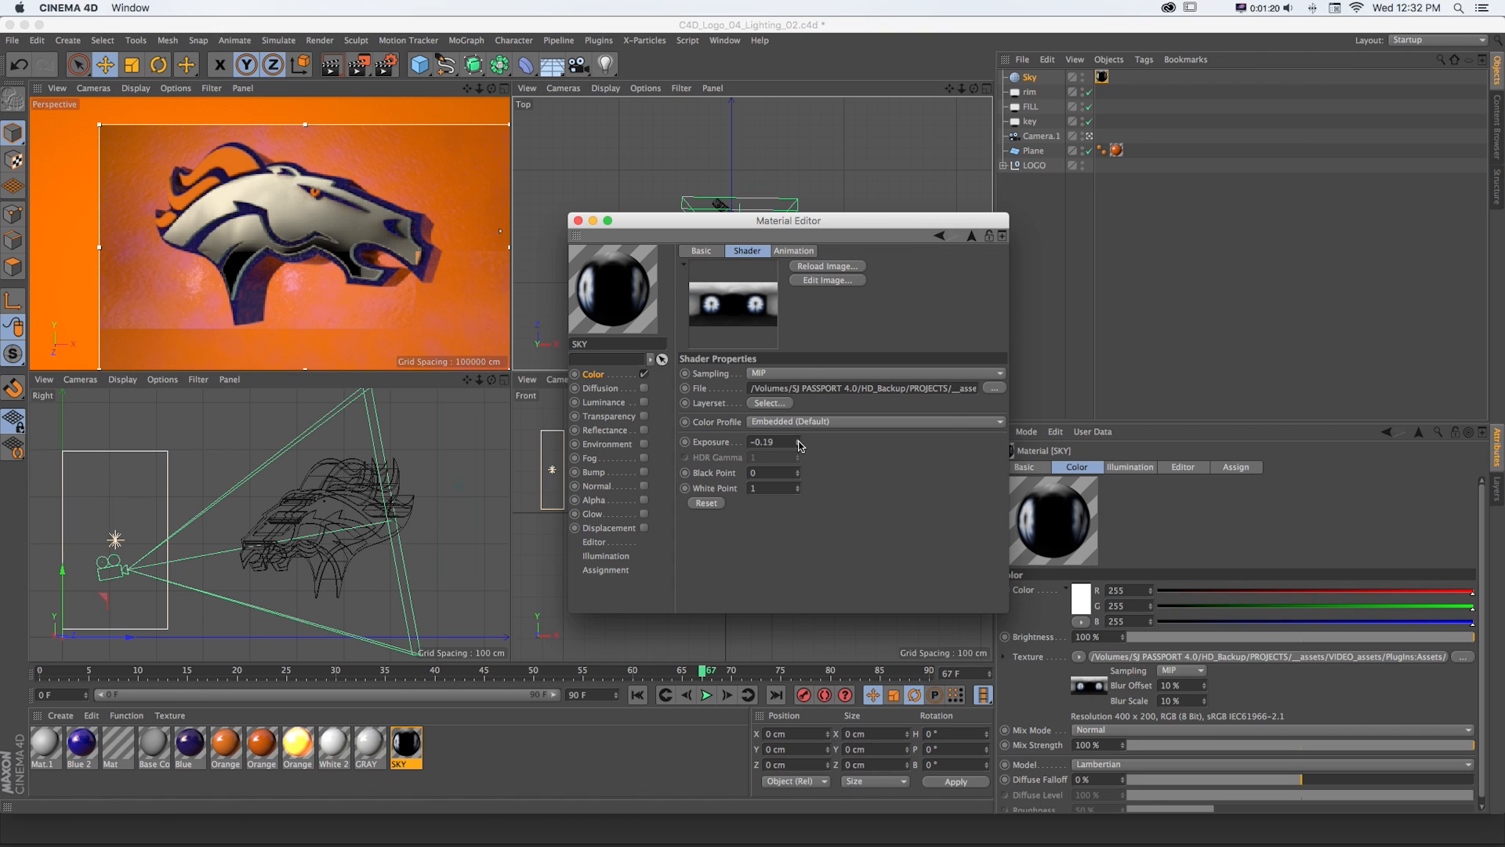
drag(769, 442, 749, 442)
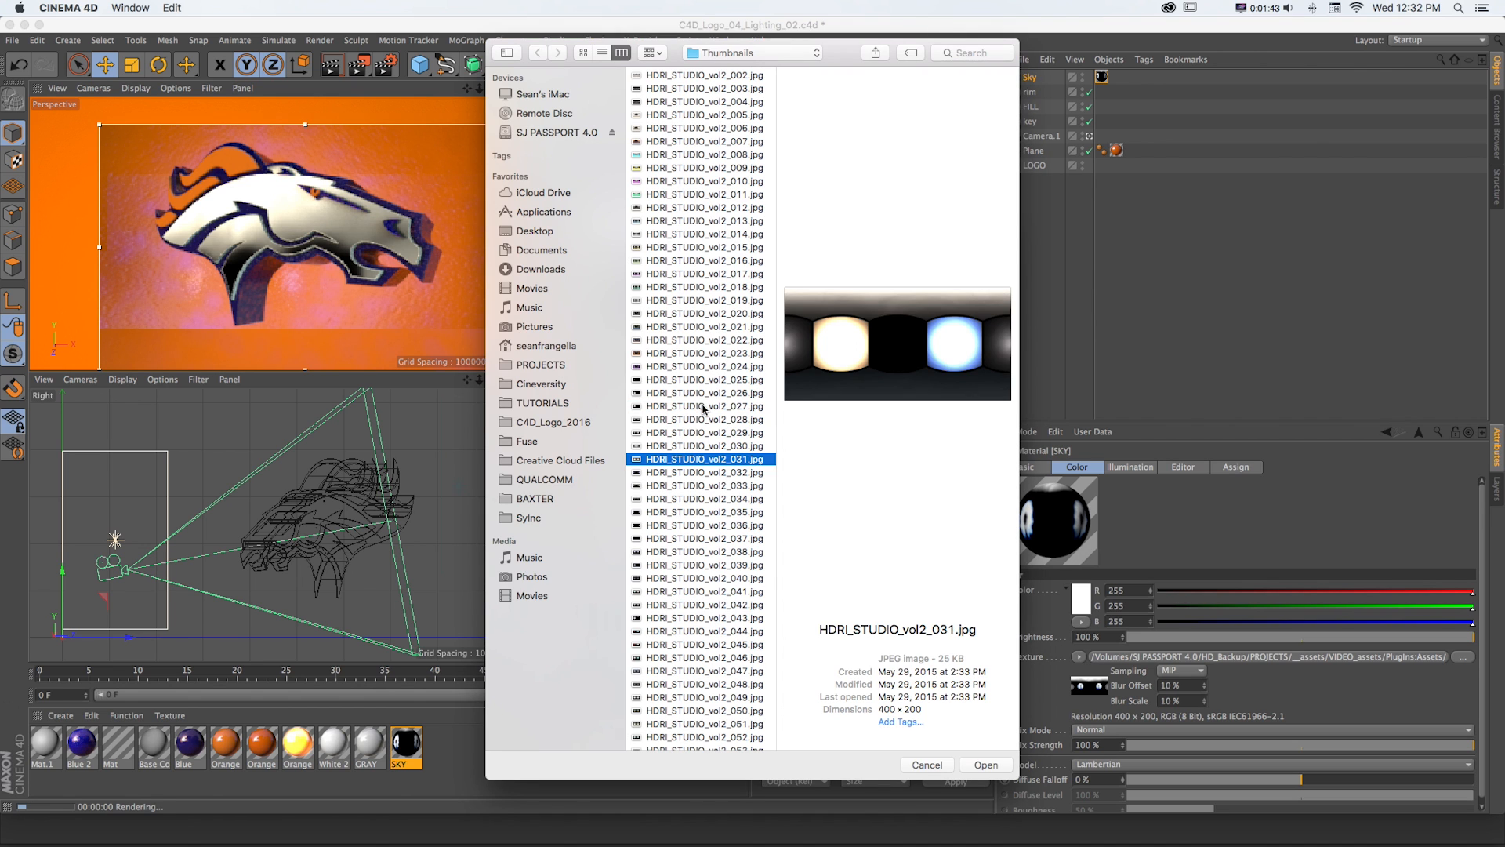
- Load a brighter bluish studio HDRI with exposure 0.94, black point 0.28, white point 1.2, then select the rim light
click(984, 763)
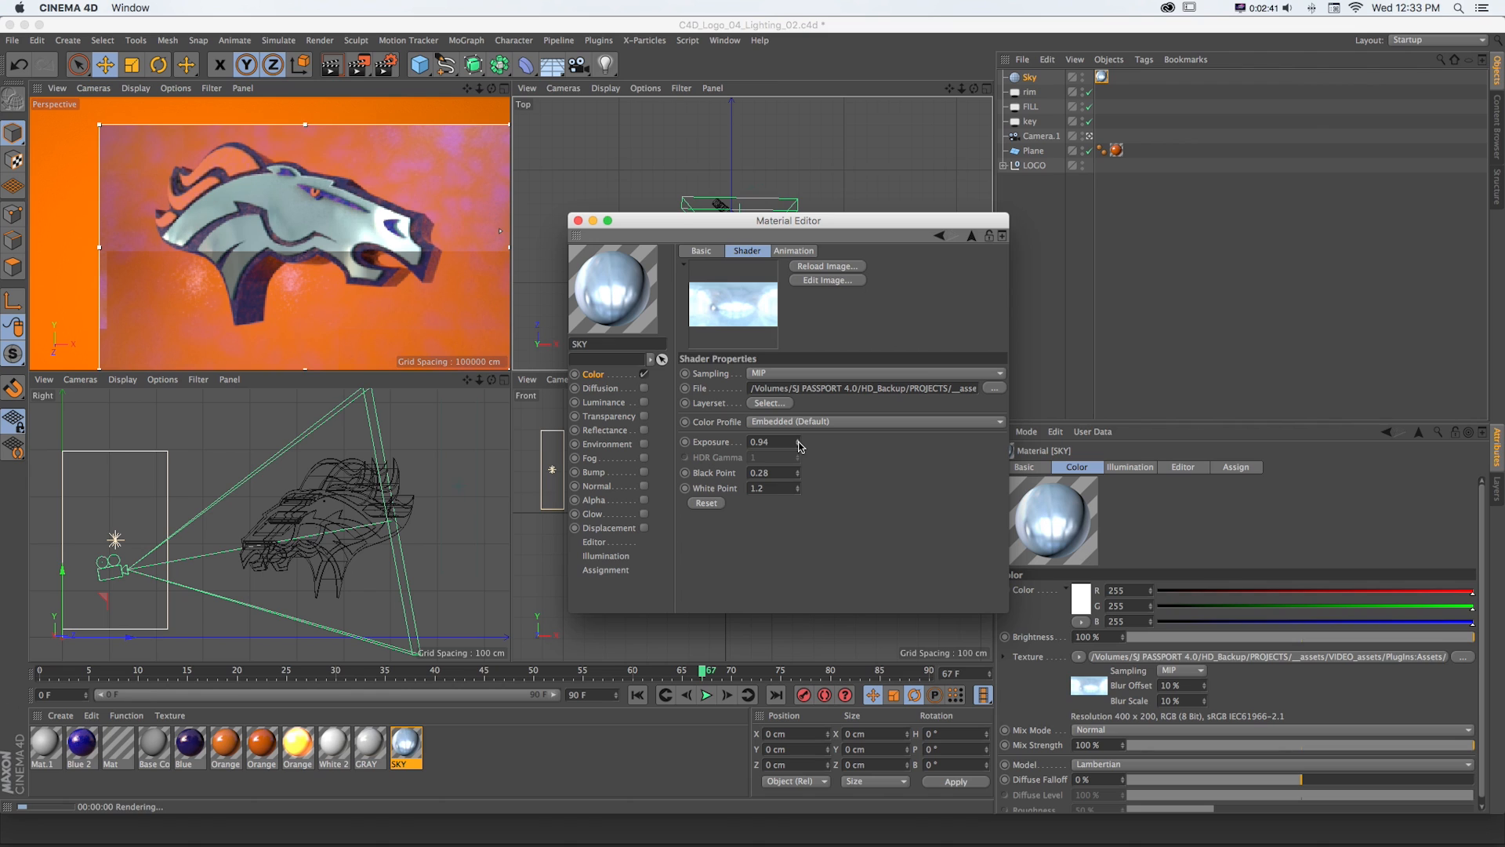
drag(797, 442, 796, 447)
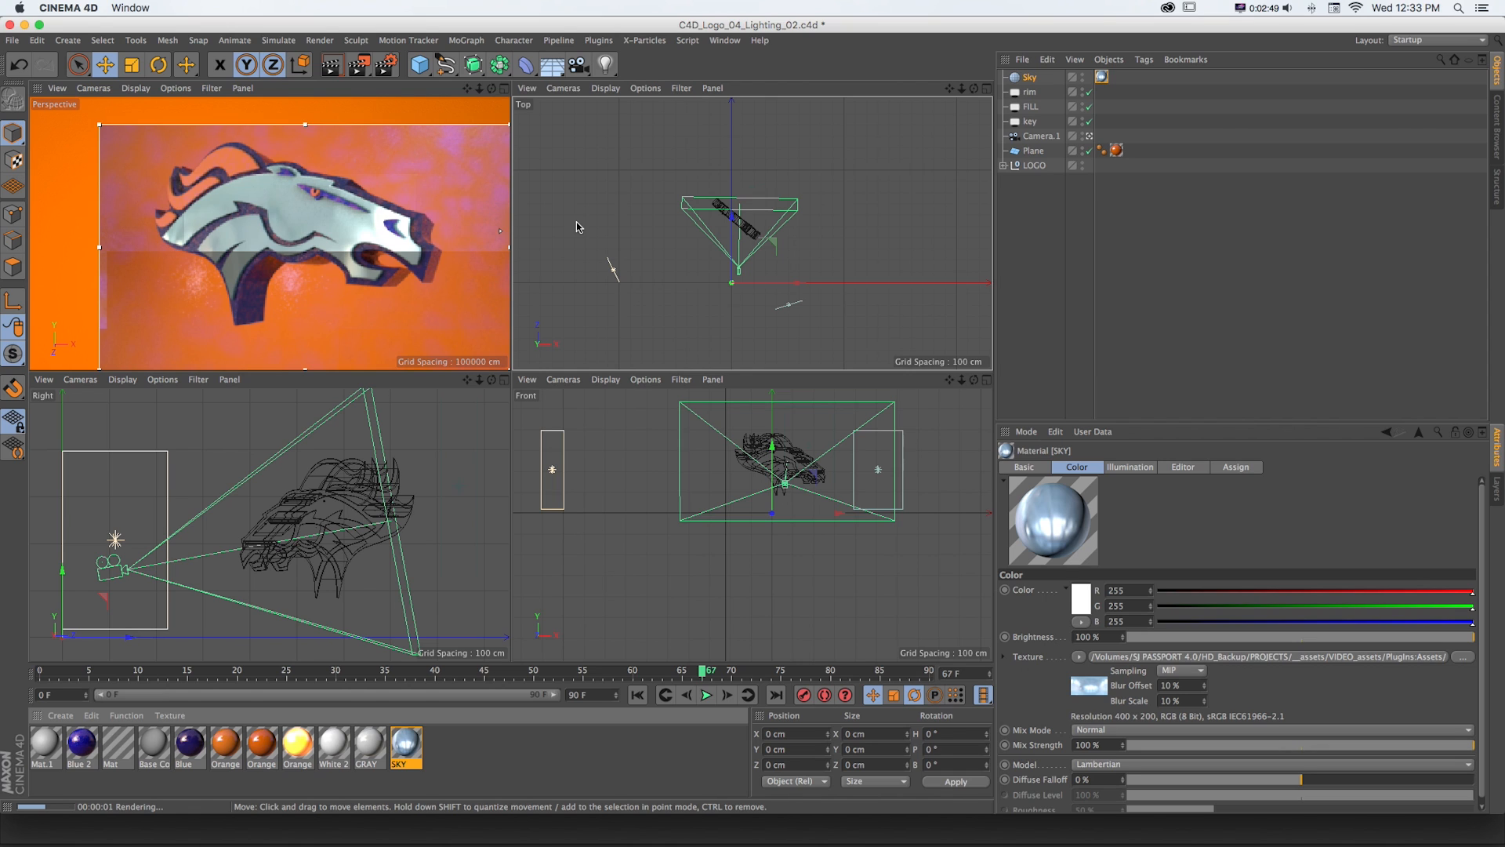
click(1029, 91)
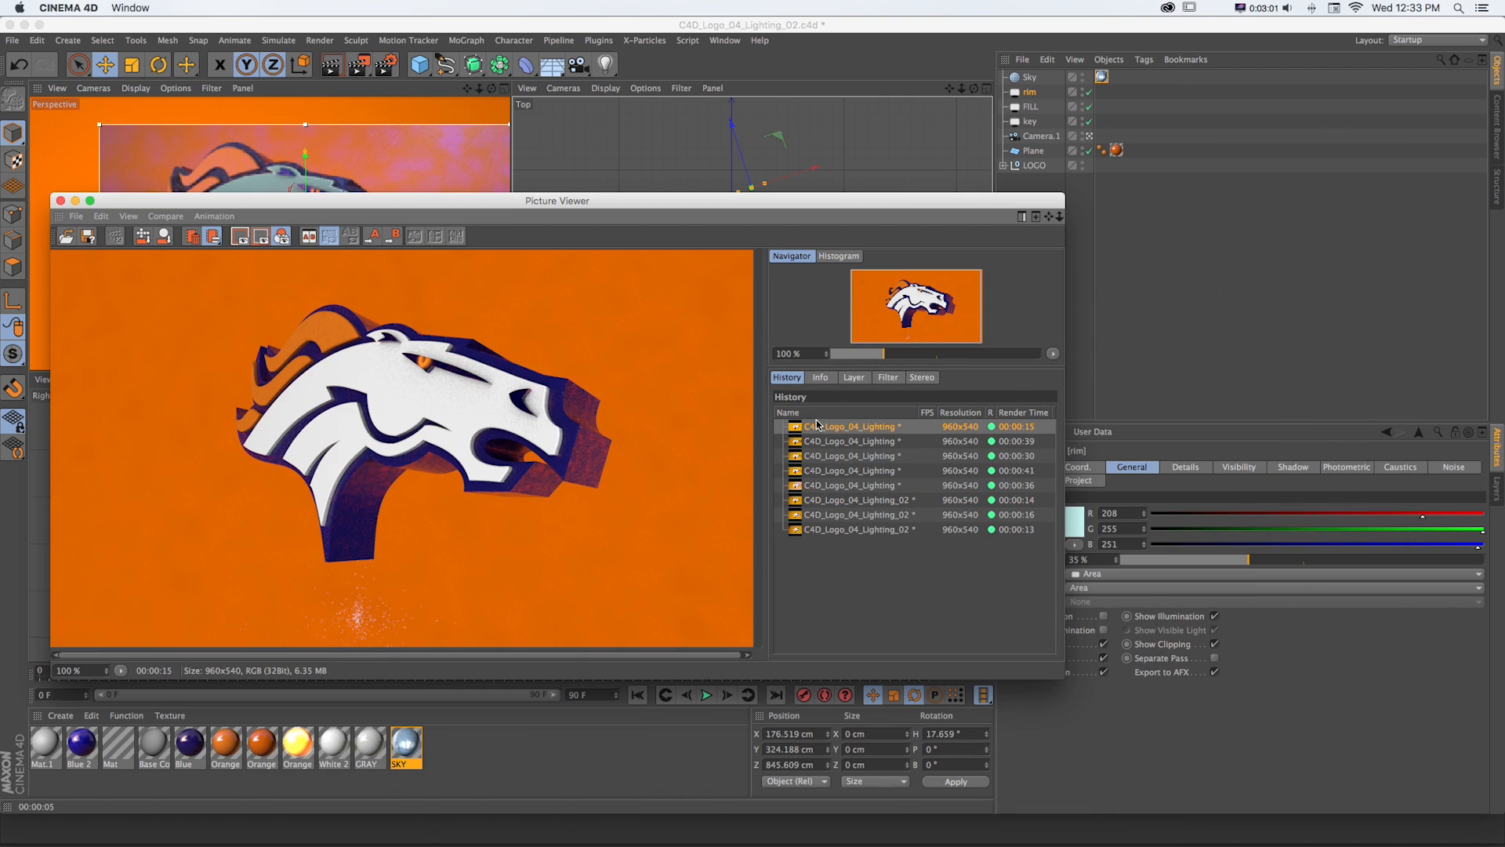
- In the Picture Viewer history, view the newest render and the earlier 00:00:41 render
click(850, 441)
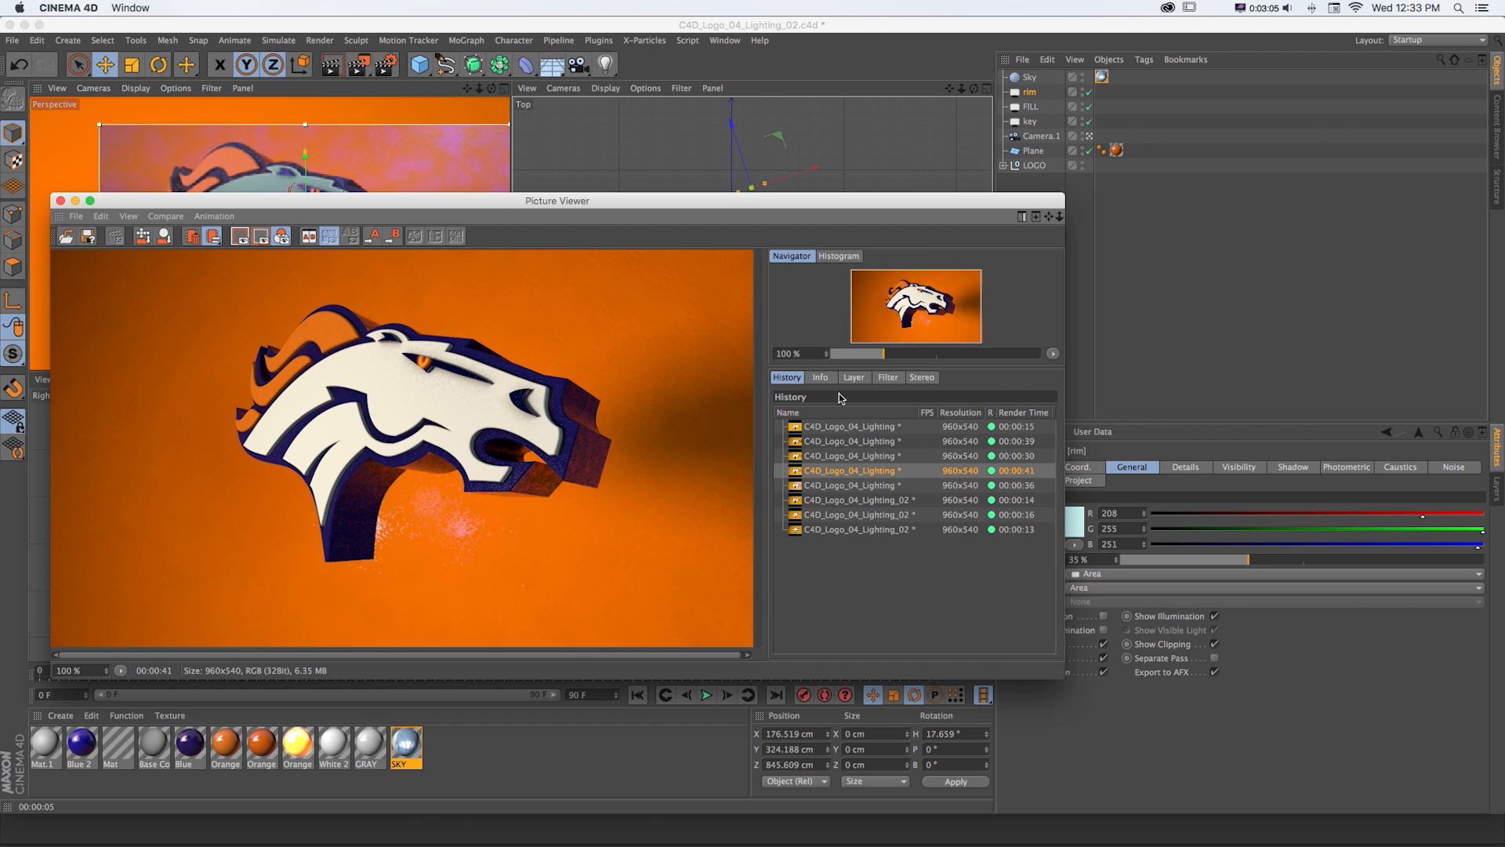
click(850, 484)
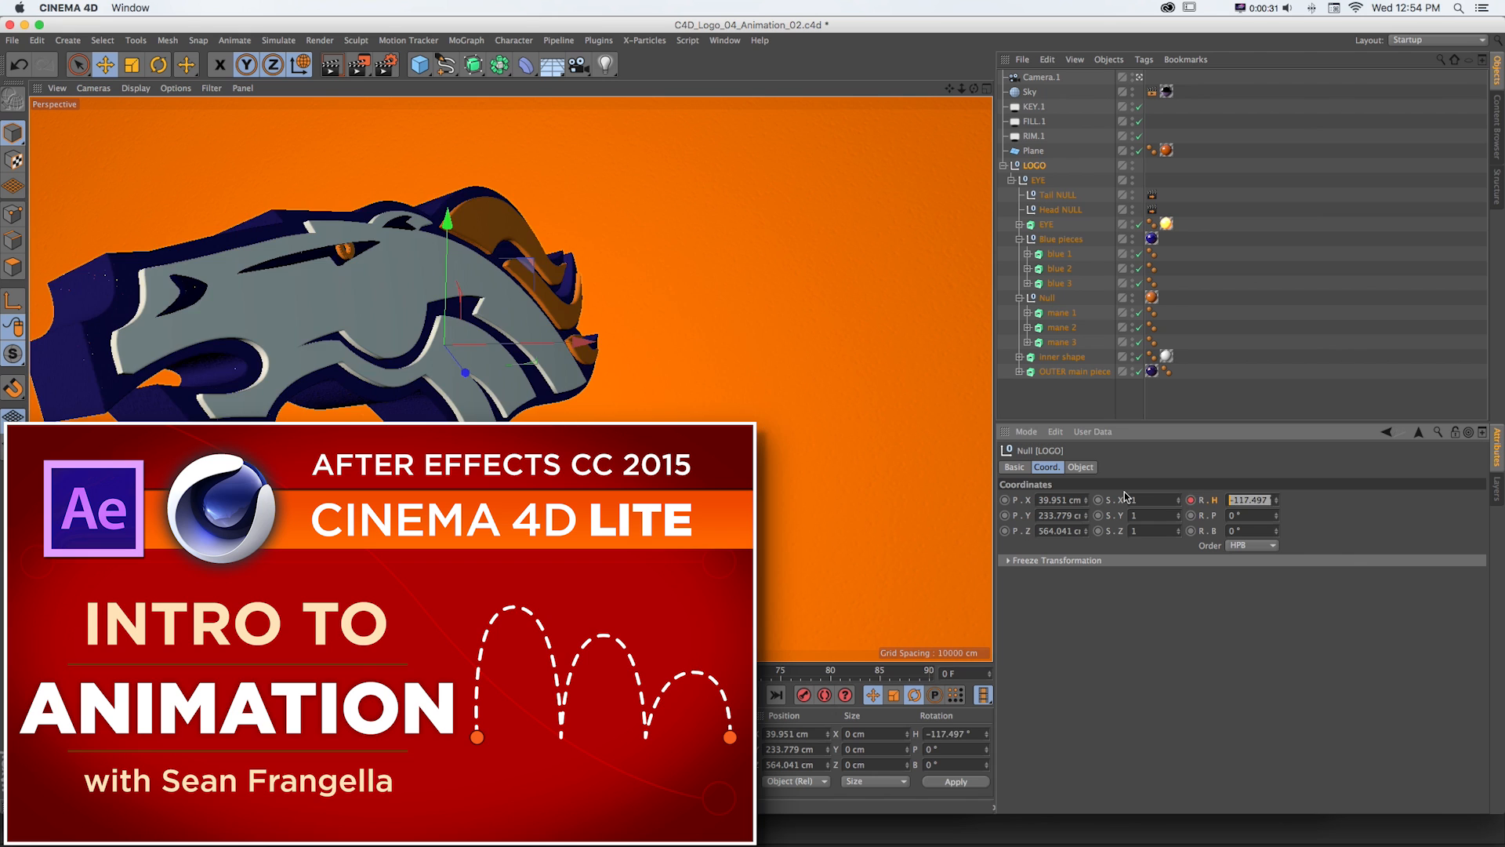
- Show the Timeline via the Window menu and view the LOGO null's Rotation.H F-curve
click(724, 41)
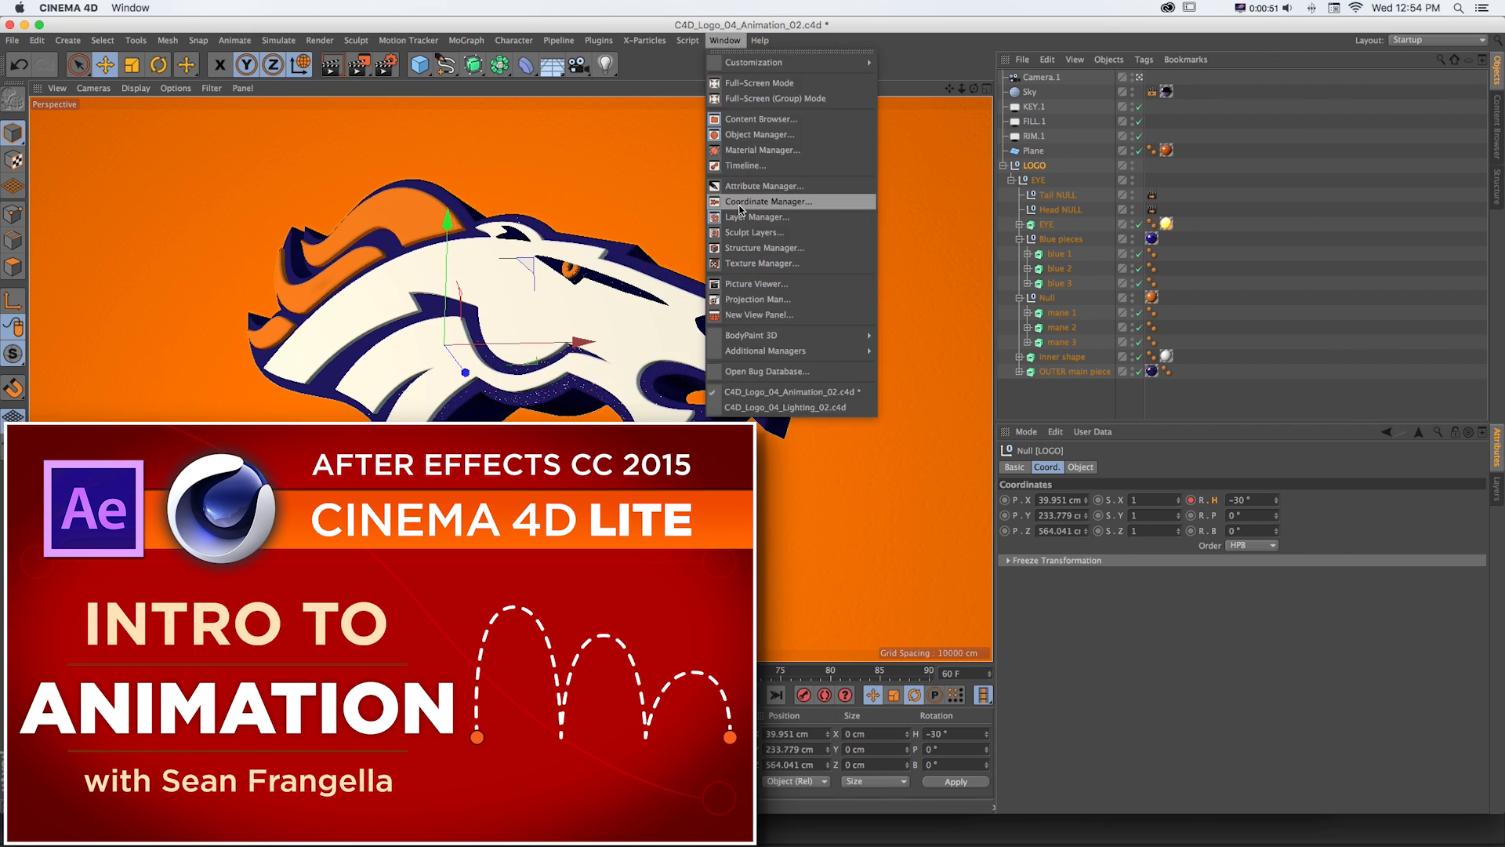
click(746, 165)
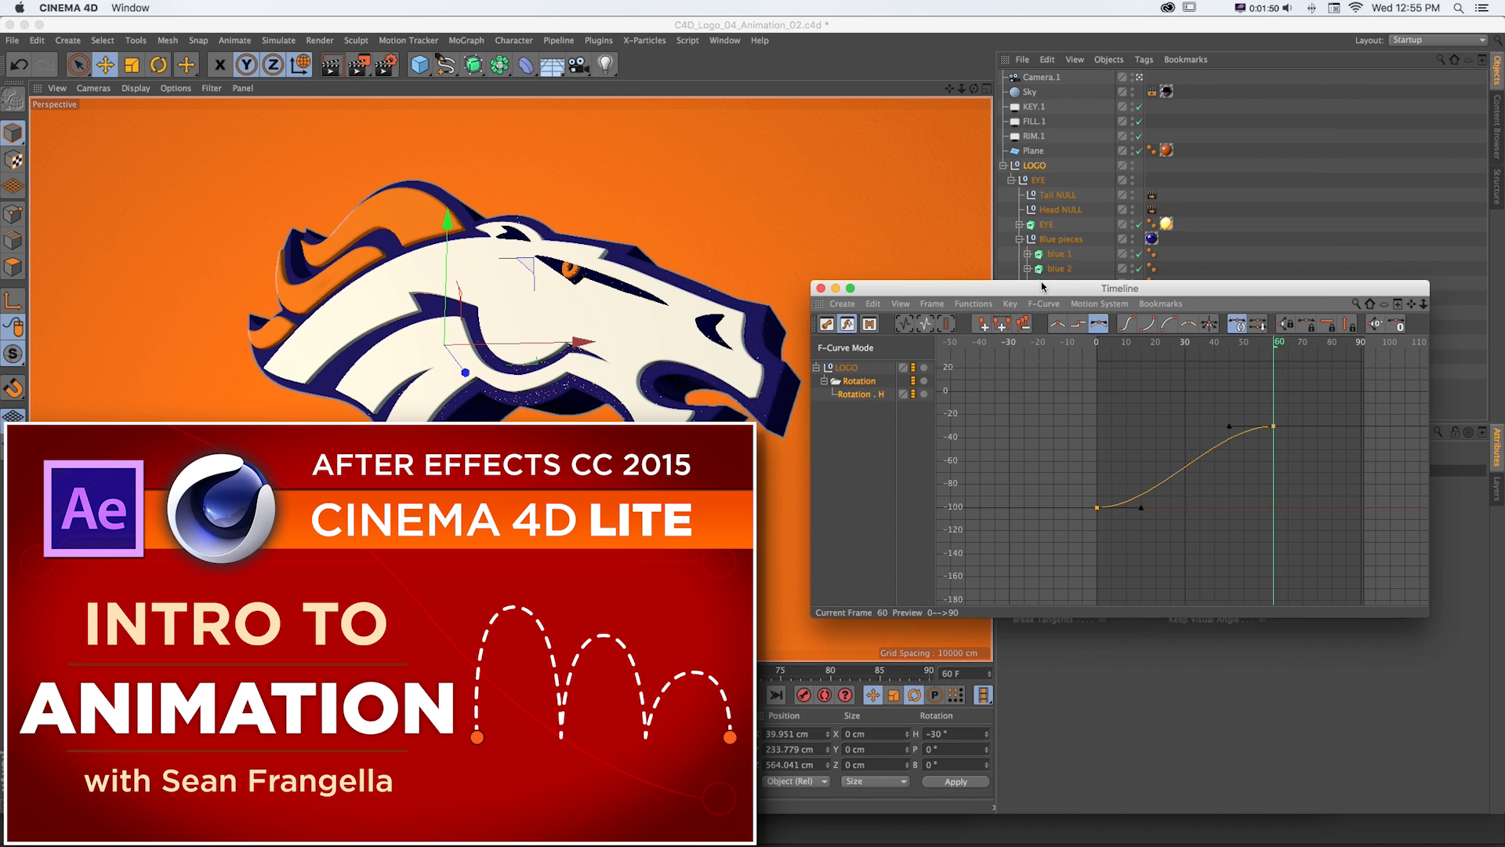
drag(1097, 507, 1149, 528)
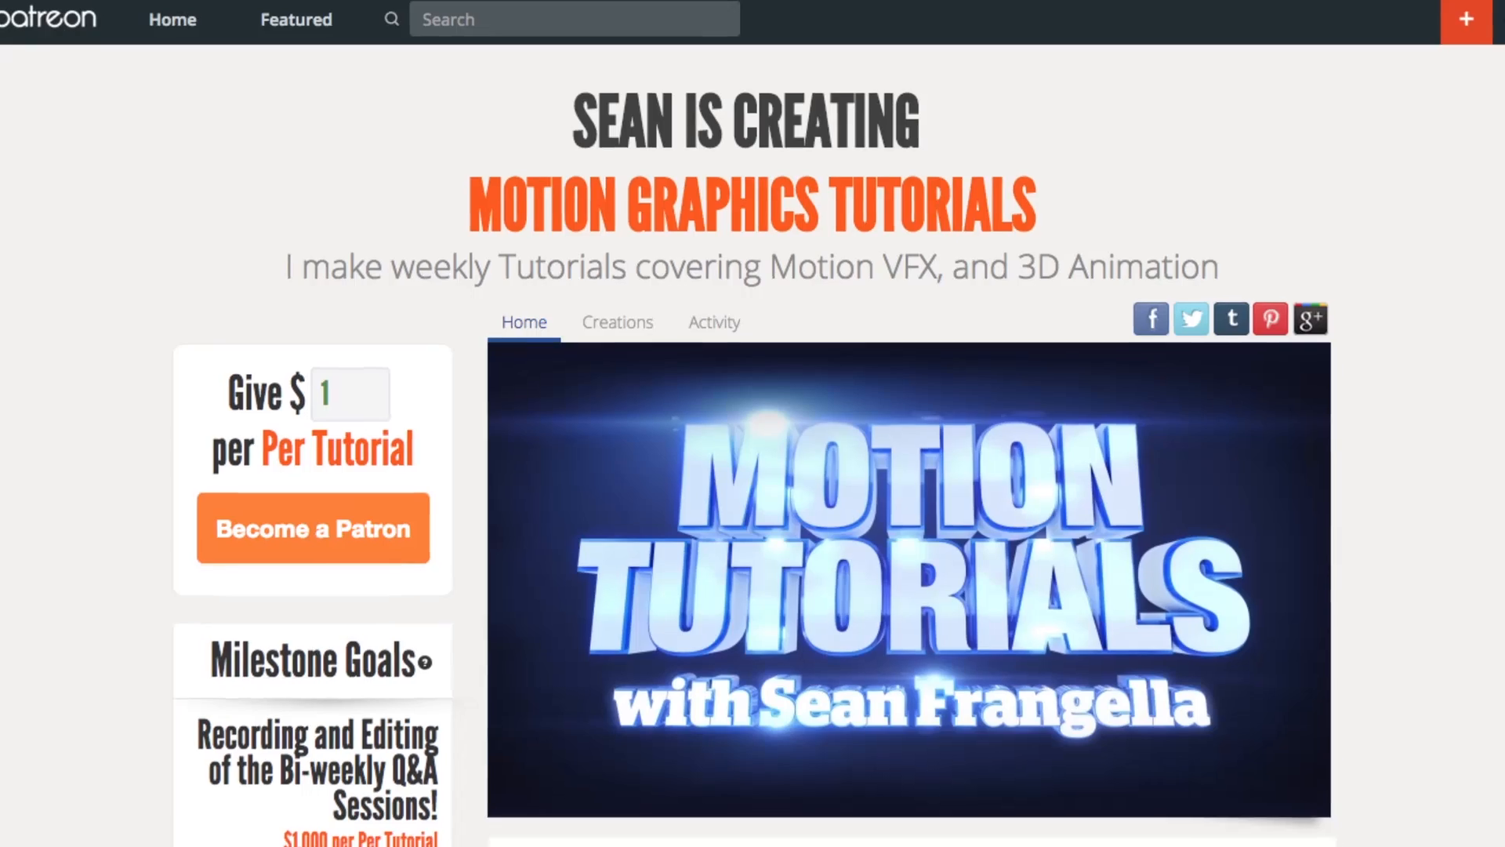
- Scroll down through the Patreon page, the YouTube channel and the Twitter profile's recent tweets
scroll(down, 3)
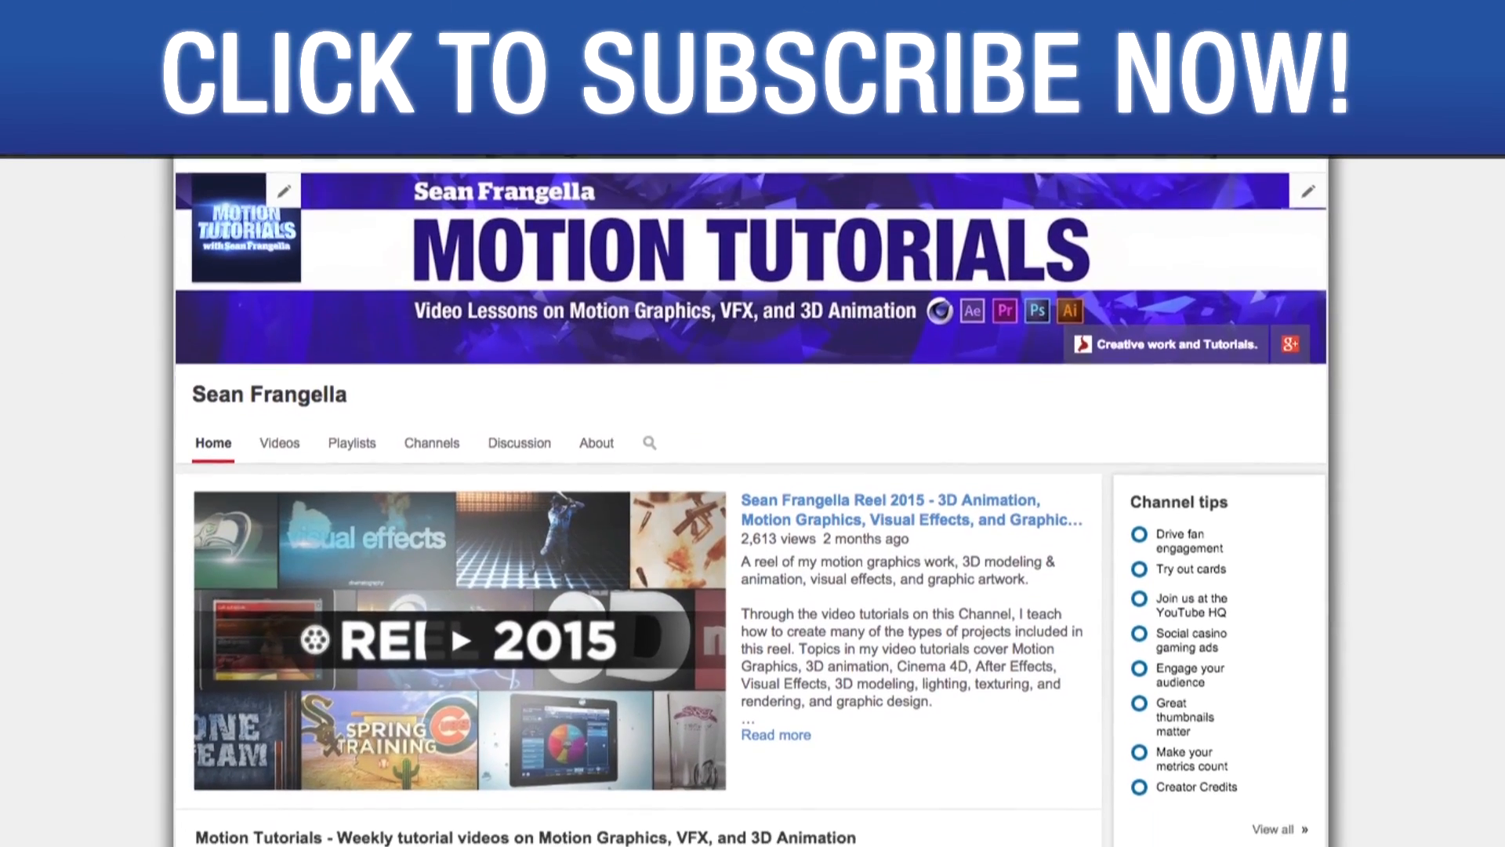
scroll(down, 3)
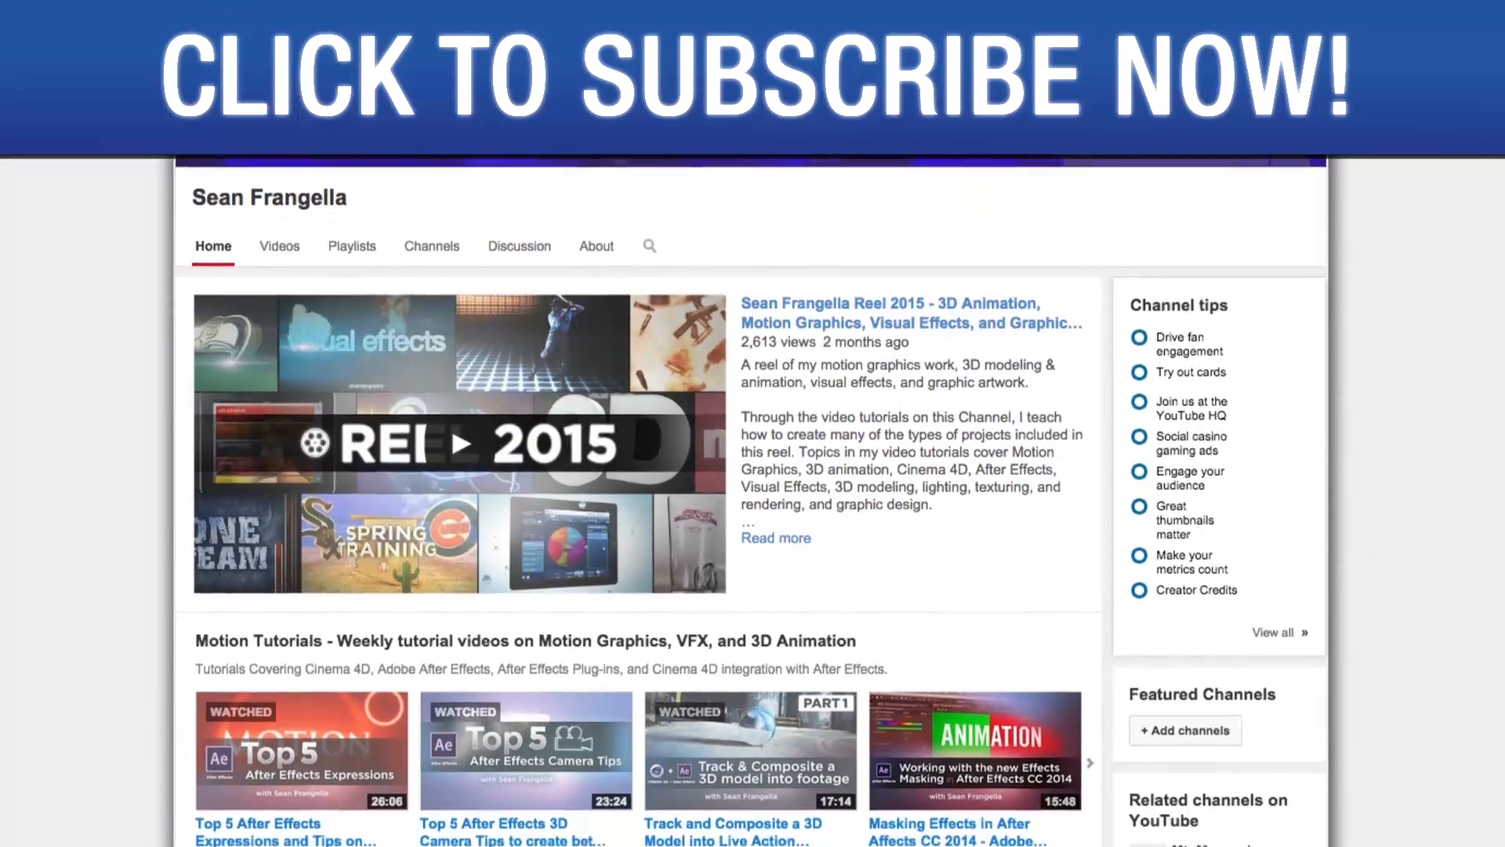
scroll(down, 3)
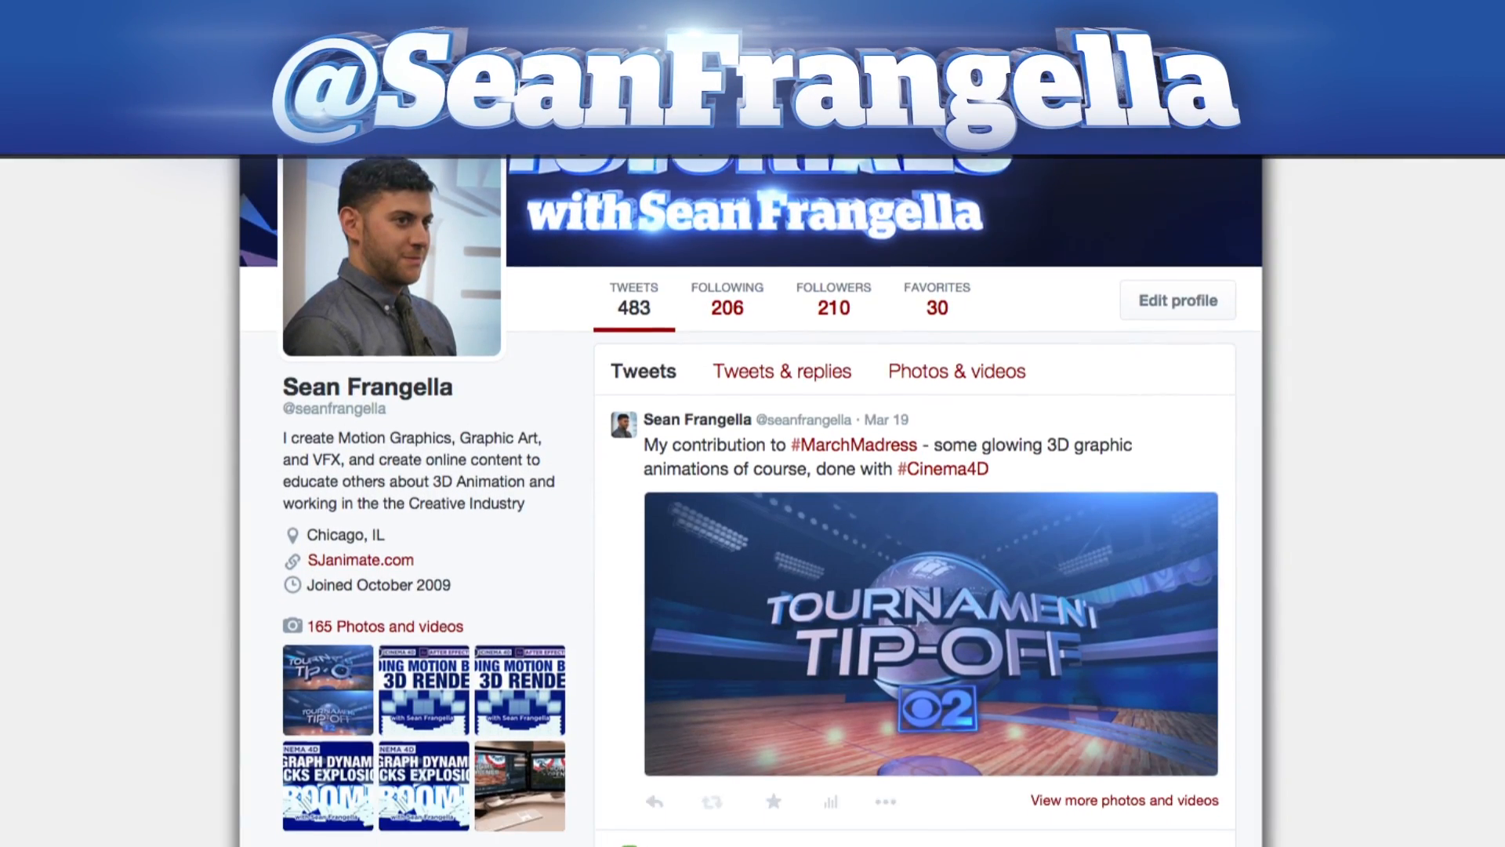
scroll(down, 3)
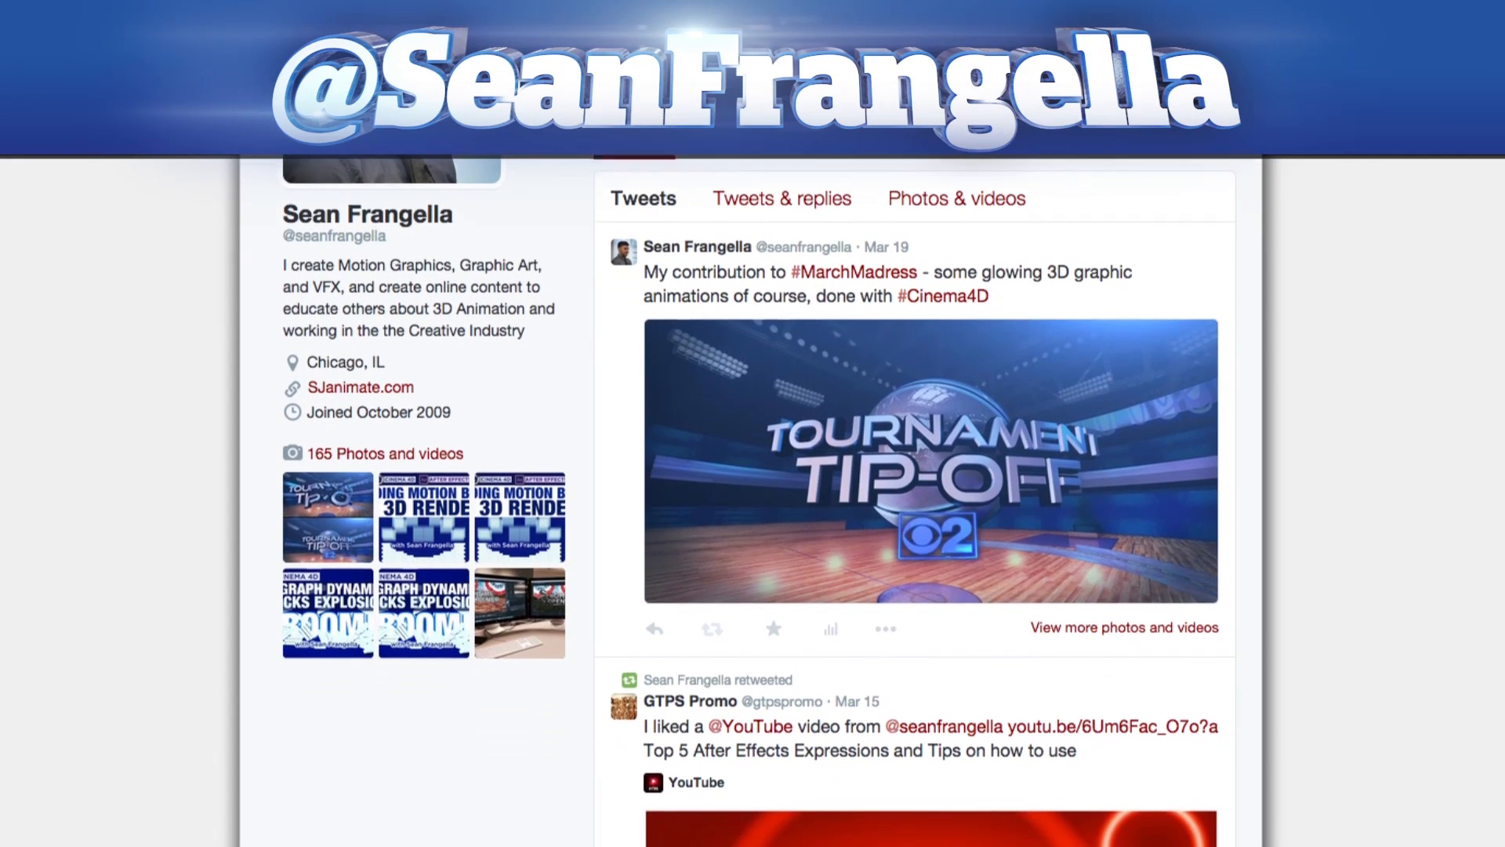
scroll(down, 3)
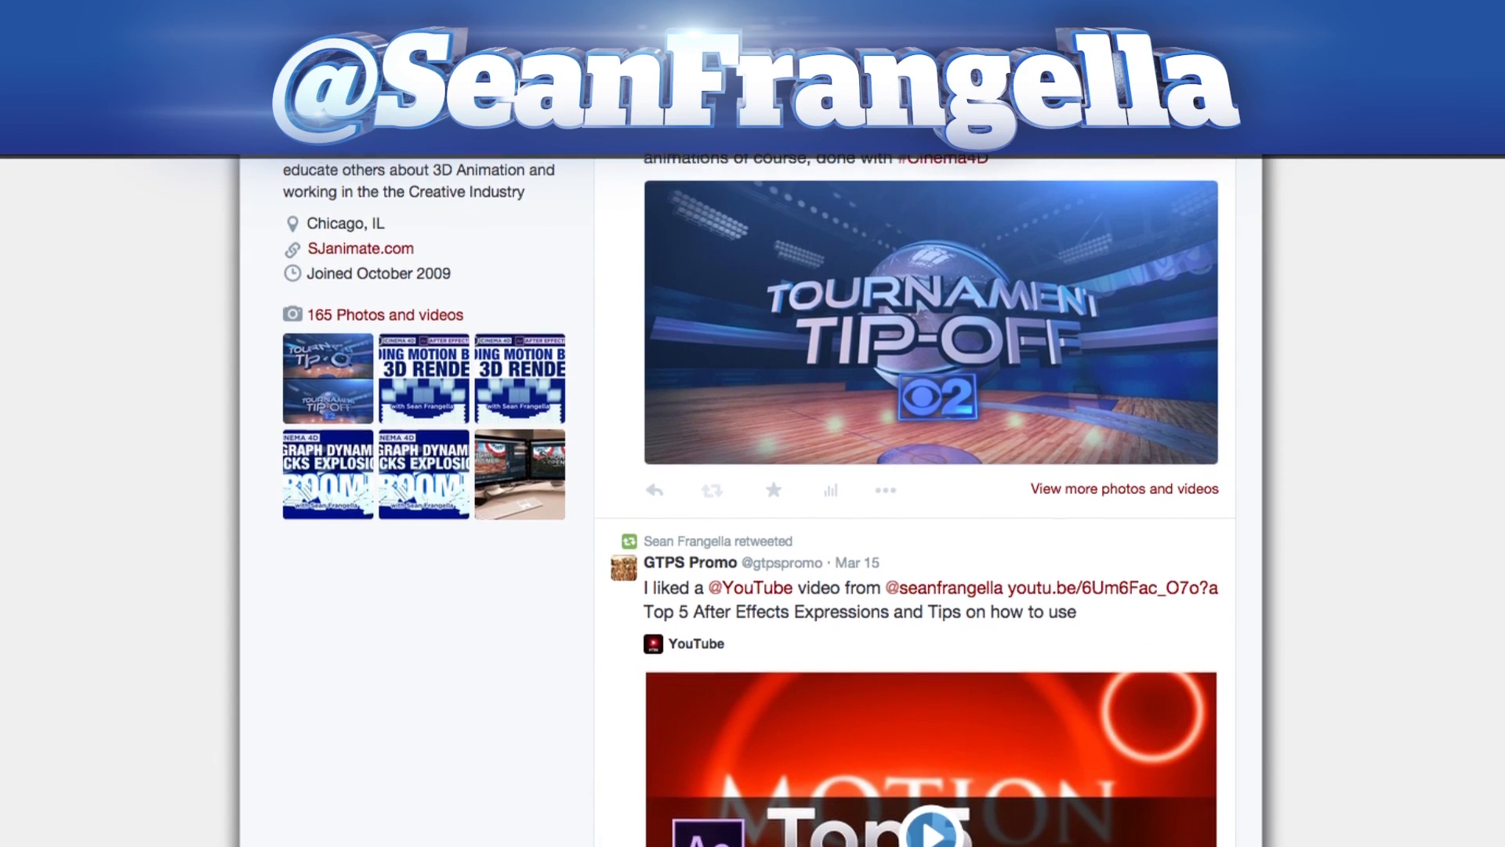
scroll(down, 3)
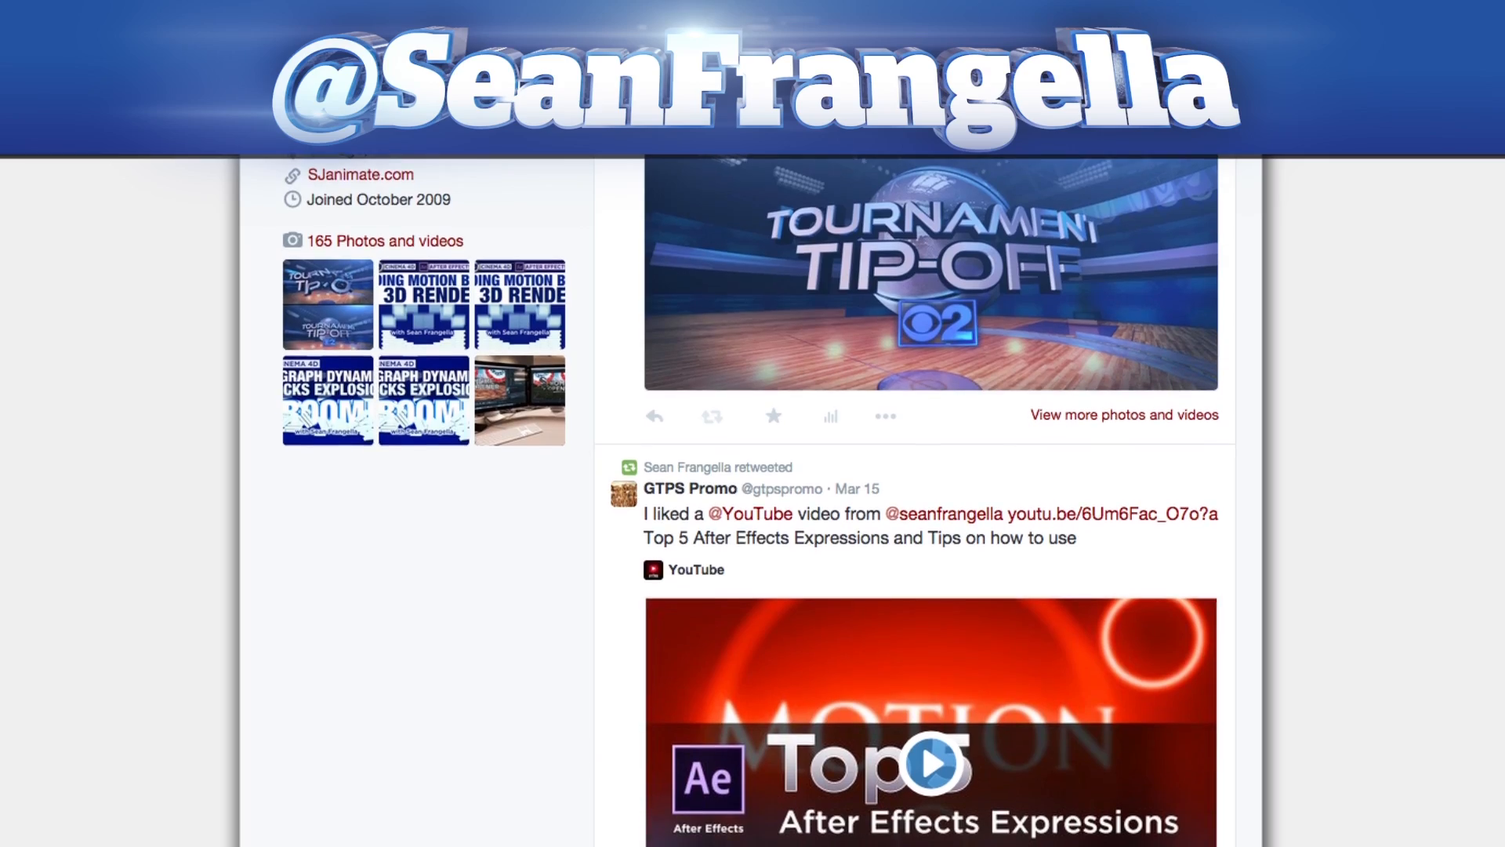